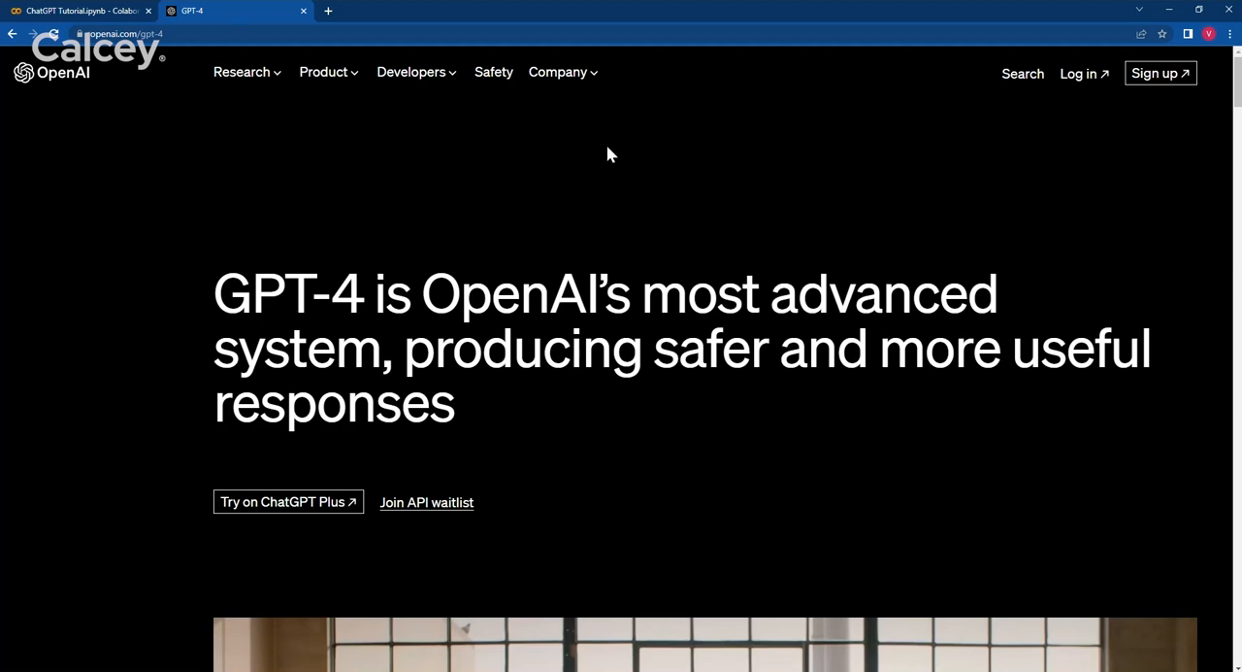
{"action": "mouse_move", "coordinate": [1055, 148]}
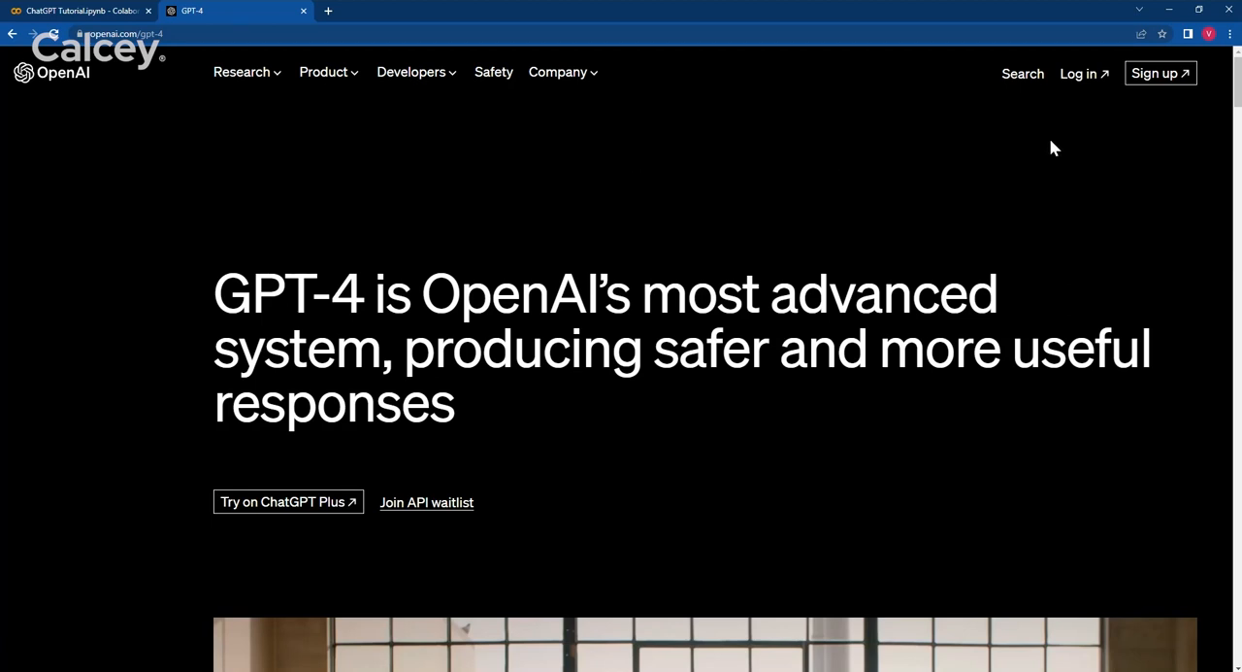
{"action": "mouse_move", "coordinate": [1153, 123]}
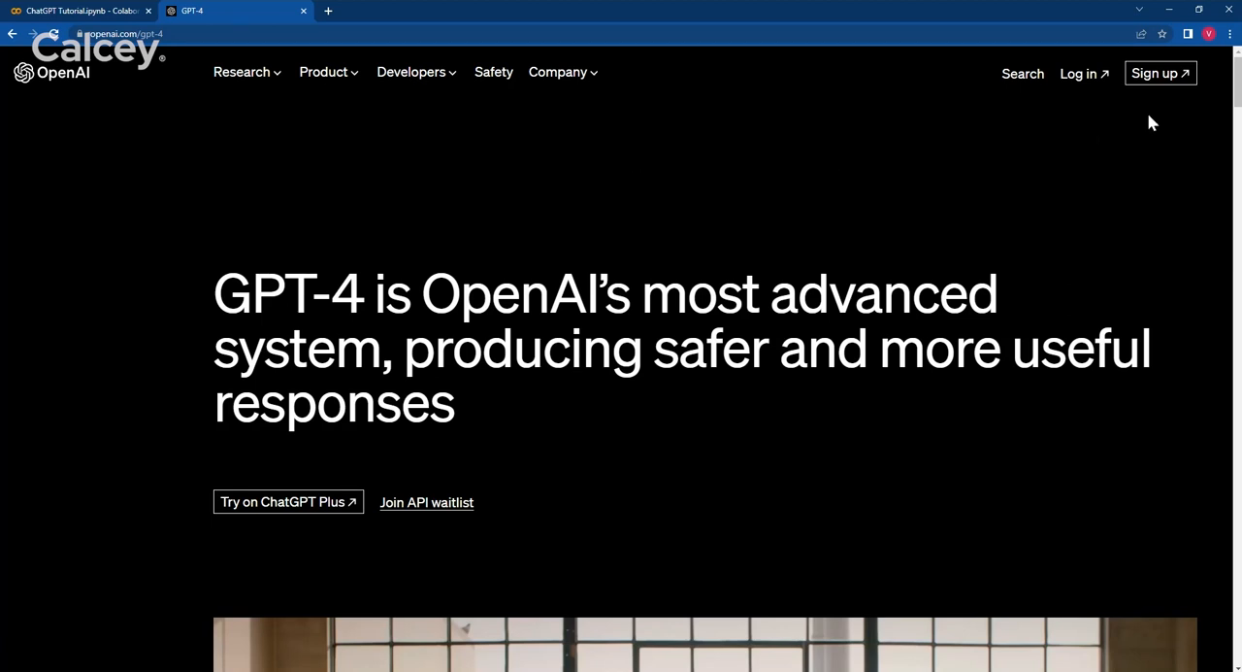
{"action": "mouse_move", "coordinate": [1161, 73]}
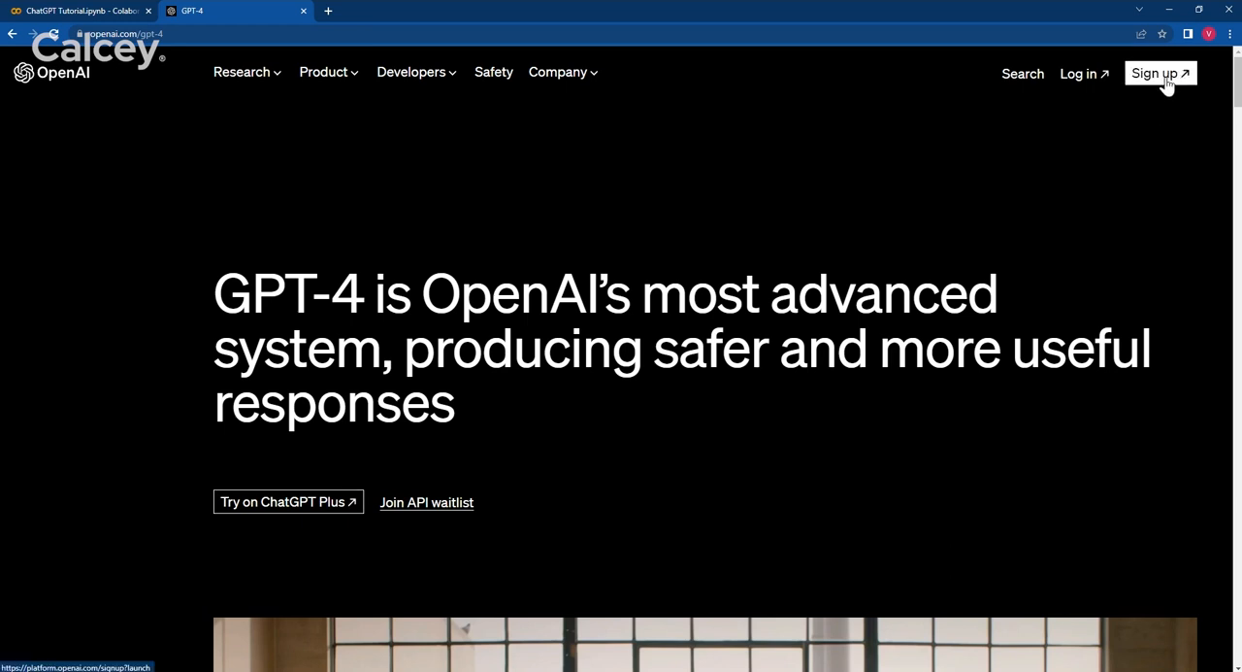
Start OpenAI account sign-up from the GPT-4 page and continue with an existing sign-in.
{"action": "left_click", "coordinate": [1159, 73]}
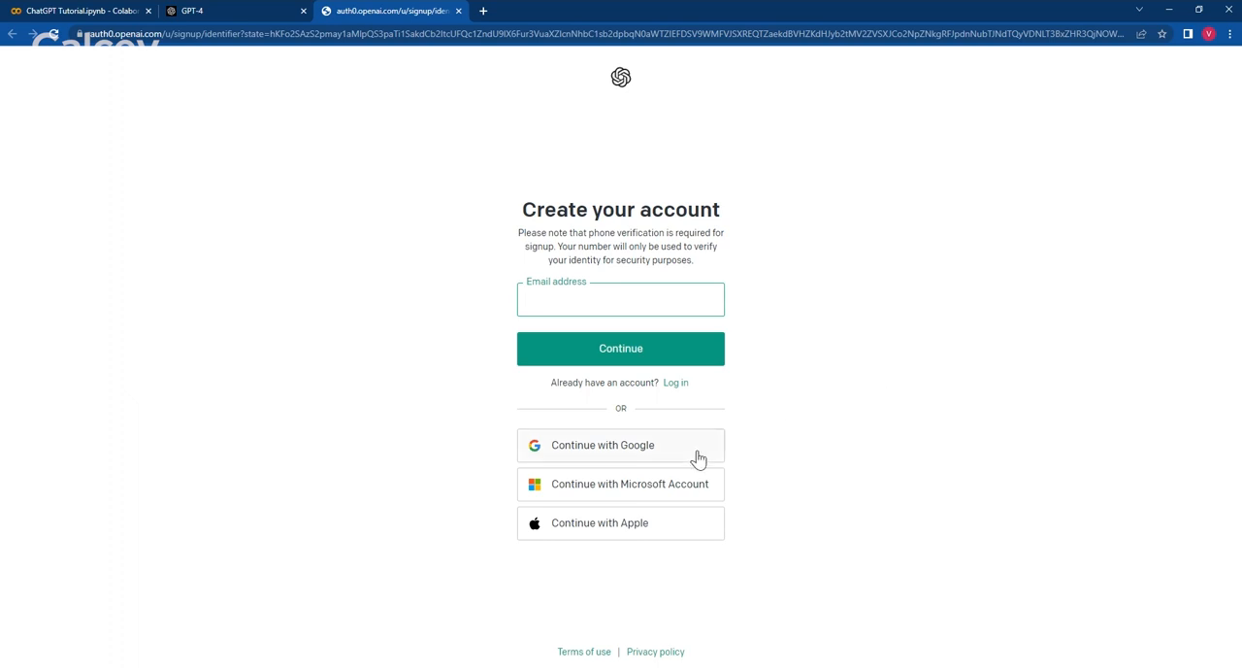
{"action": "mouse_move", "coordinate": [698, 537]}
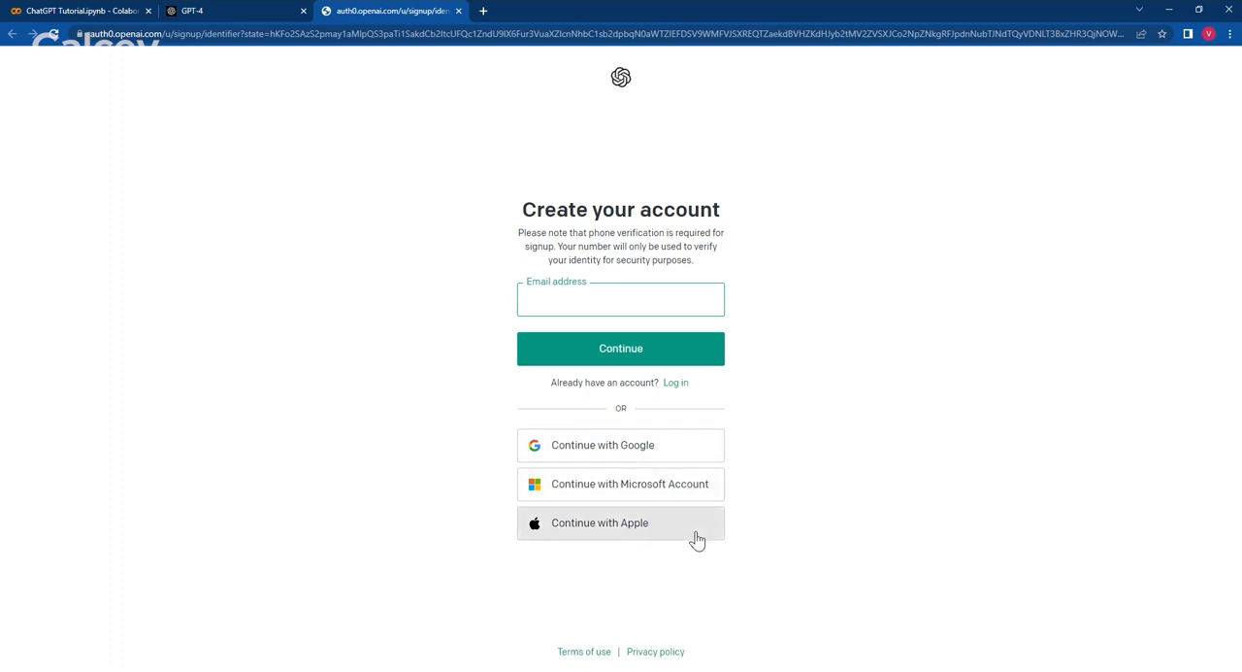
{"action": "left_click", "coordinate": [621, 299]}
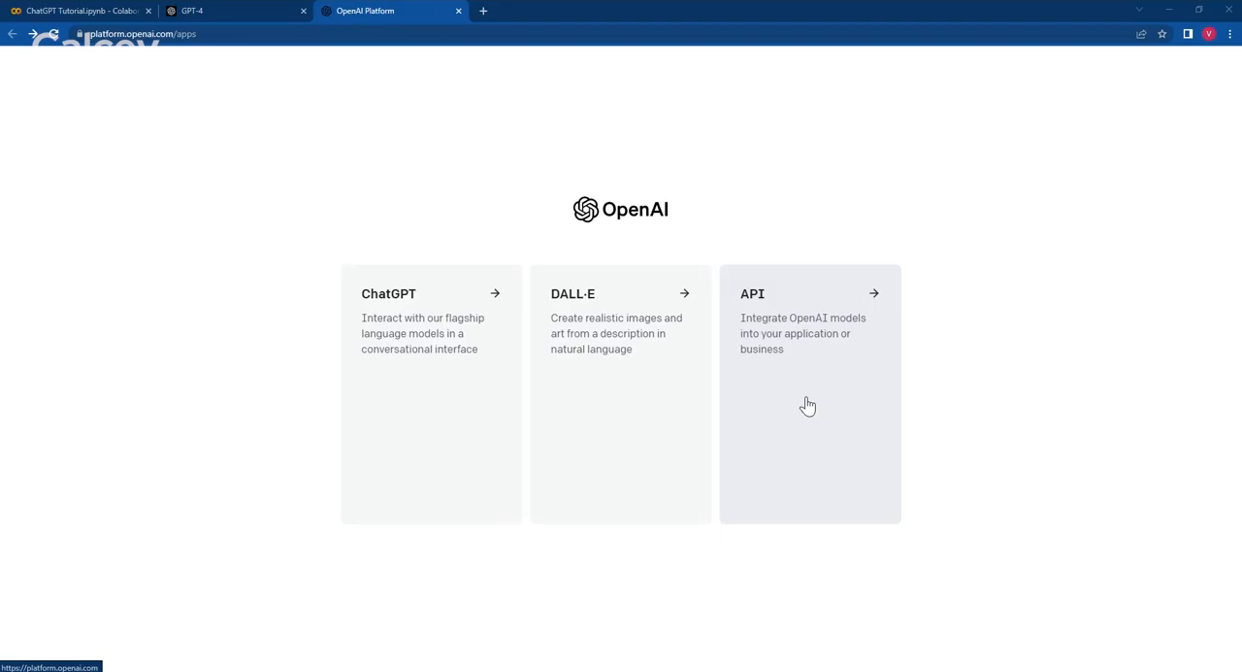
Enter the API platform and reach the secret API keys page from the profile menu.
{"action": "left_click", "coordinate": [808, 392]}
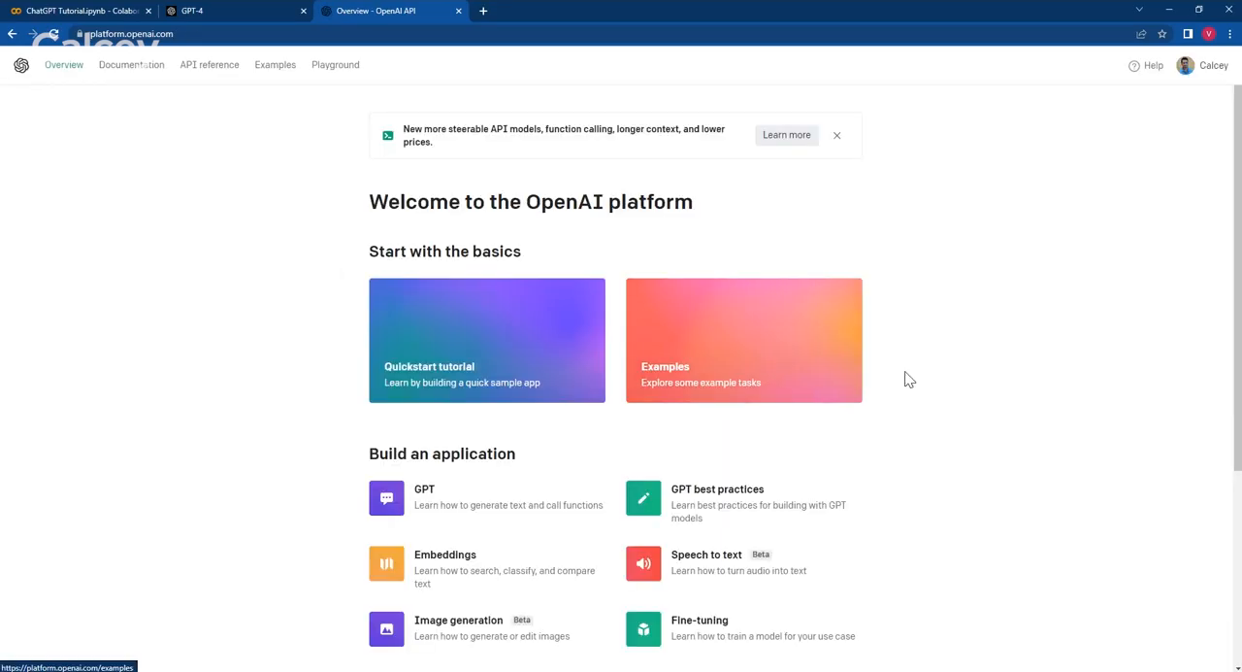
{"action": "mouse_move", "coordinate": [1218, 83]}
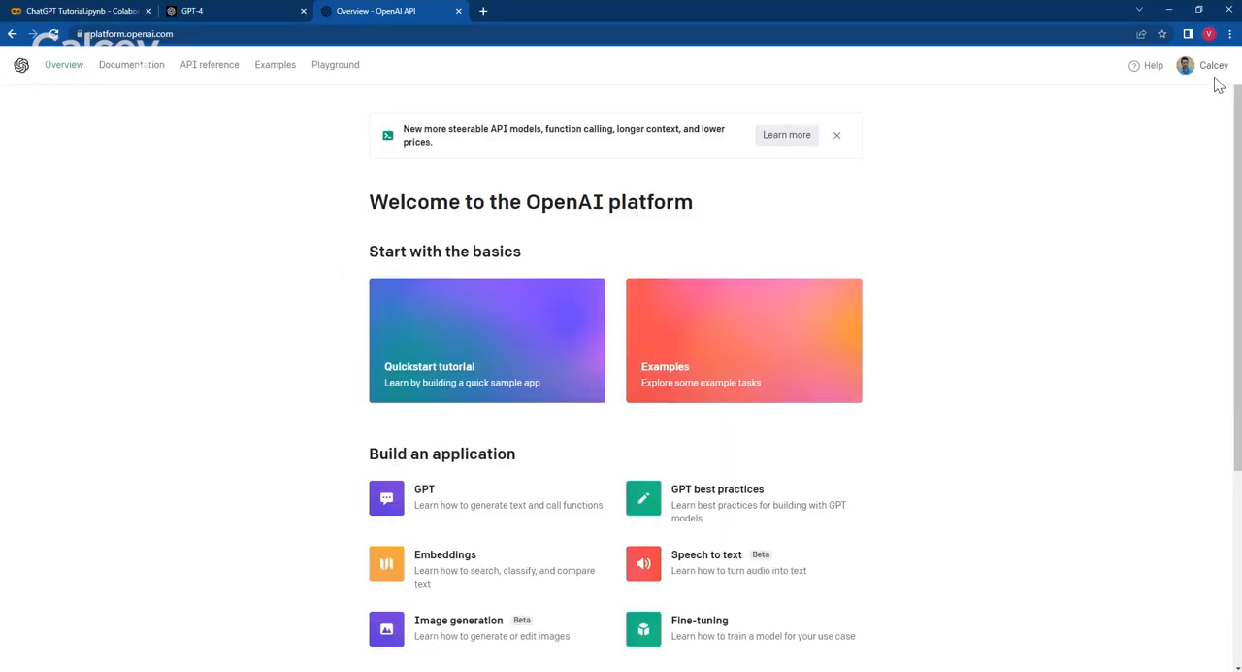
{"action": "left_click", "coordinate": [1185, 65]}
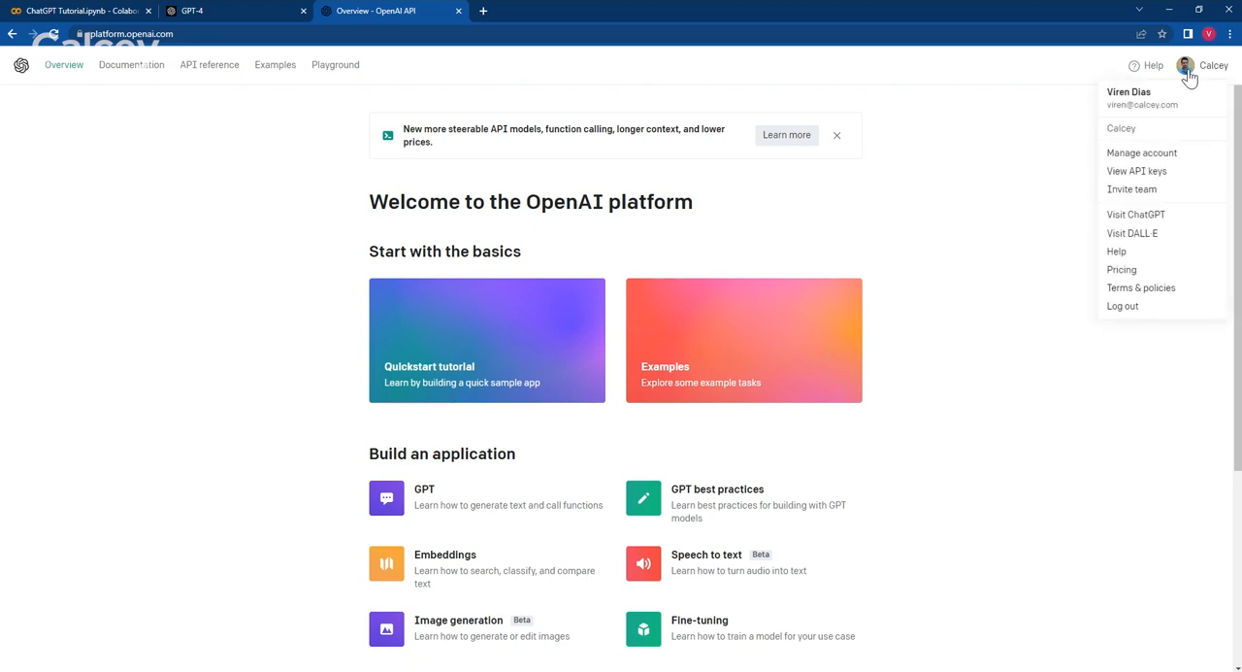
{"action": "left_click", "coordinate": [1136, 171]}
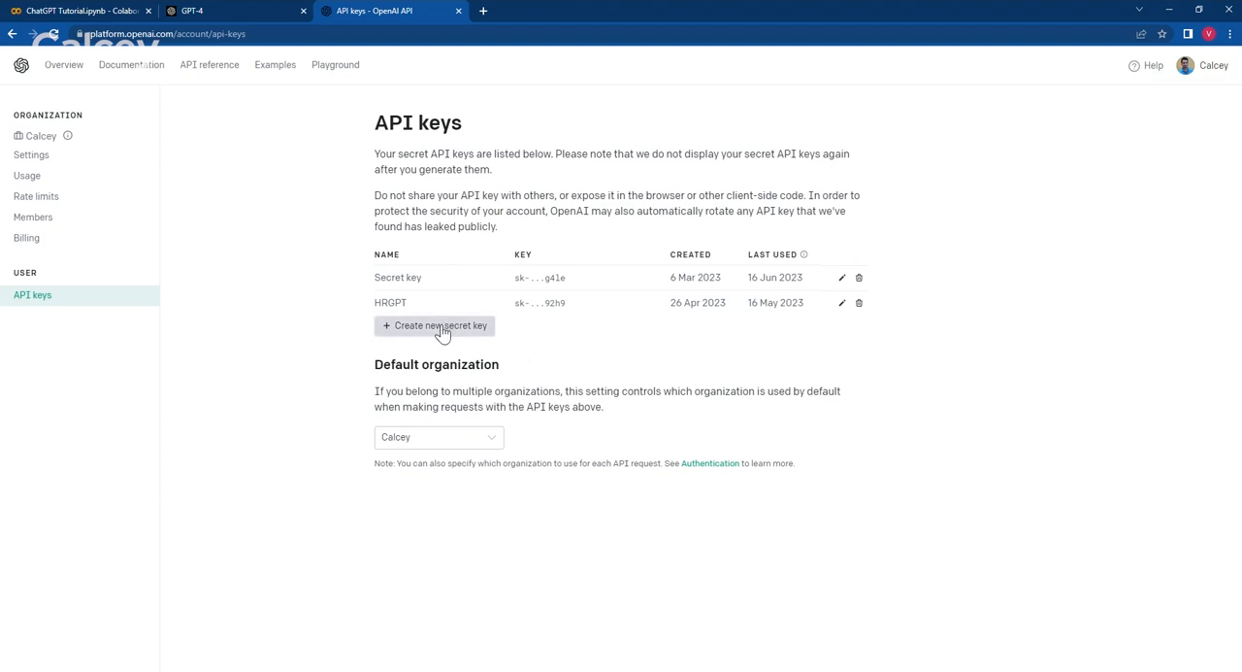
Generate a third secret API key, copy it, and return to the key list.
{"action": "left_click", "coordinate": [434, 325]}
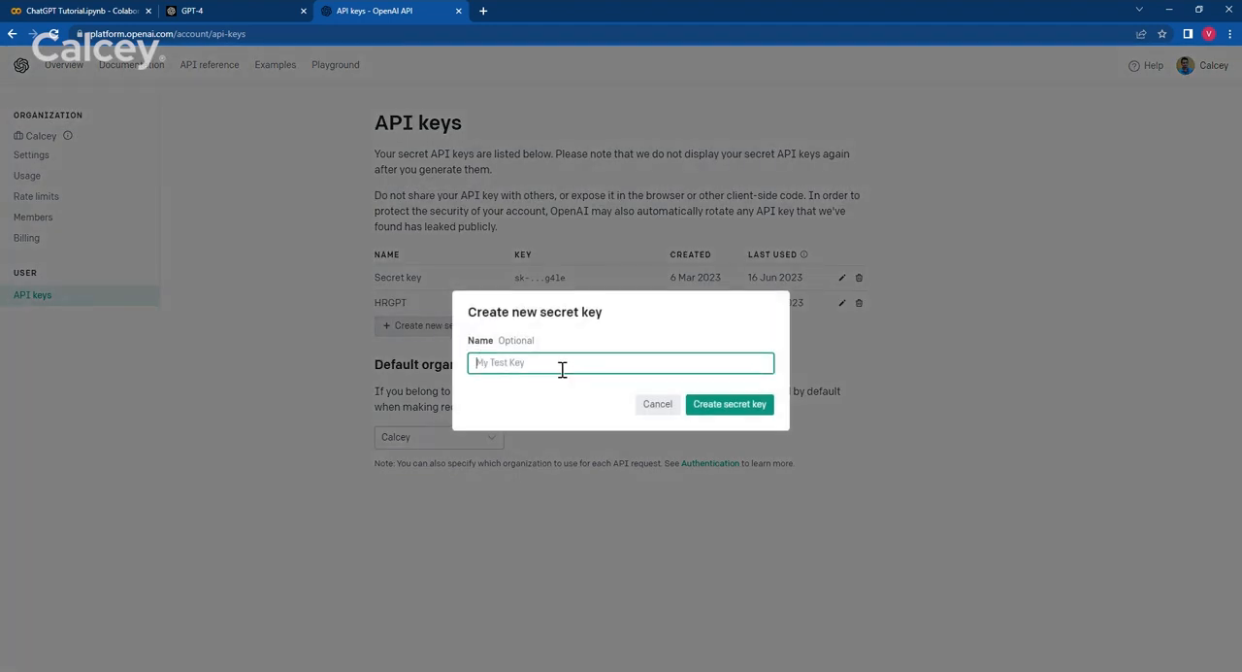
{"action": "left_click", "coordinate": [729, 403]}
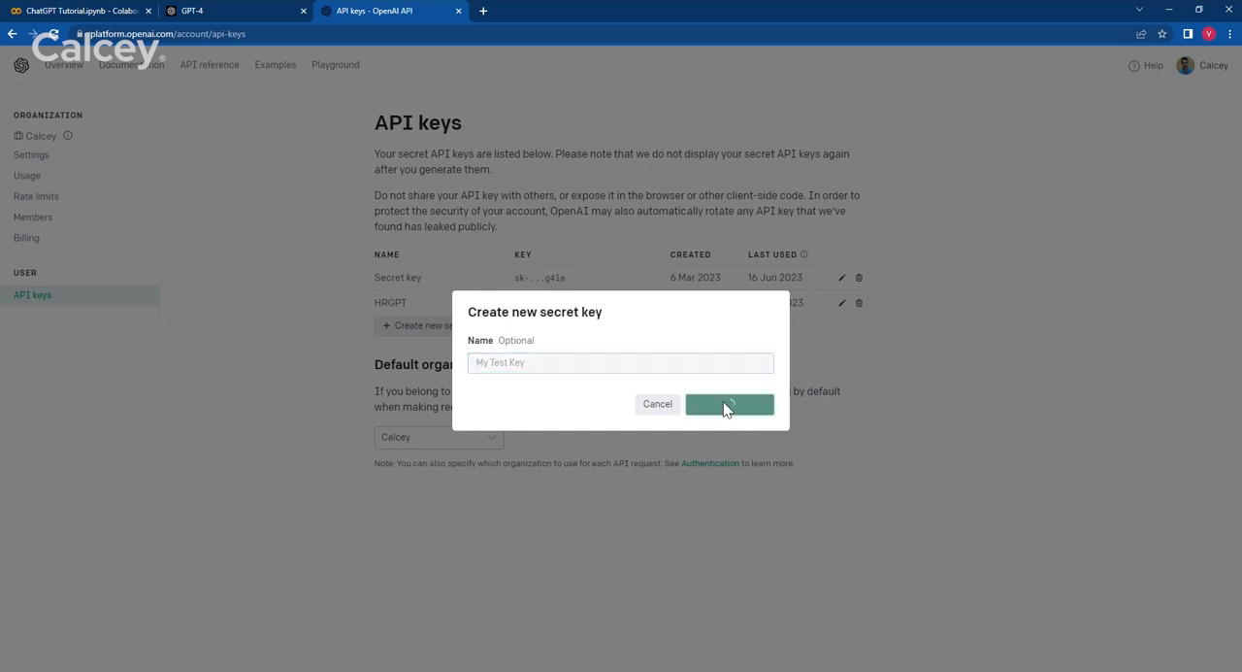
{"action": "left_click", "coordinate": [729, 404]}
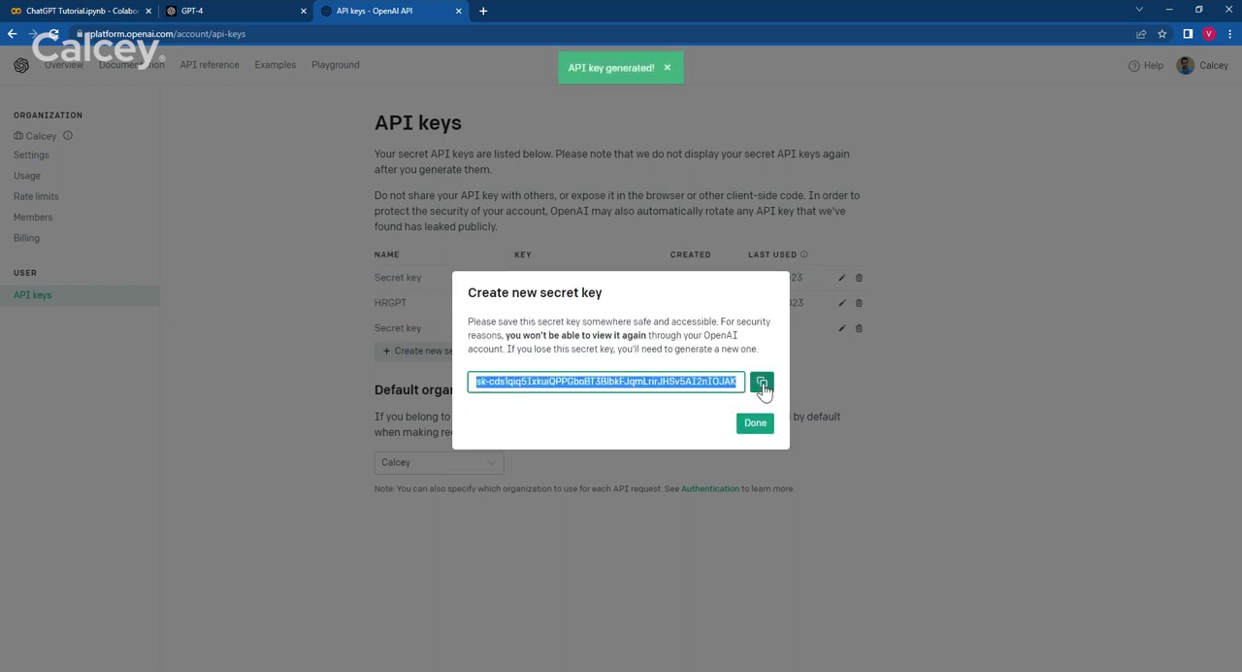
{"action": "left_click", "coordinate": [762, 381]}
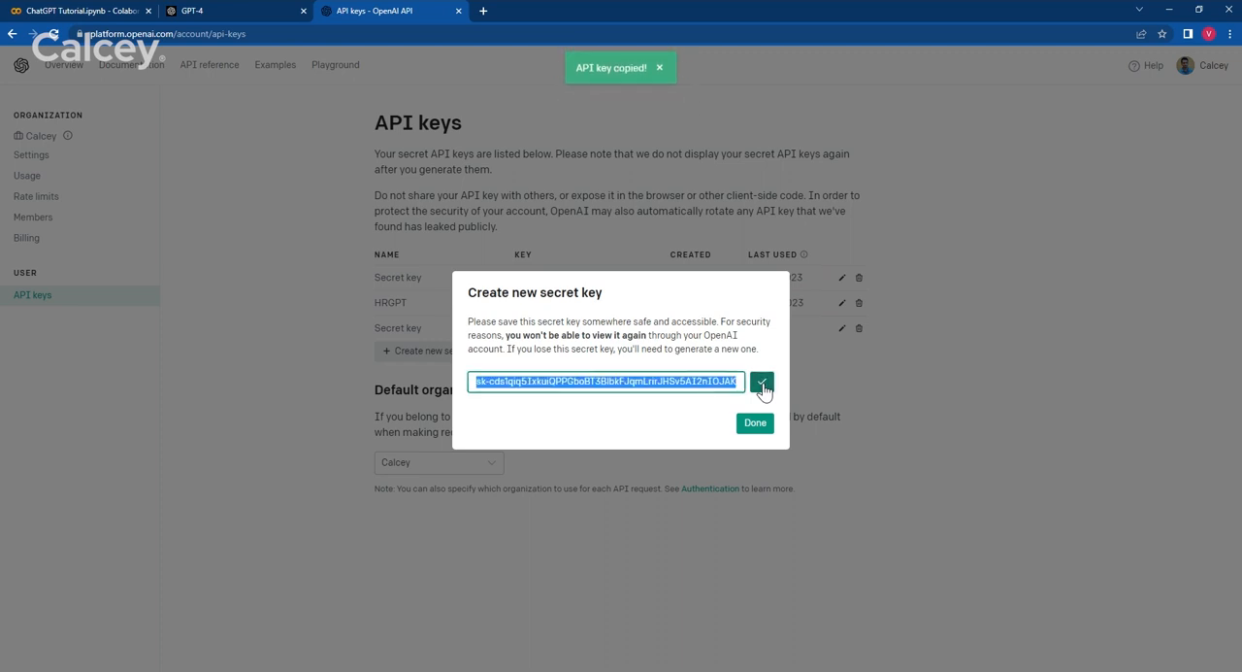
{"action": "left_click", "coordinate": [755, 422]}
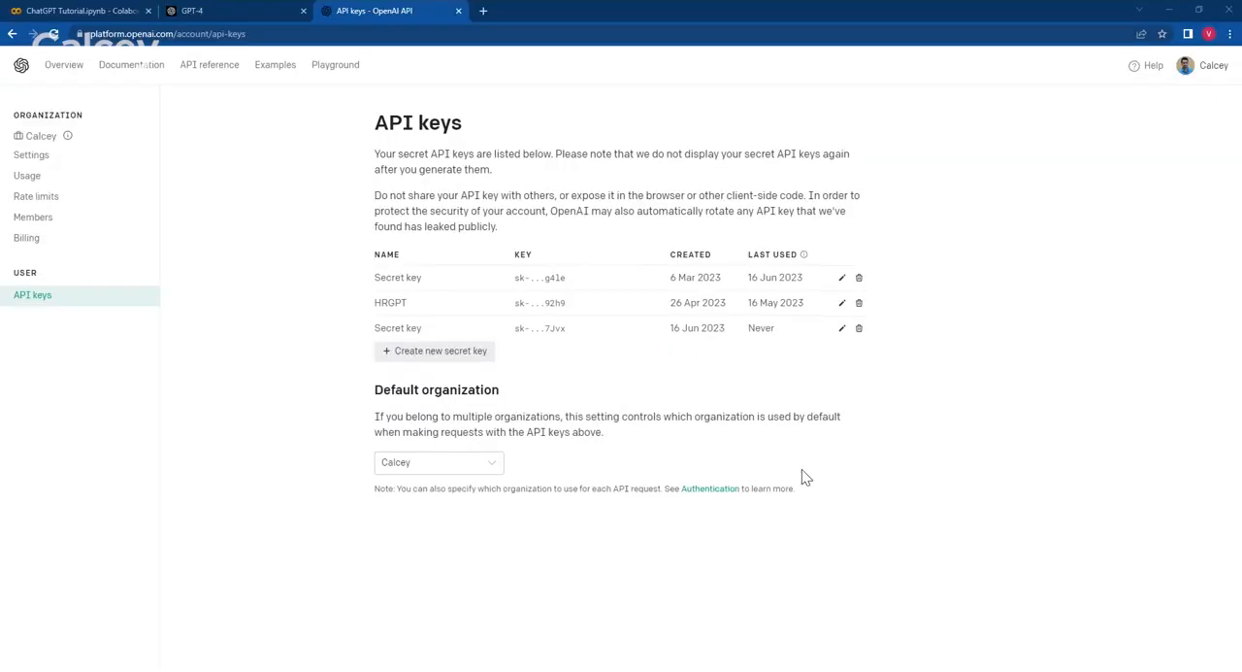
{"action": "mouse_move", "coordinate": [476, 427]}
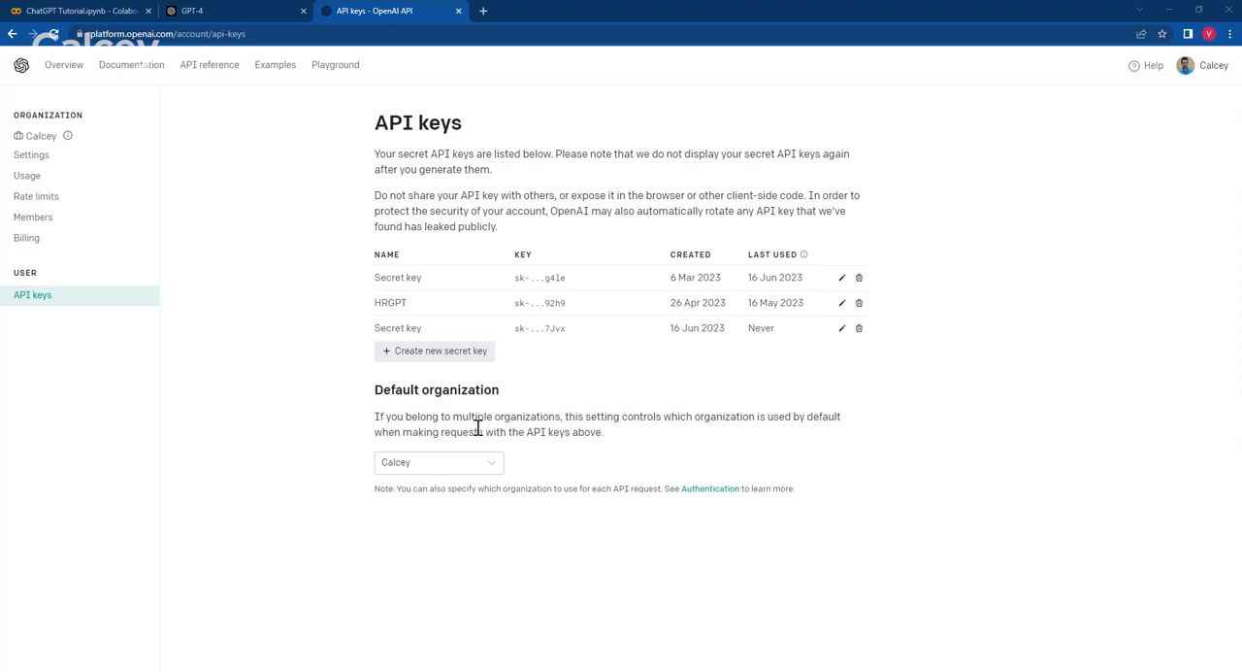
{"action": "mouse_move", "coordinate": [440, 411]}
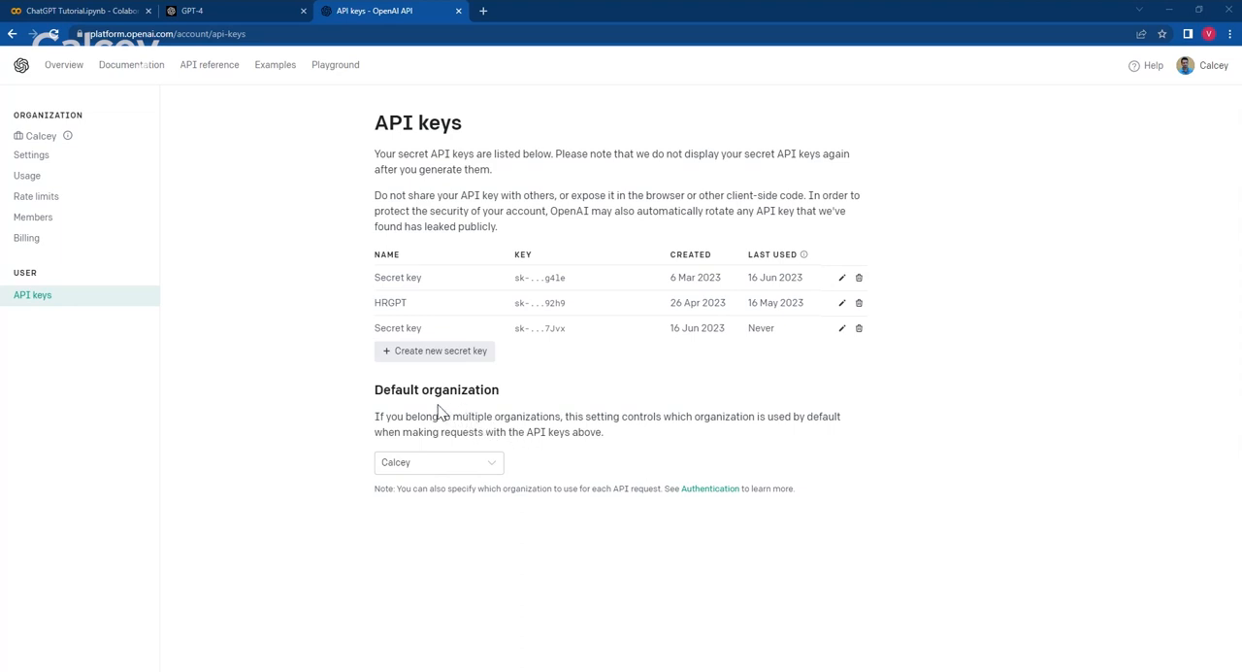
{"action": "mouse_move", "coordinate": [250, 295]}
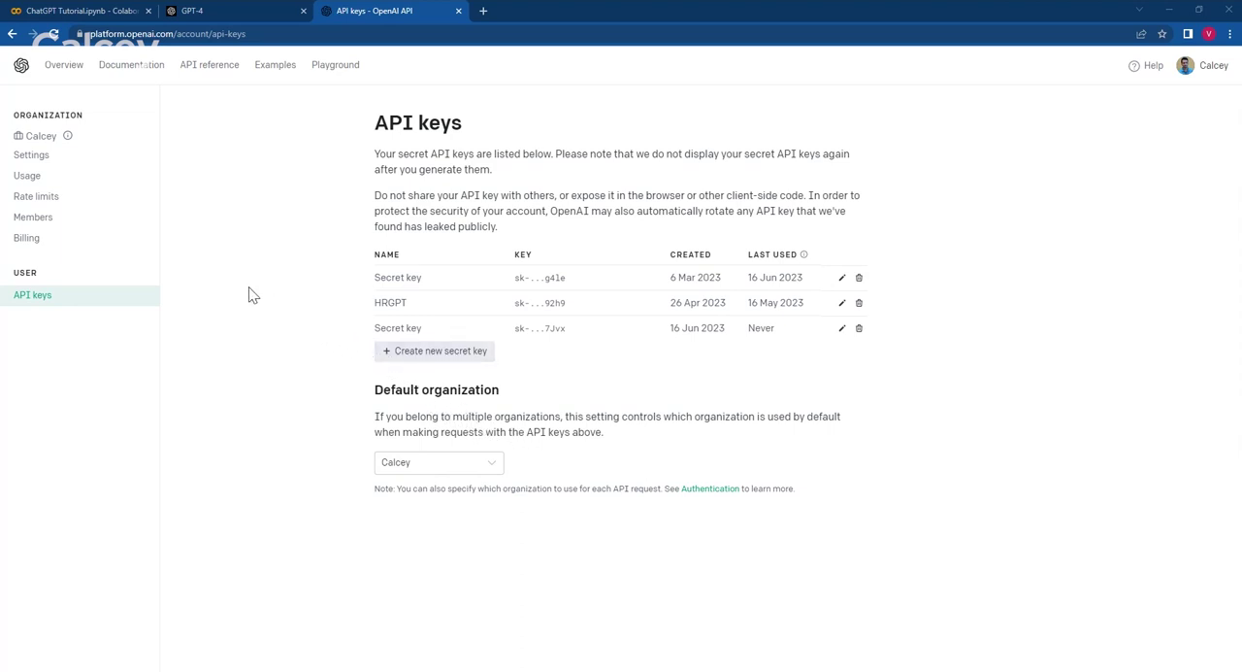
{"action": "mouse_move", "coordinate": [27, 175]}
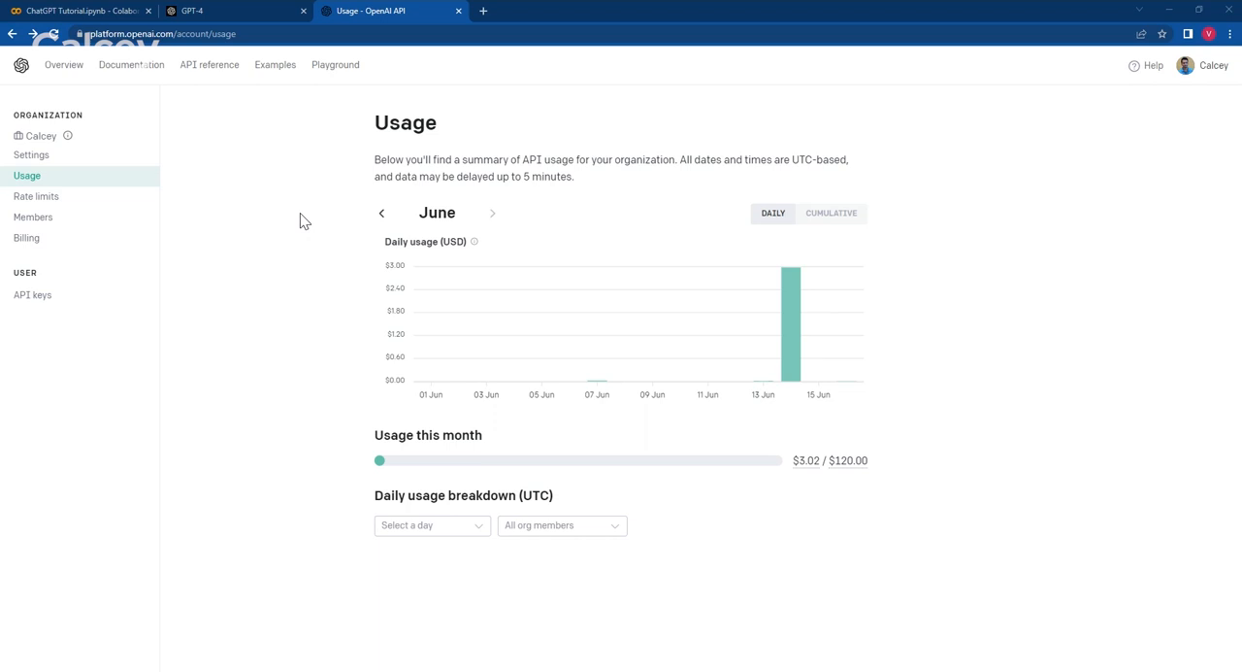
{"action": "mouse_move", "coordinate": [232, 160]}
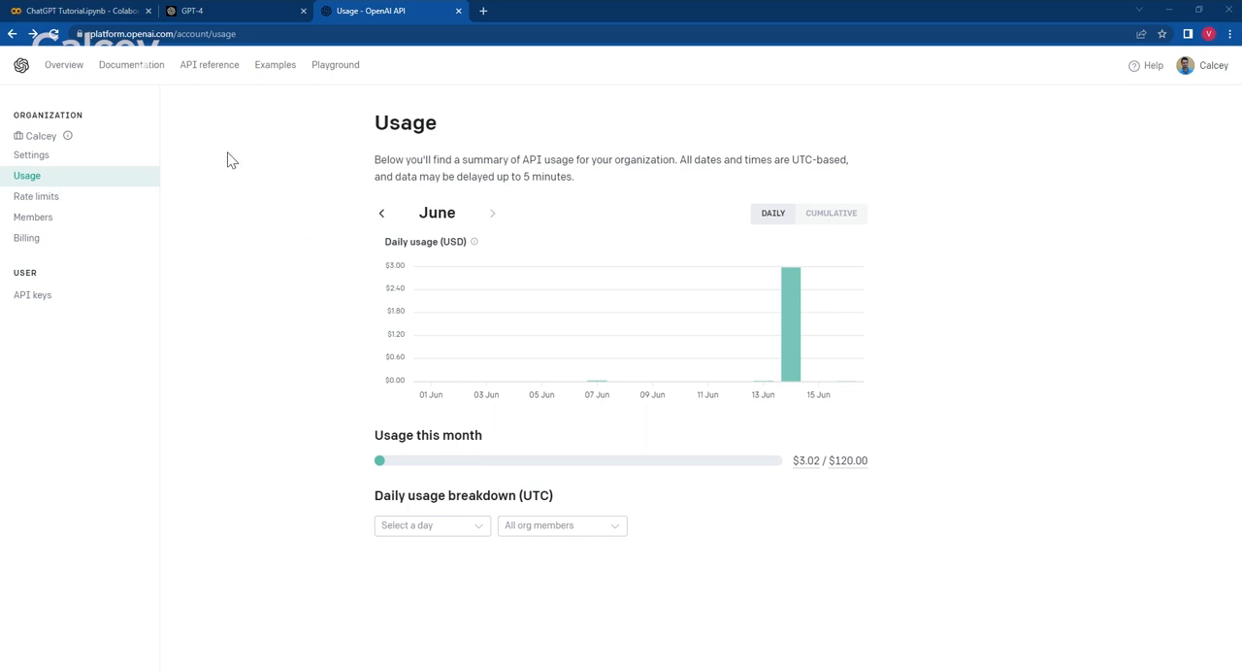
Browse the Libraries documentation page, including the Python install command and community libraries.
{"action": "left_click", "coordinate": [131, 64]}
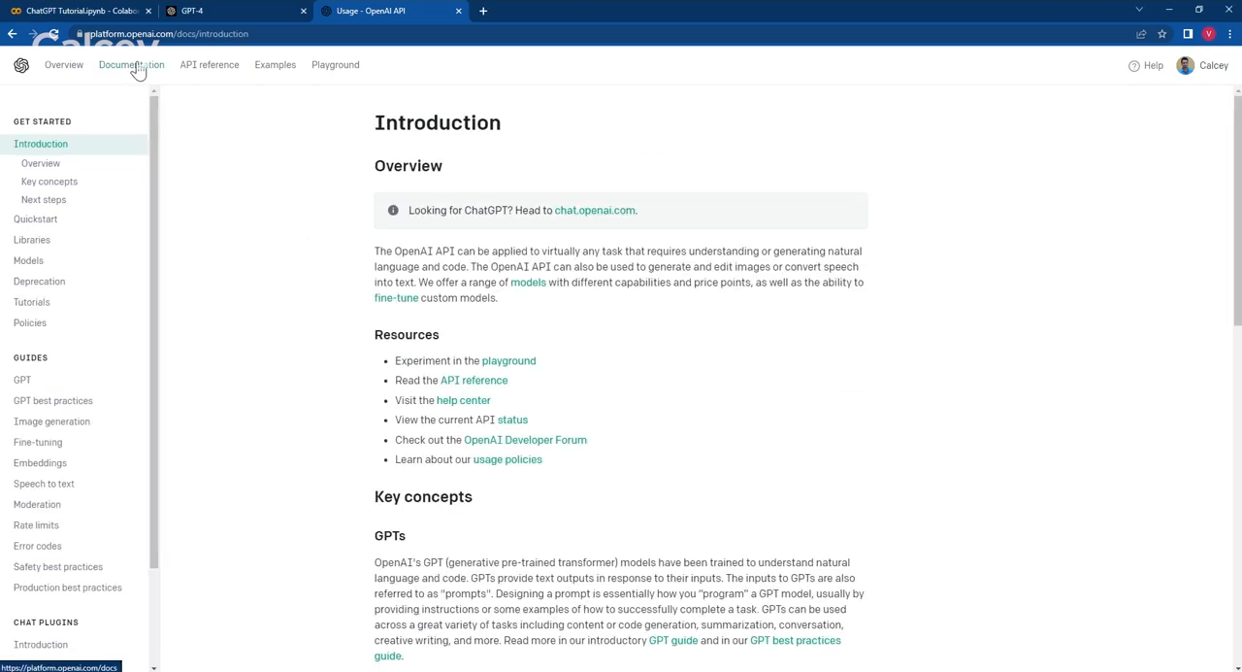
{"action": "left_click", "coordinate": [31, 240]}
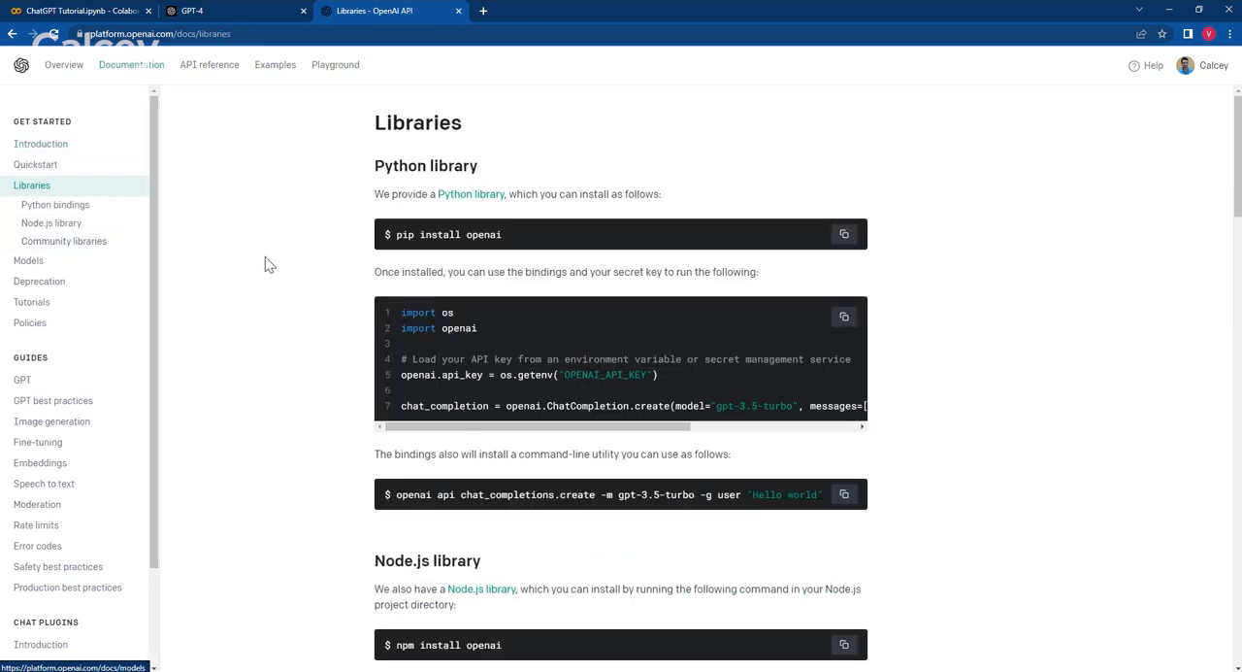
{"action": "scroll", "scroll_direction": "down", "scroll_amount": 3}
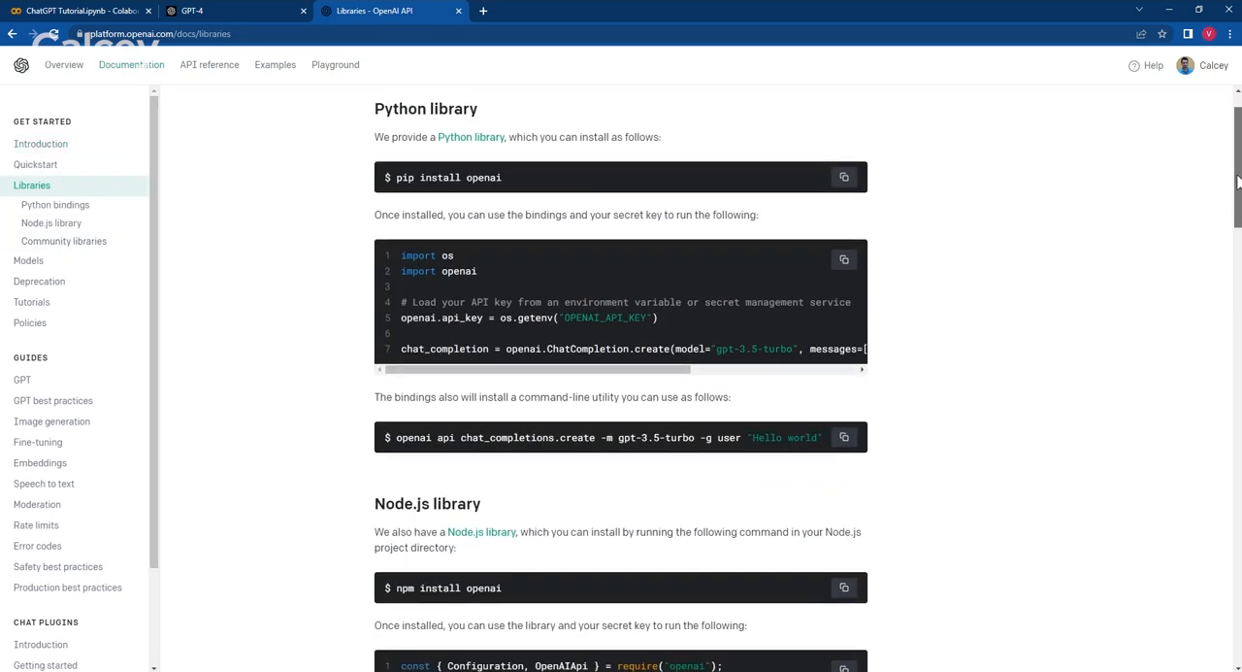
{"action": "scroll", "scroll_direction": "down", "scroll_amount": 3}
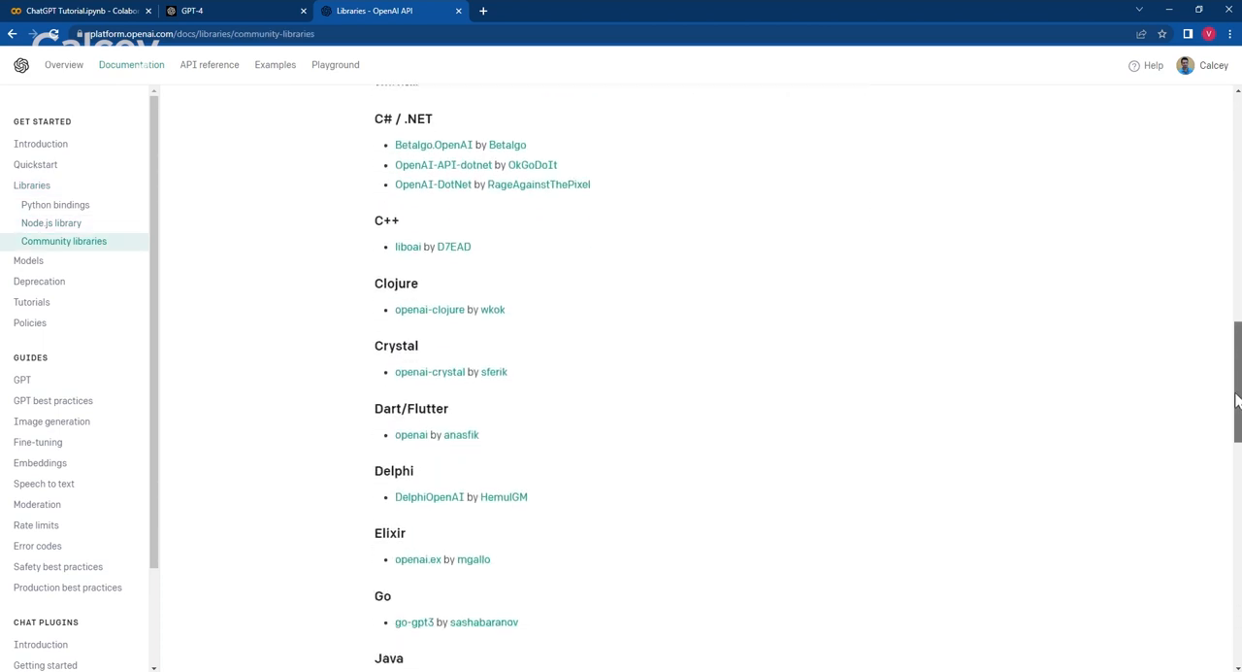
{"action": "scroll", "scroll_direction": "up", "scroll_amount": 3}
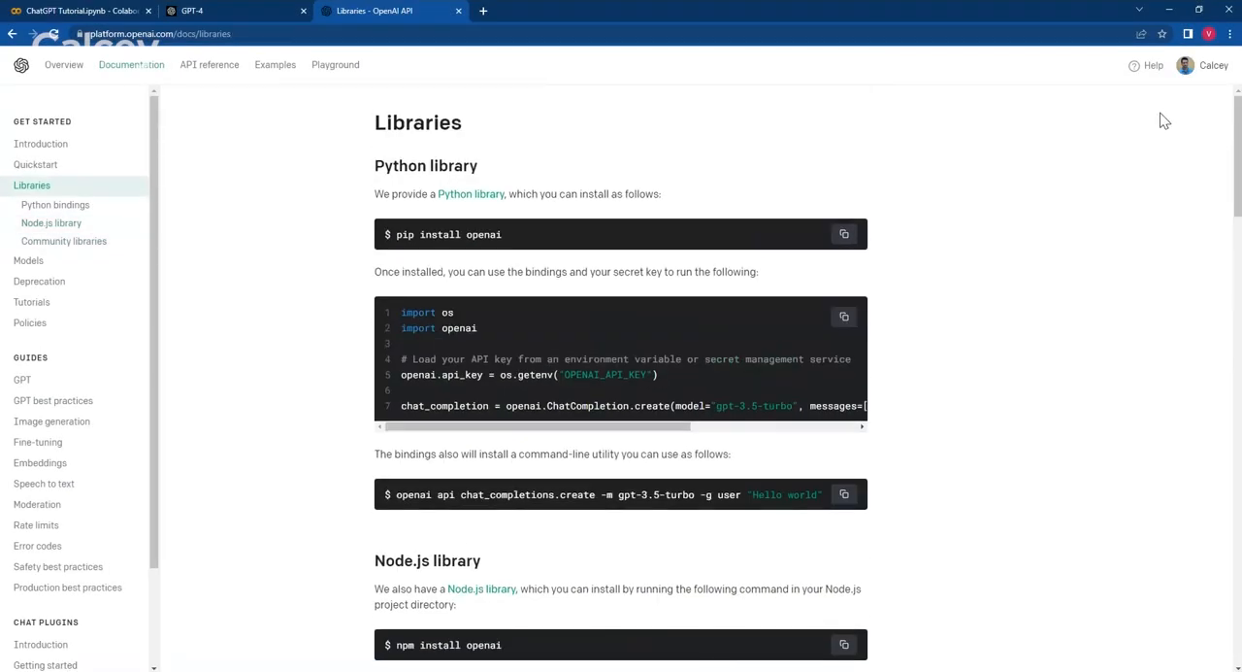
{"action": "mouse_move", "coordinate": [561, 196]}
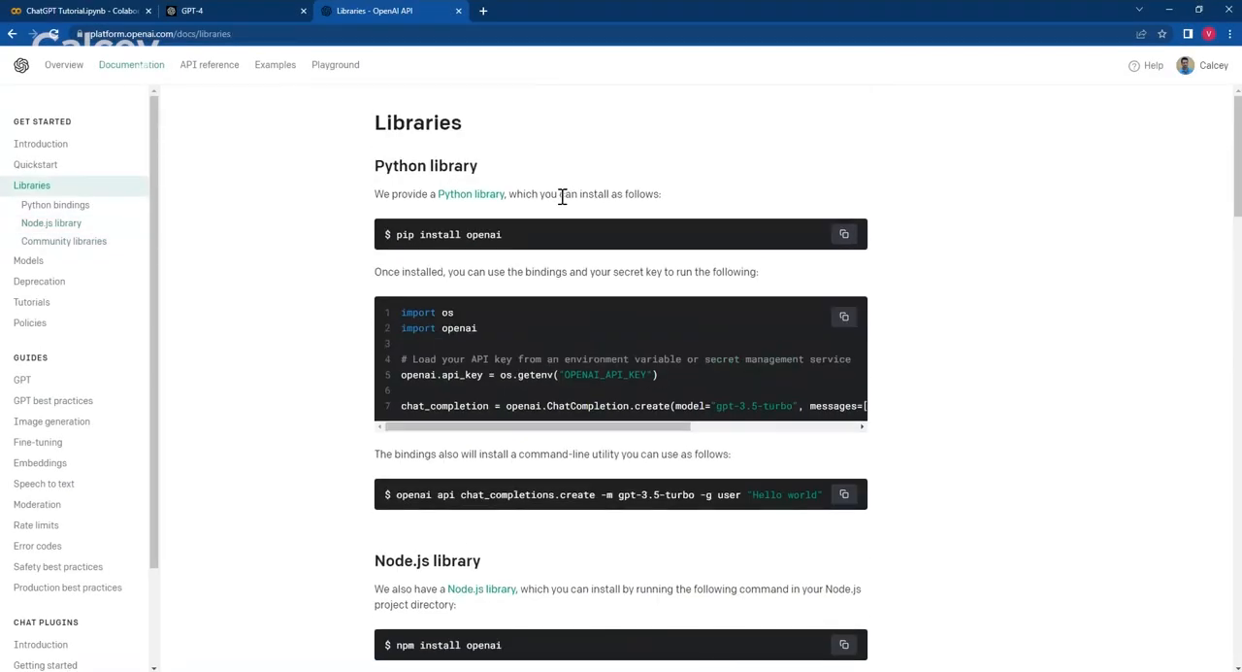
{"action": "triple_click", "coordinate": [447, 233]}
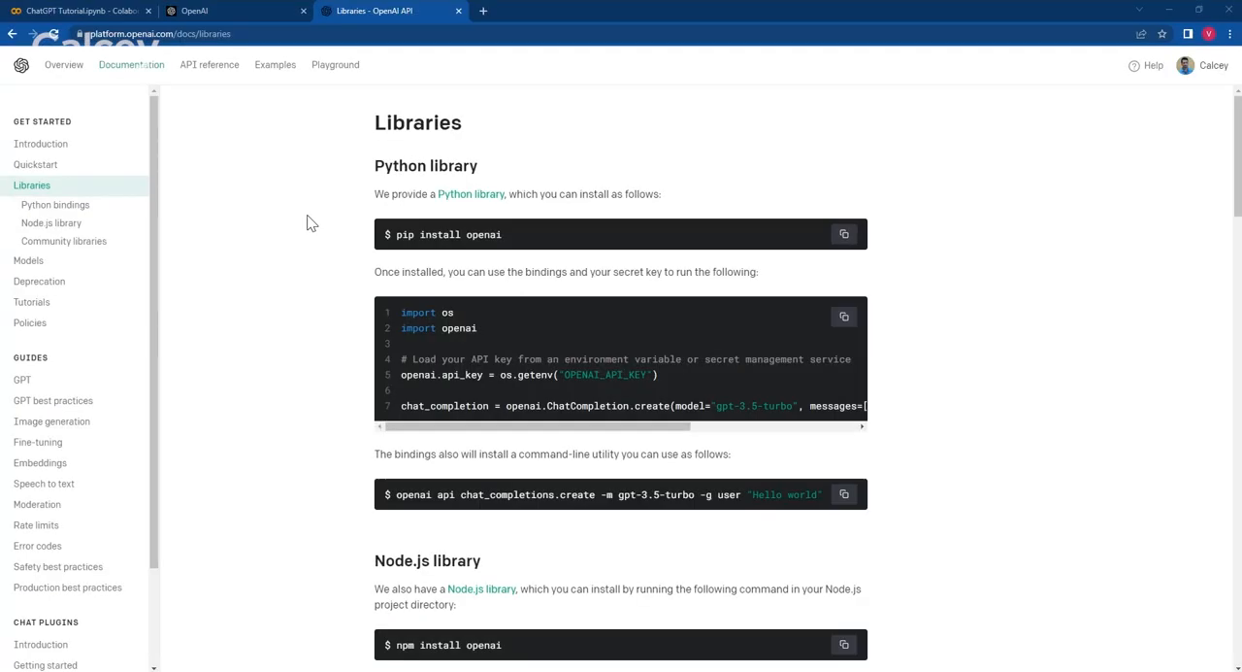
{"action": "mouse_move", "coordinate": [281, 216]}
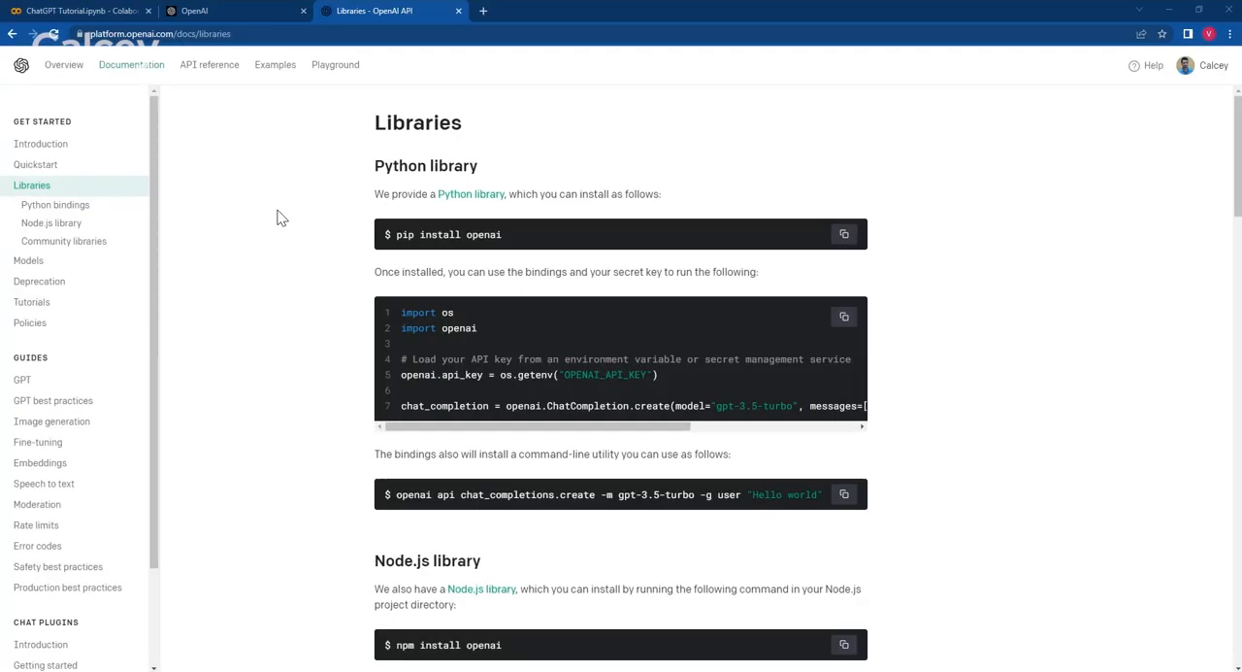
{"action": "mouse_move", "coordinate": [275, 212]}
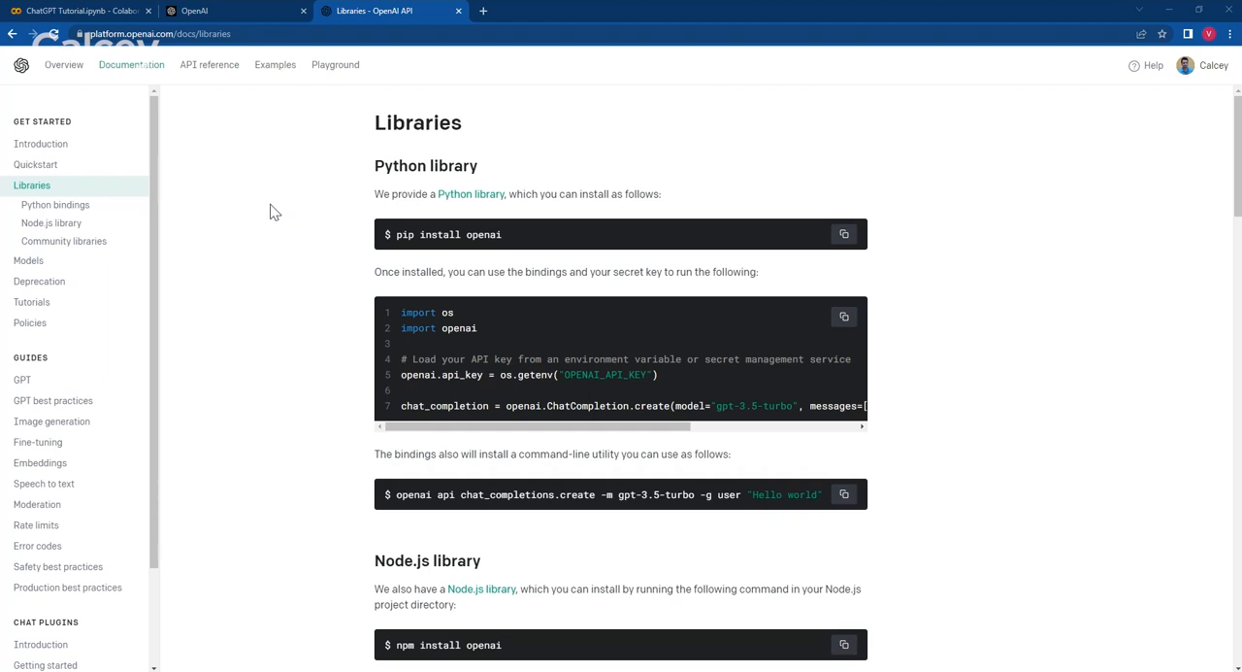
{"action": "mouse_move", "coordinate": [21, 379]}
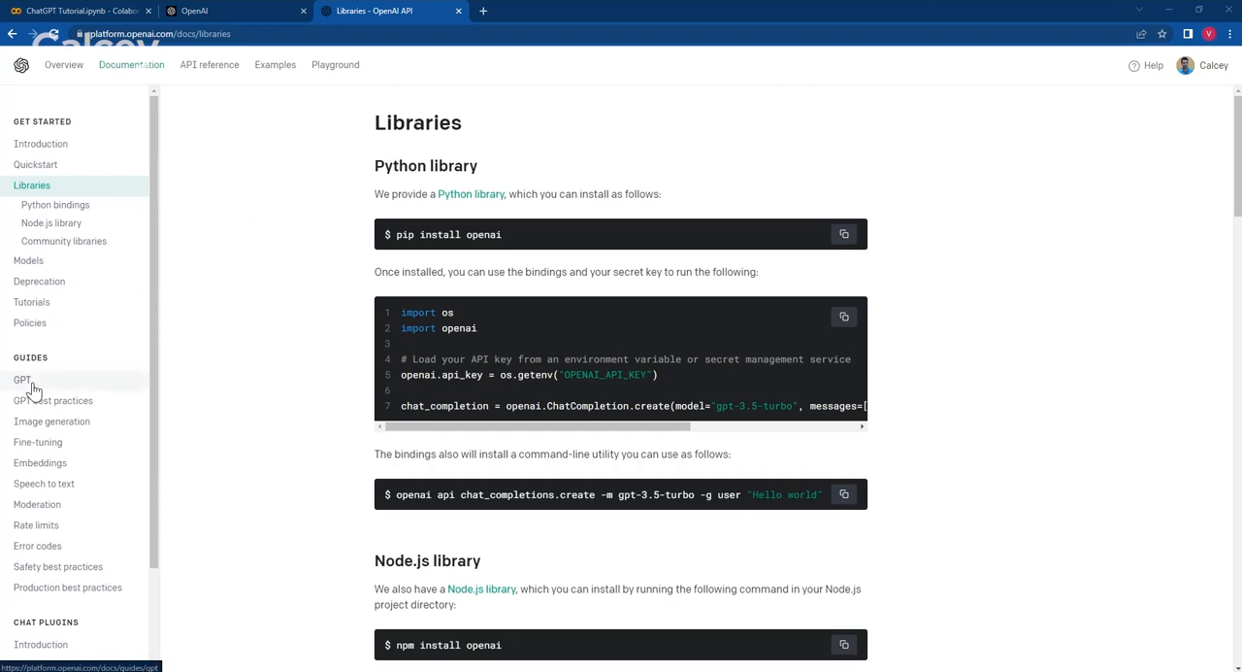
Reach GPT > Chat Completions vs. Completions and highlight the gpt-4 or gpt-3.5-turbo recommendation.
{"action": "left_click", "coordinate": [22, 379]}
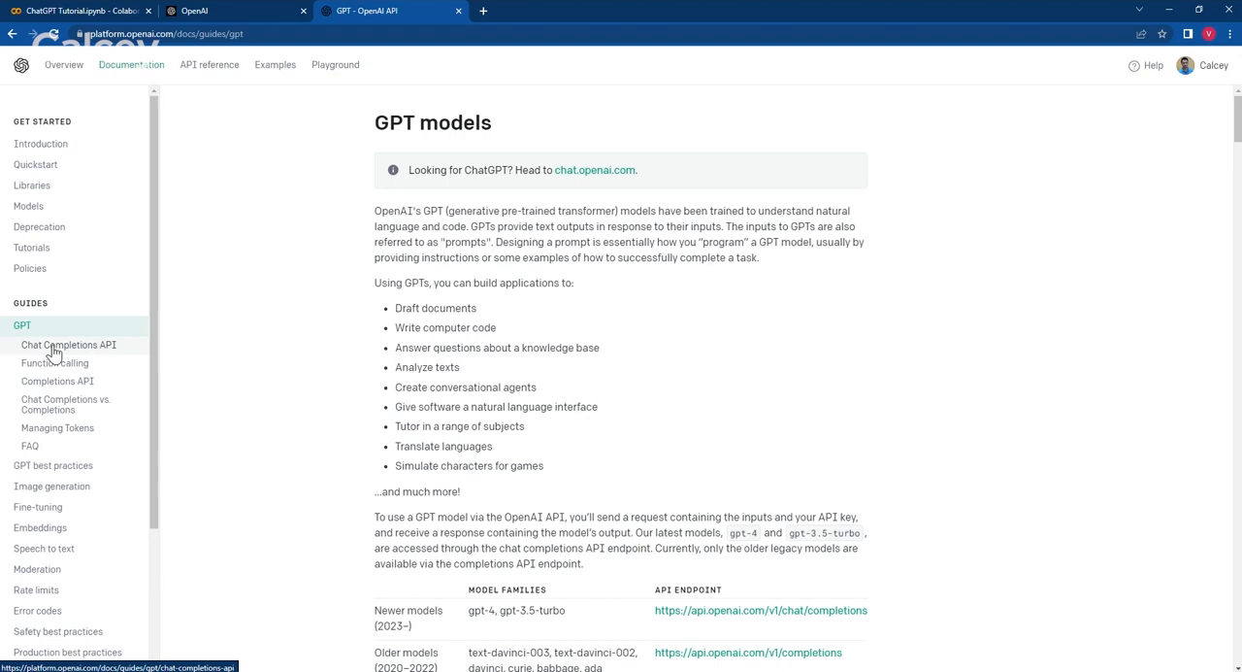
{"action": "left_click", "coordinate": [67, 344]}
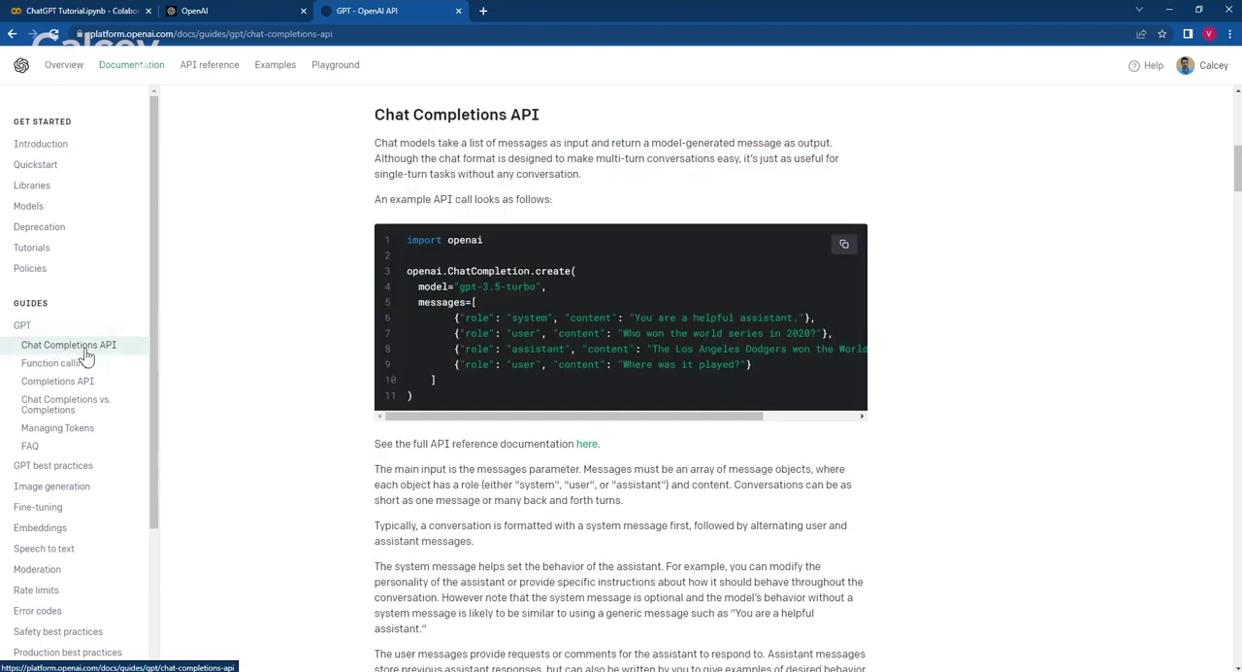
{"action": "left_click", "coordinate": [66, 404]}
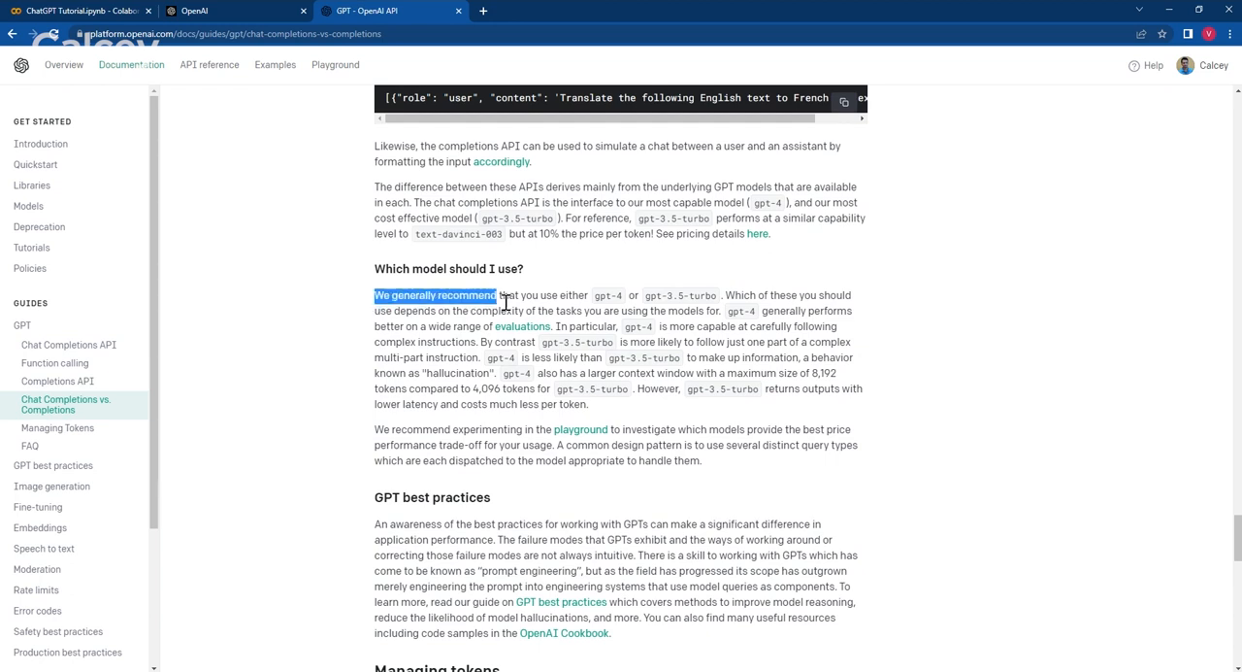
{"action": "left_click_drag", "start_coordinate": [500, 295], "coordinate": [719, 295]}
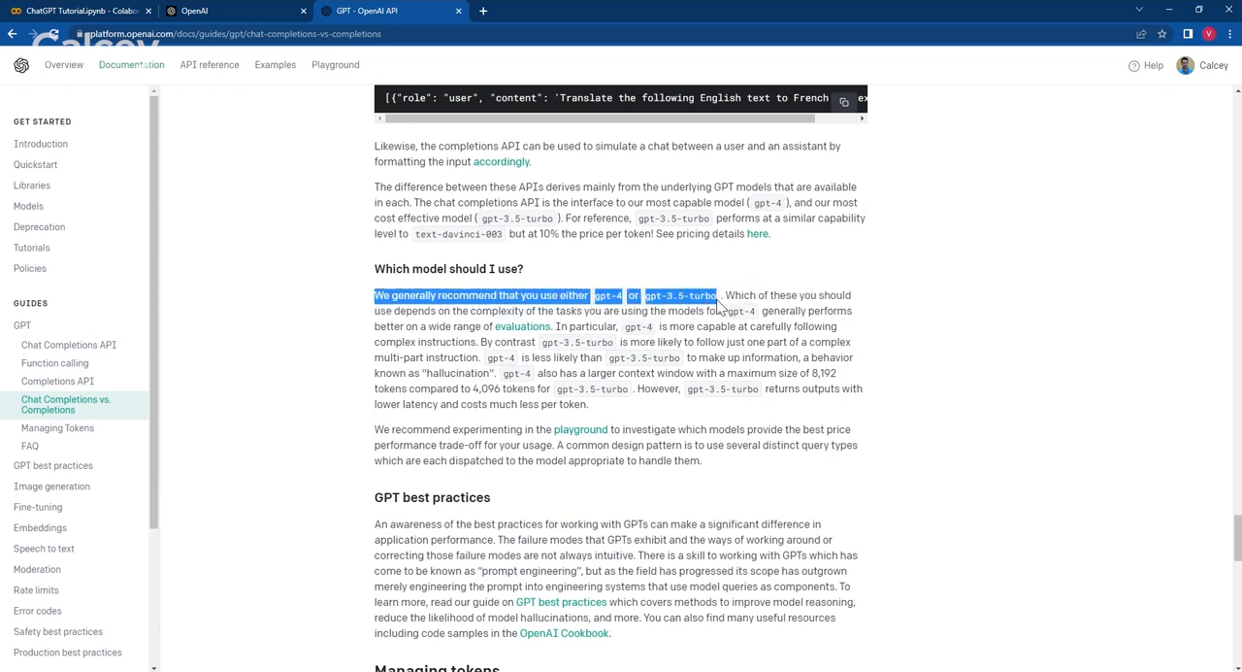
{"action": "left_click", "coordinate": [728, 282]}
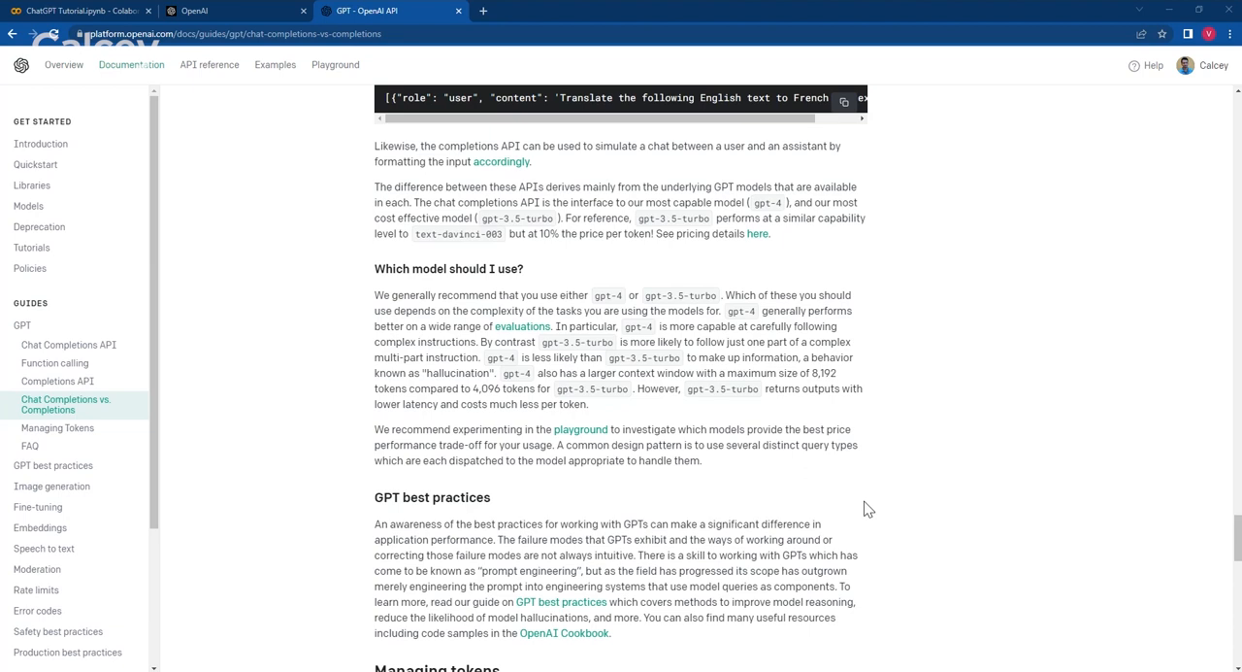
{"action": "mouse_move", "coordinate": [768, 460]}
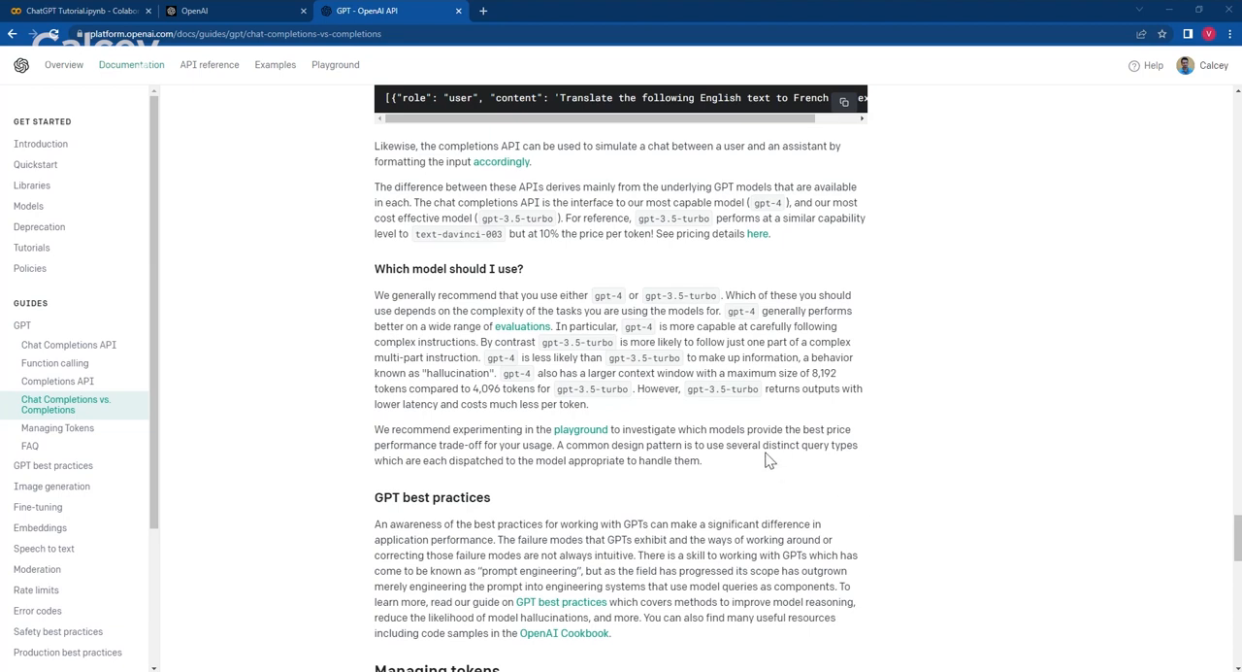
View the GPT-4 API waitlist form on the OpenAI website, then return to the API docs.
{"action": "left_click", "coordinate": [233, 11]}
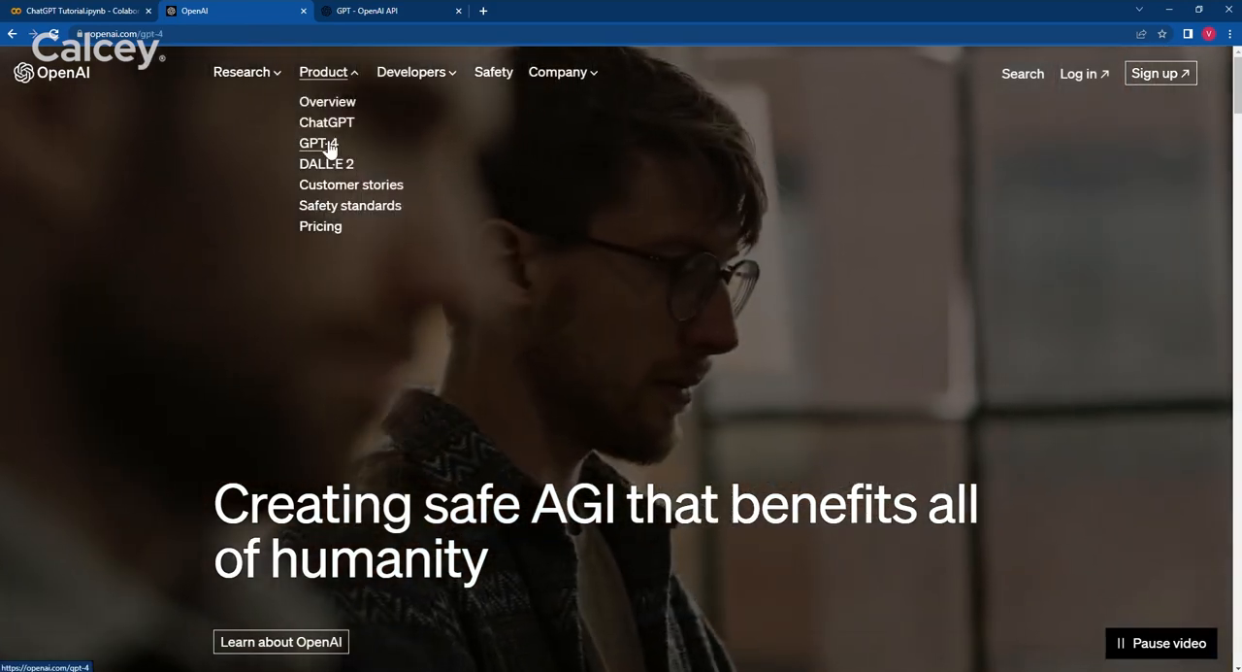
{"action": "left_click", "coordinate": [313, 143]}
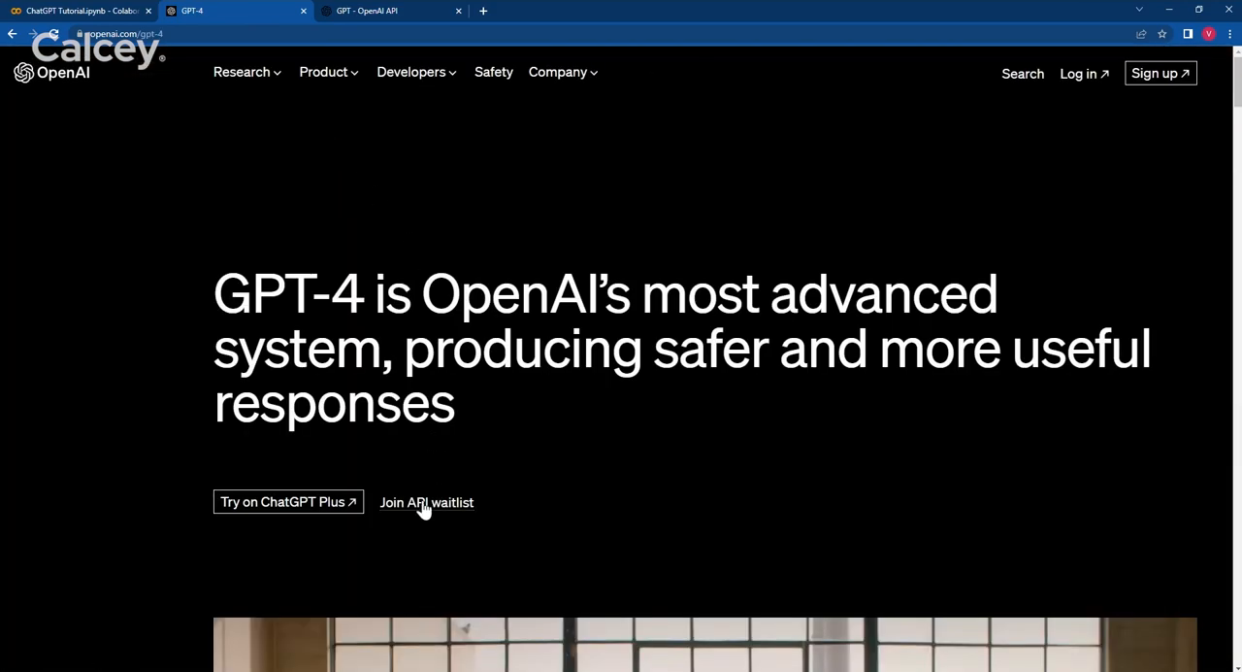
{"action": "left_click", "coordinate": [426, 501]}
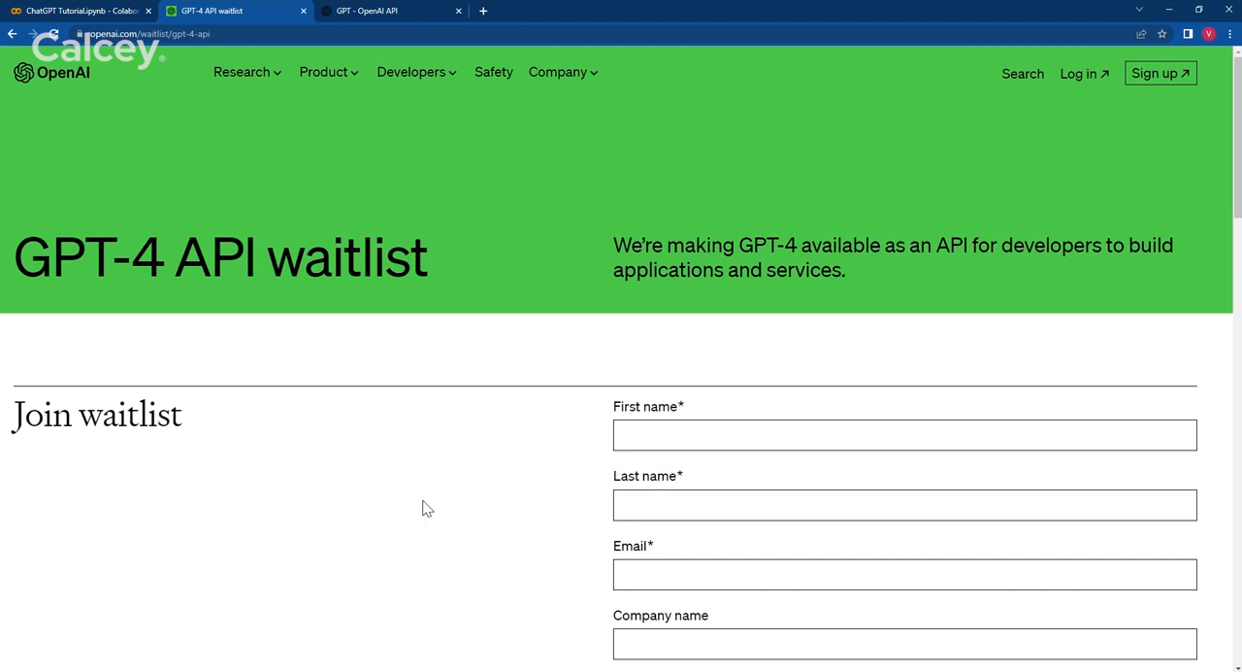
{"action": "mouse_move", "coordinate": [439, 366]}
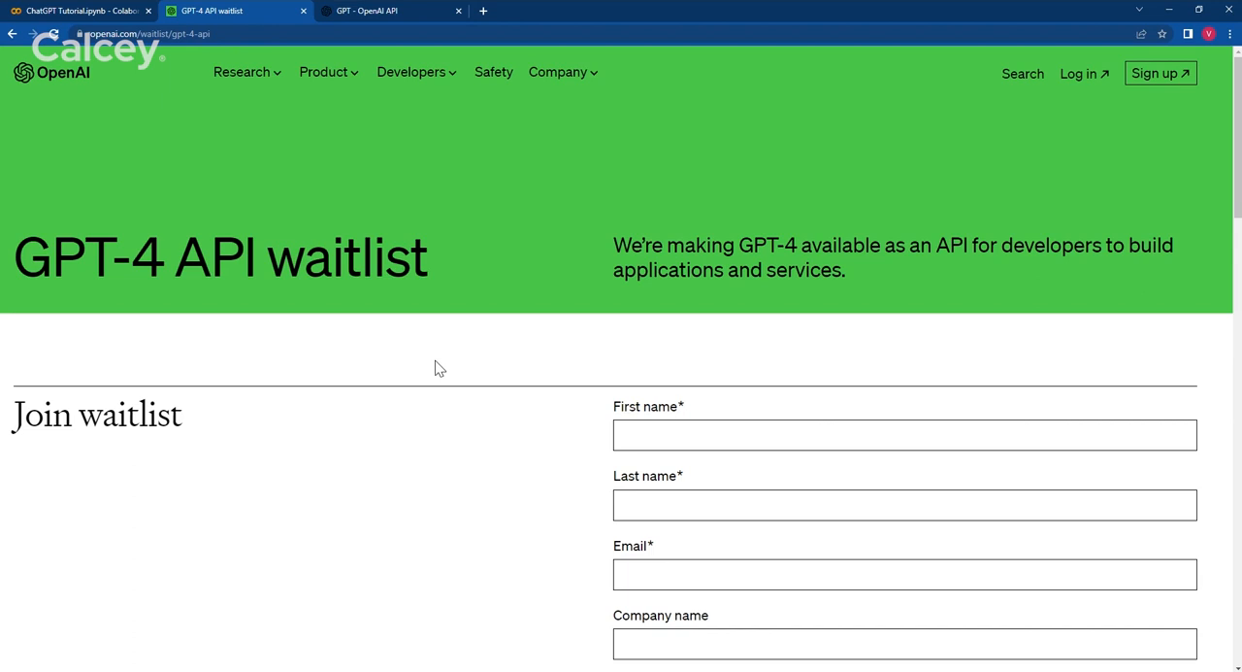
{"action": "mouse_move", "coordinate": [450, 364]}
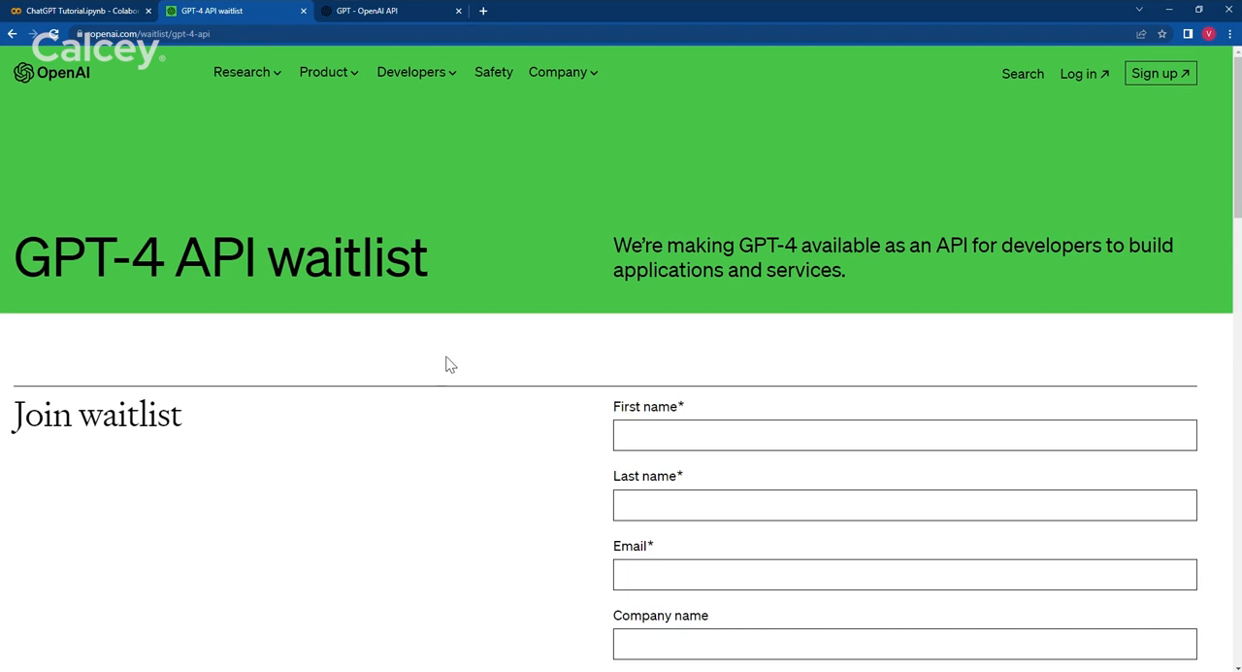
{"action": "mouse_move", "coordinate": [422, 158]}
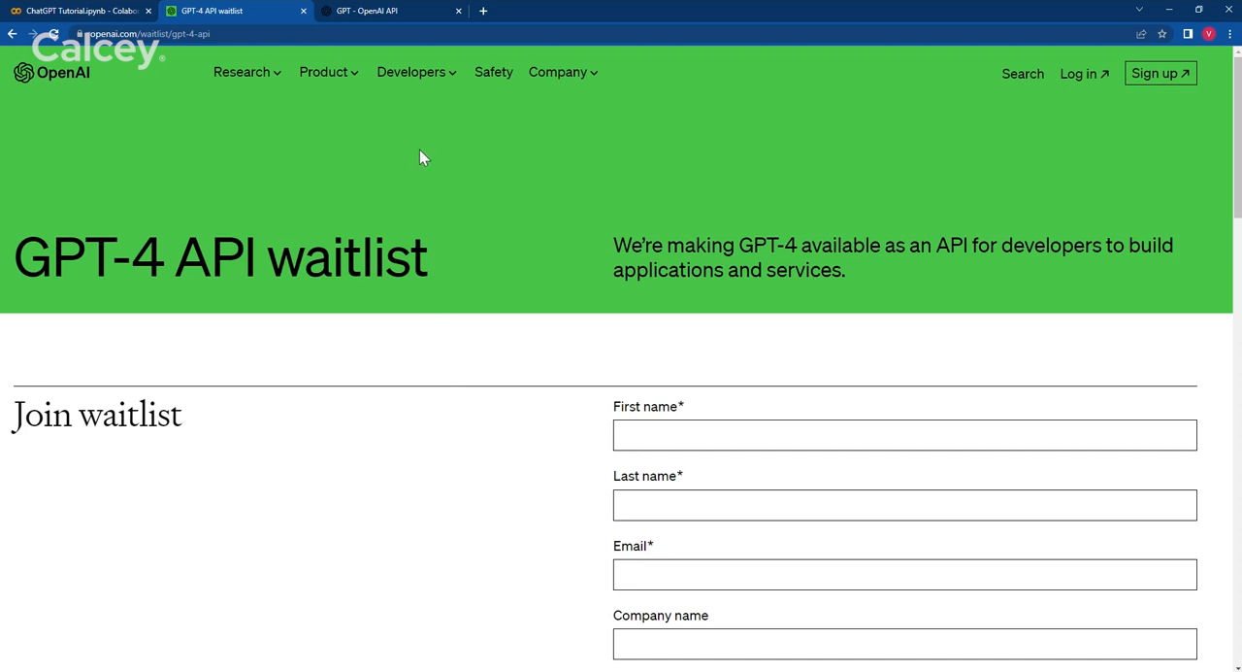
{"action": "left_click", "coordinate": [388, 11]}
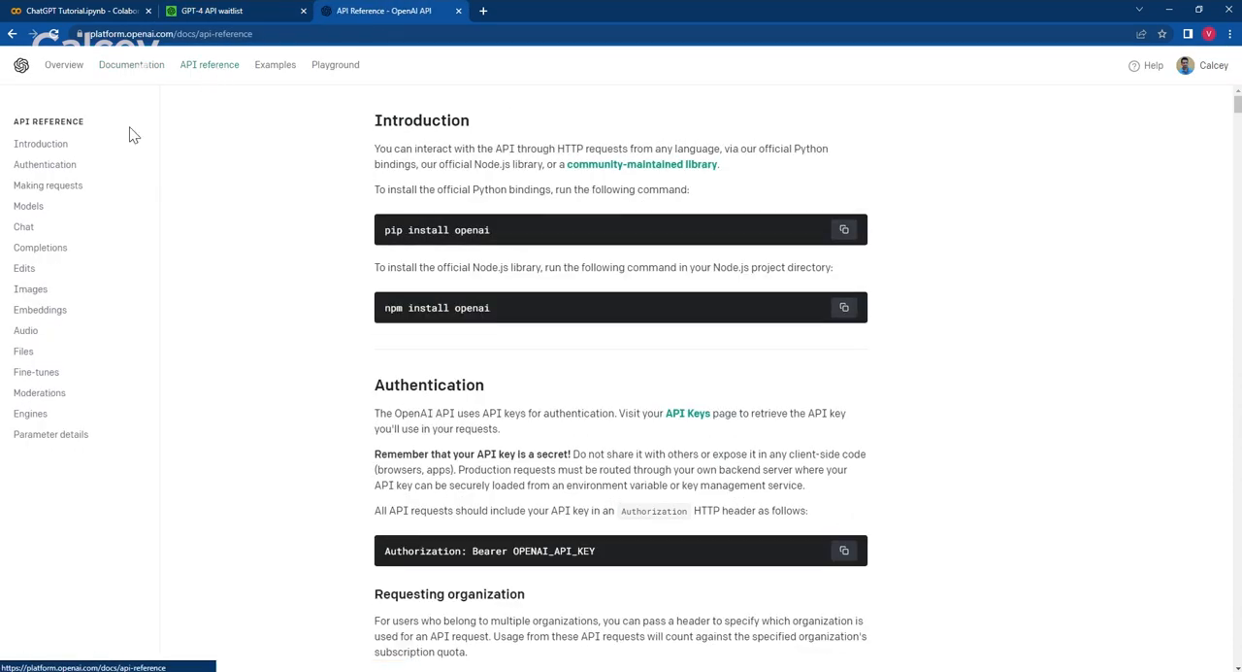
Open the Chat endpoint reference and highlight the model and messages parameter descriptions.
{"action": "left_click", "coordinate": [24, 226]}
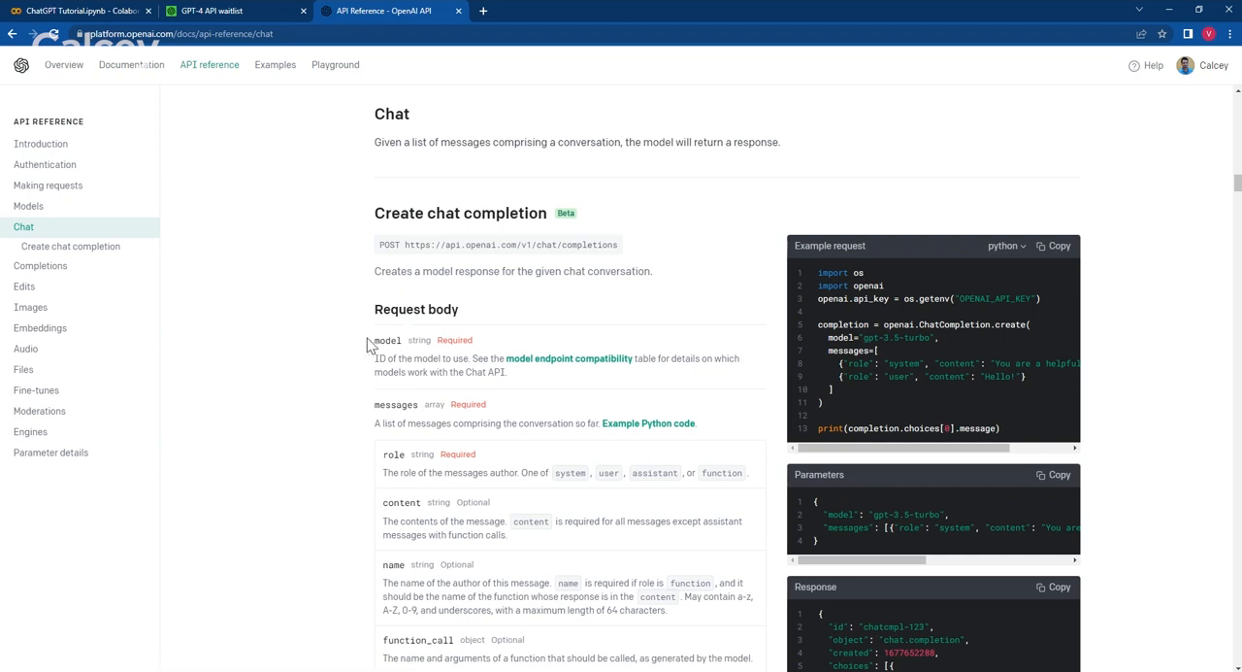
{"action": "left_click_drag", "start_coordinate": [373, 339], "coordinate": [696, 423]}
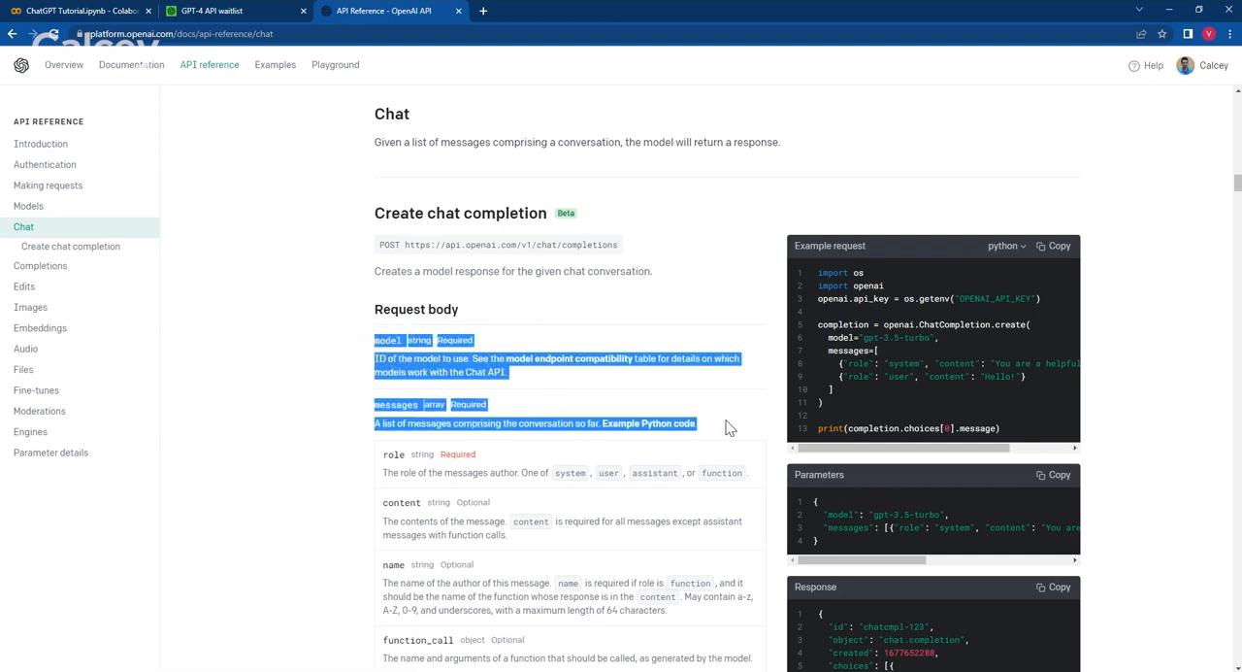
{"action": "left_click", "coordinate": [448, 371]}
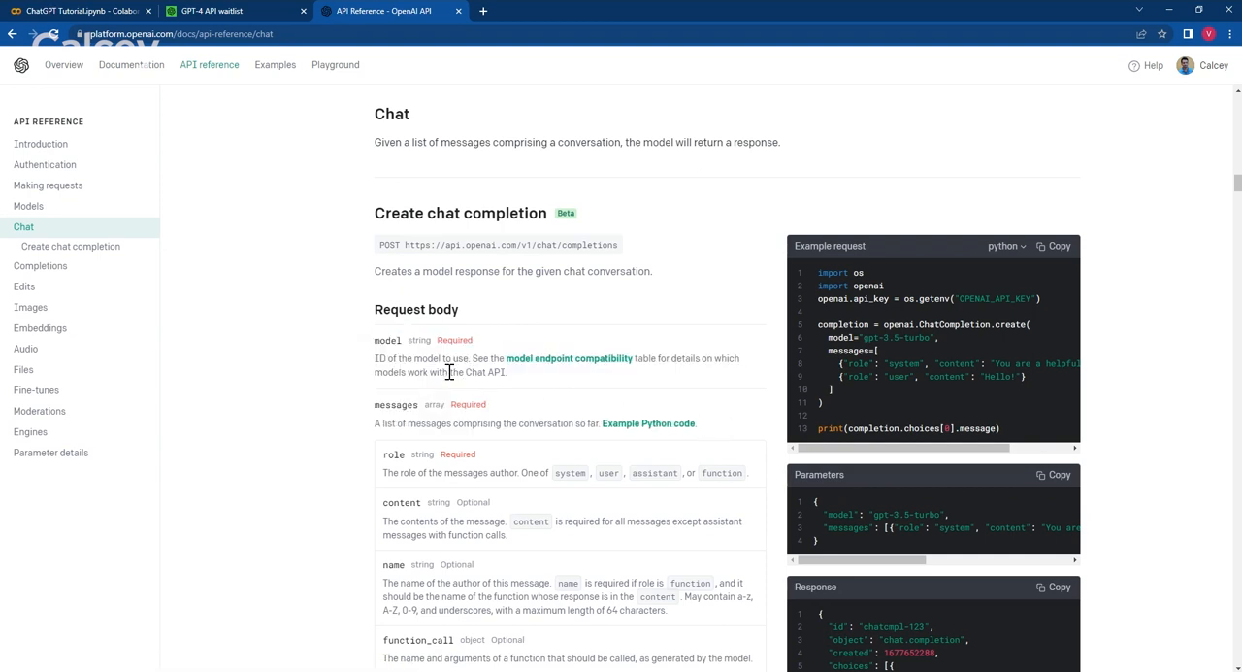
{"action": "mouse_move", "coordinate": [414, 372]}
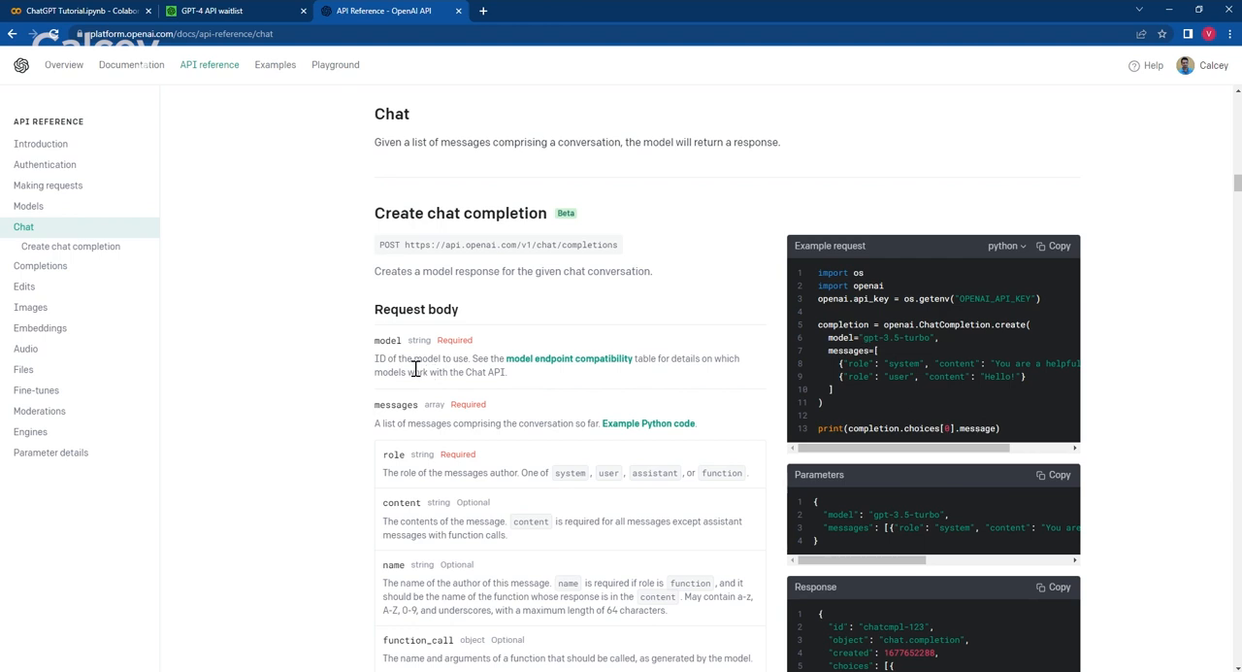
{"action": "mouse_move", "coordinate": [409, 405]}
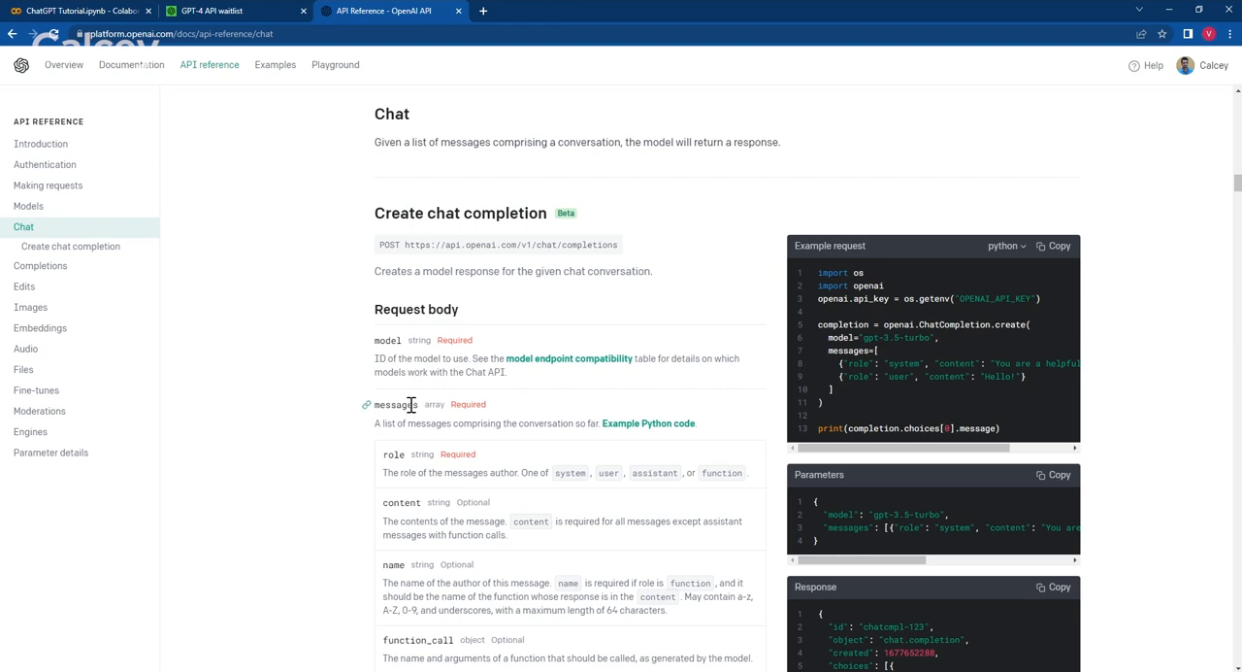
{"action": "mouse_move", "coordinate": [423, 406]}
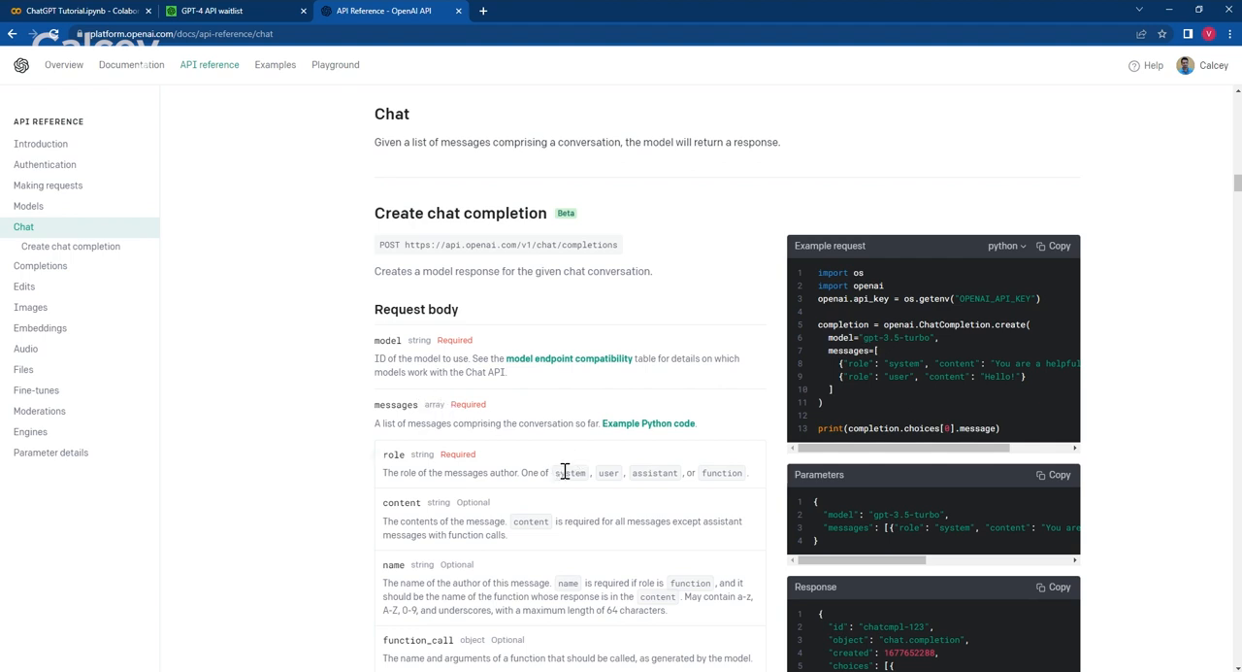
Highlight the system, user and assistant roles, read remaining parameters, and return to the Introduction.
{"action": "double_click", "coordinate": [570, 472]}
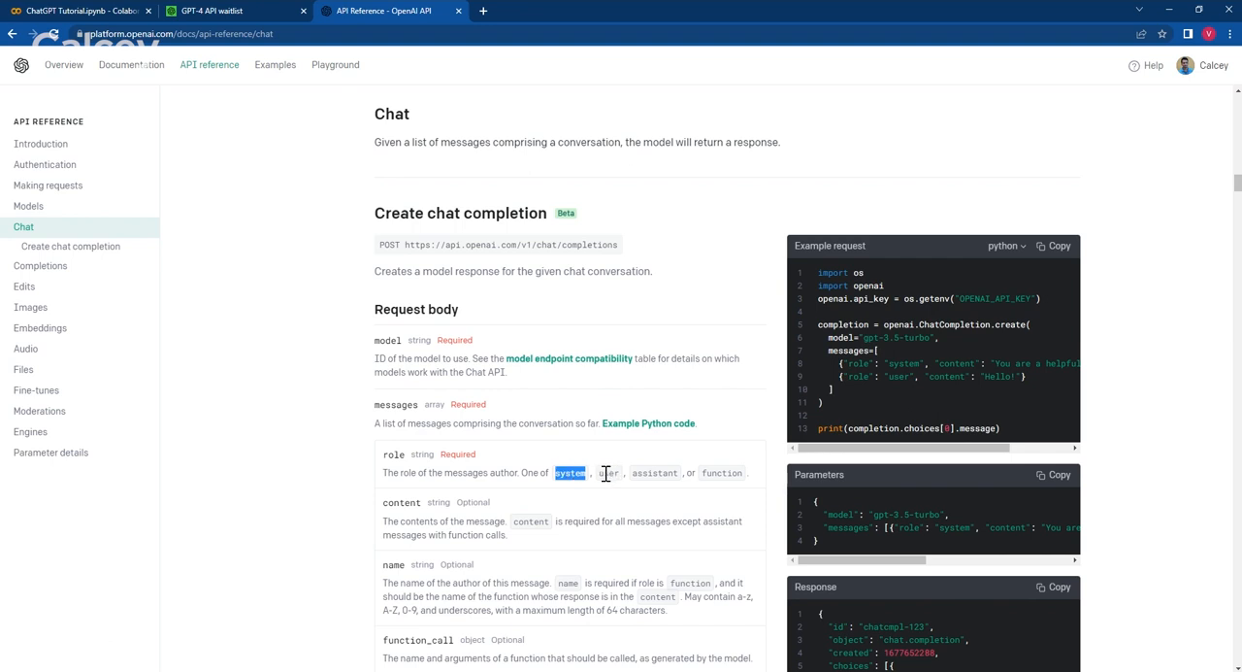
{"action": "double_click", "coordinate": [608, 472]}
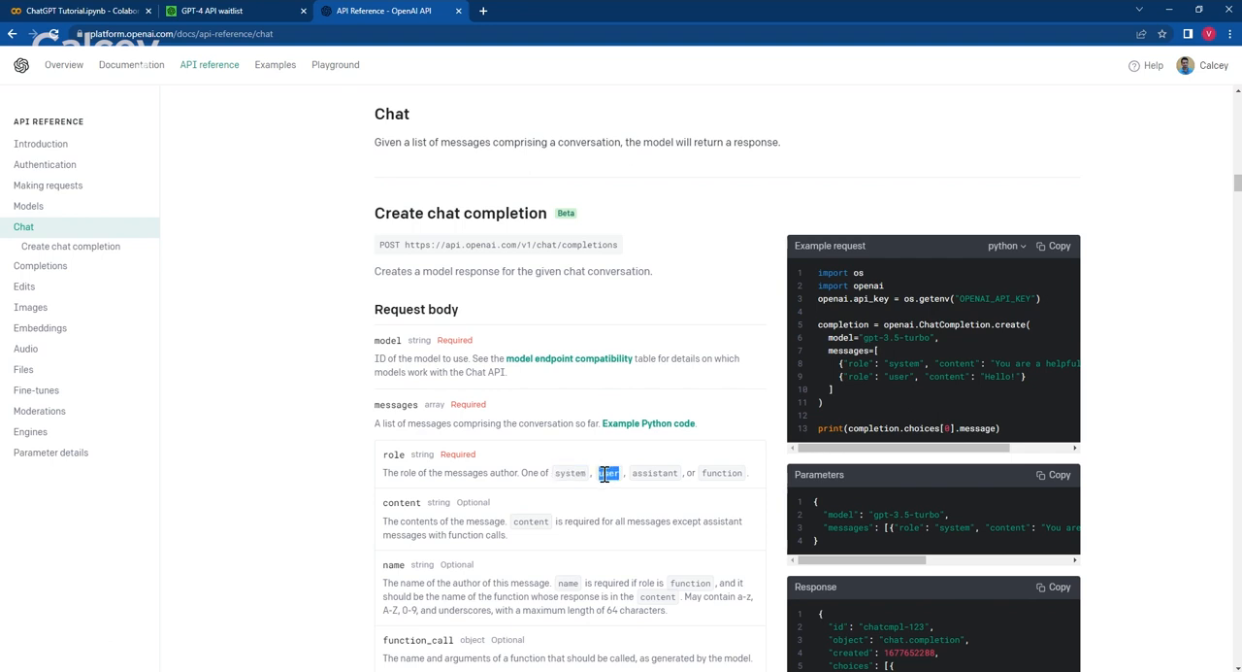
{"action": "double_click", "coordinate": [655, 473]}
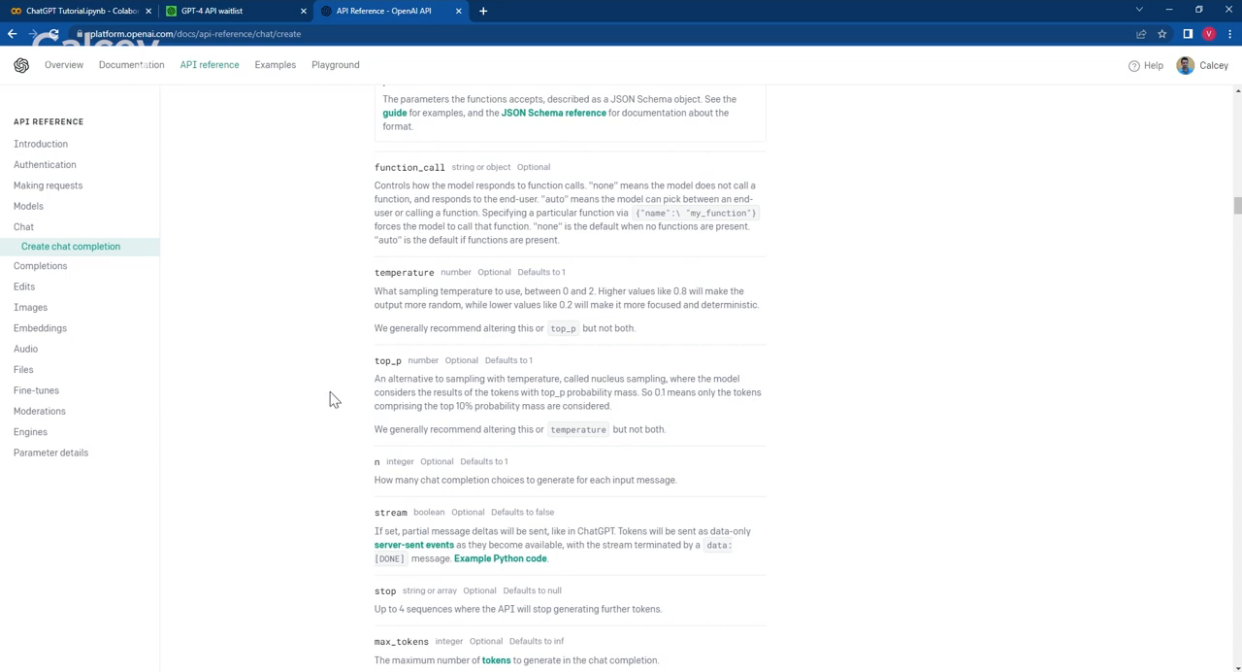
{"action": "scroll", "scroll_direction": "down", "scroll_amount": 3}
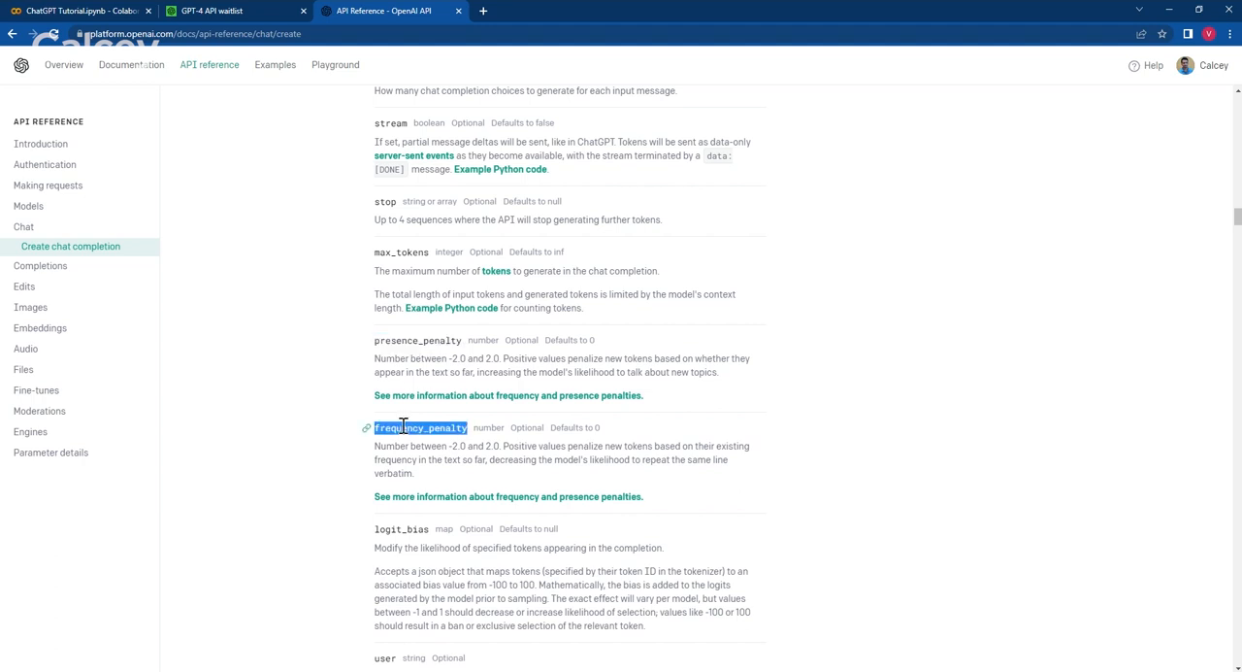
{"action": "scroll", "scroll_direction": "down", "scroll_amount": 3}
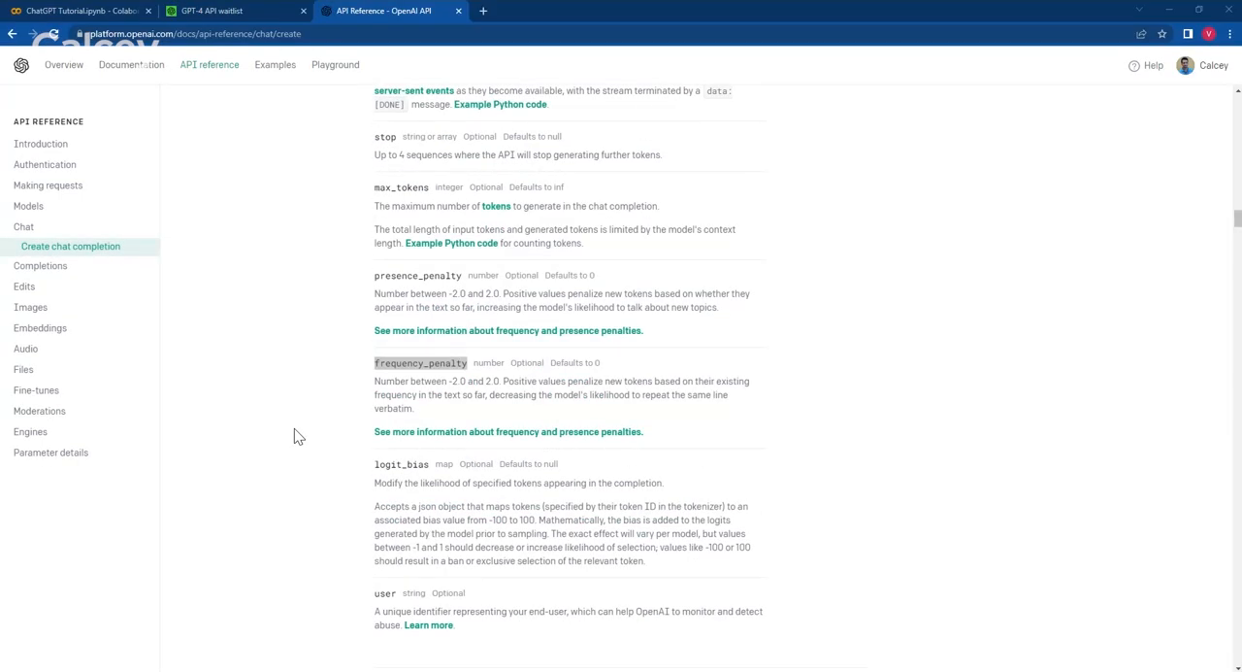
{"action": "mouse_move", "coordinate": [307, 439]}
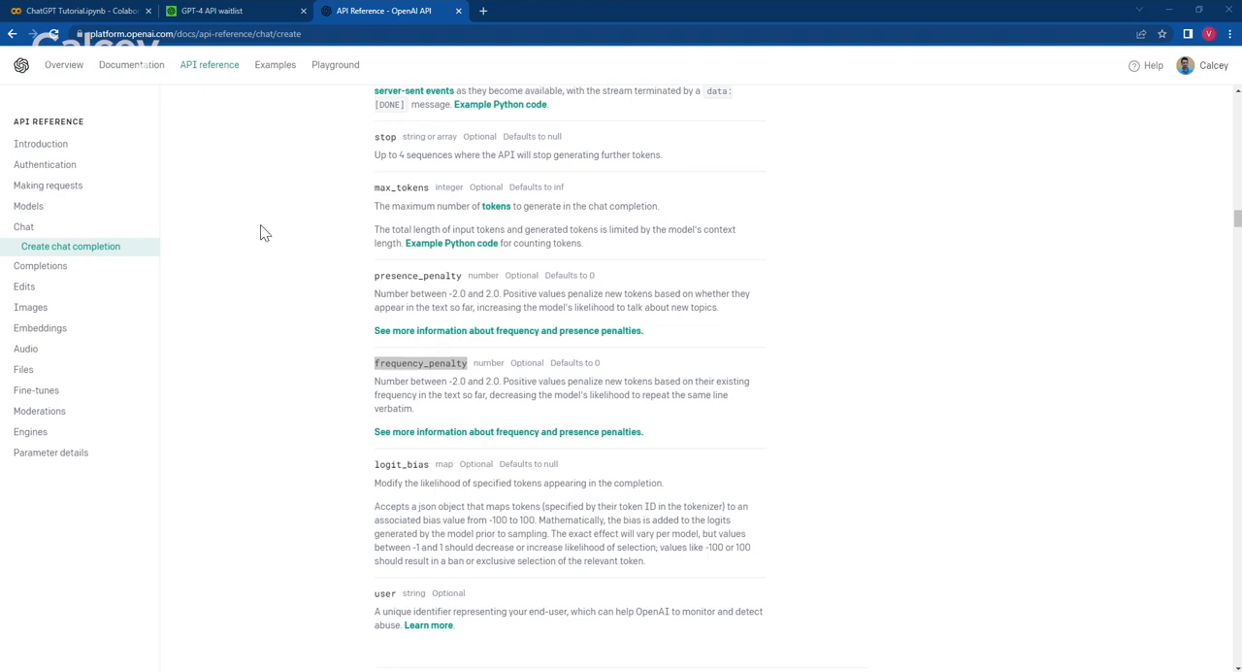
{"action": "left_click", "coordinate": [131, 64]}
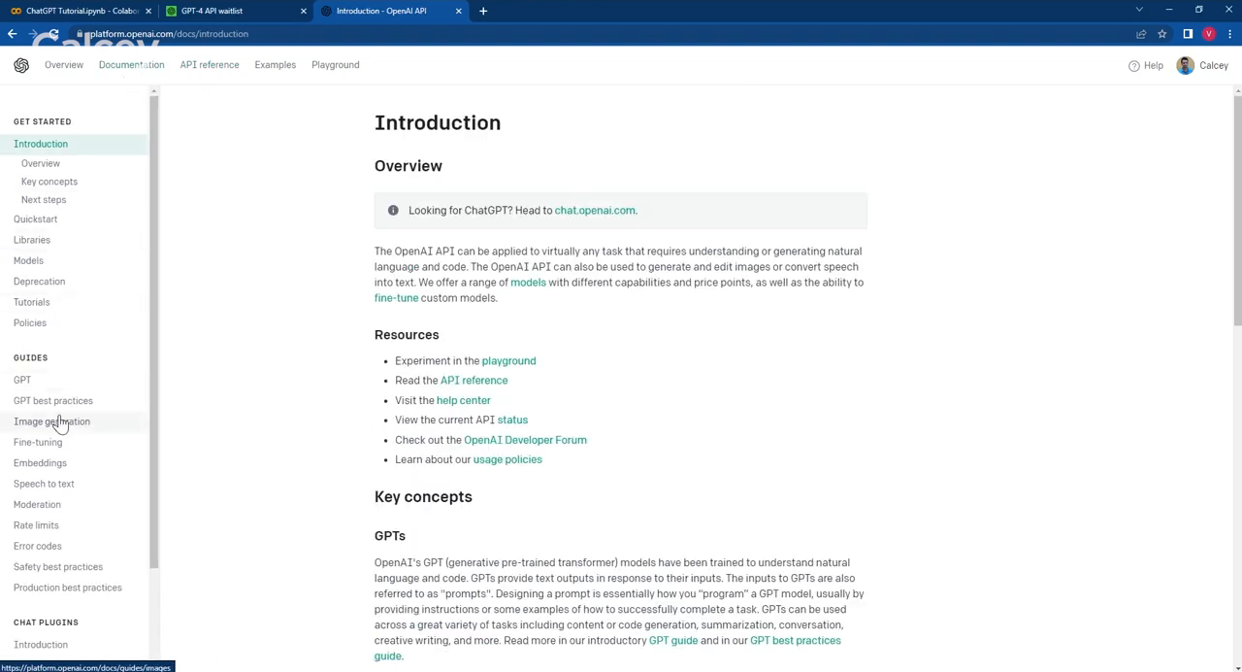
View the Embeddings guide overview and highlight the text-embedding-ada-002 model name.
{"action": "left_click", "coordinate": [39, 462]}
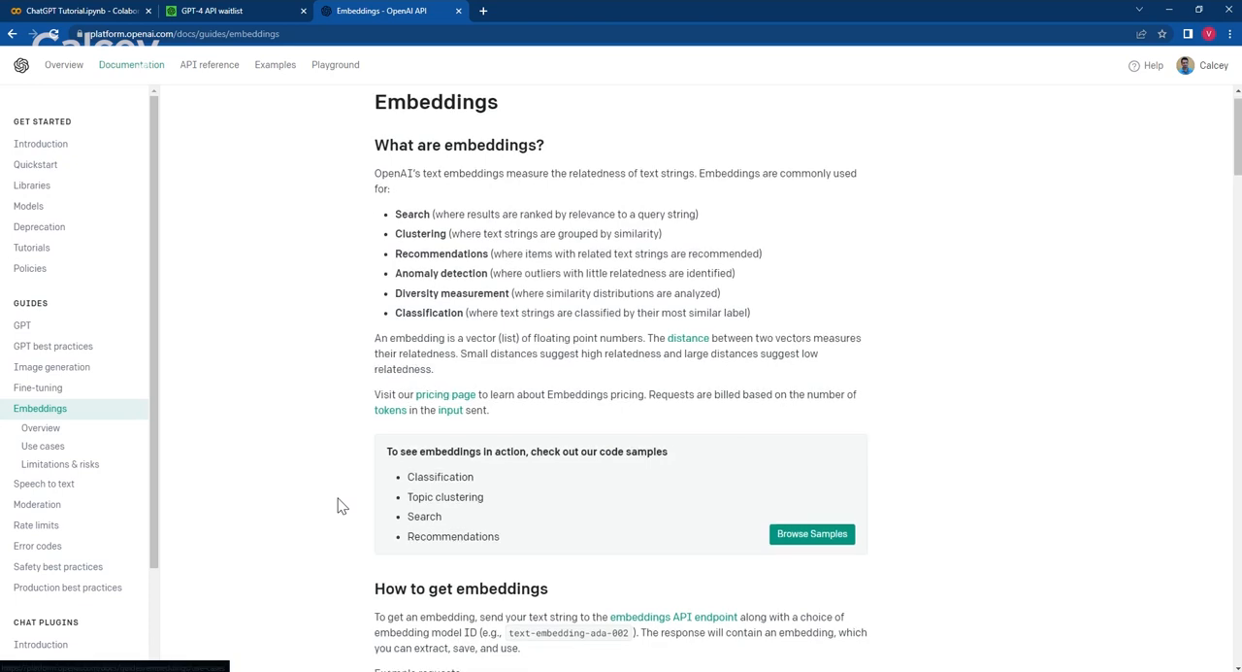
{"action": "left_click", "coordinate": [39, 427]}
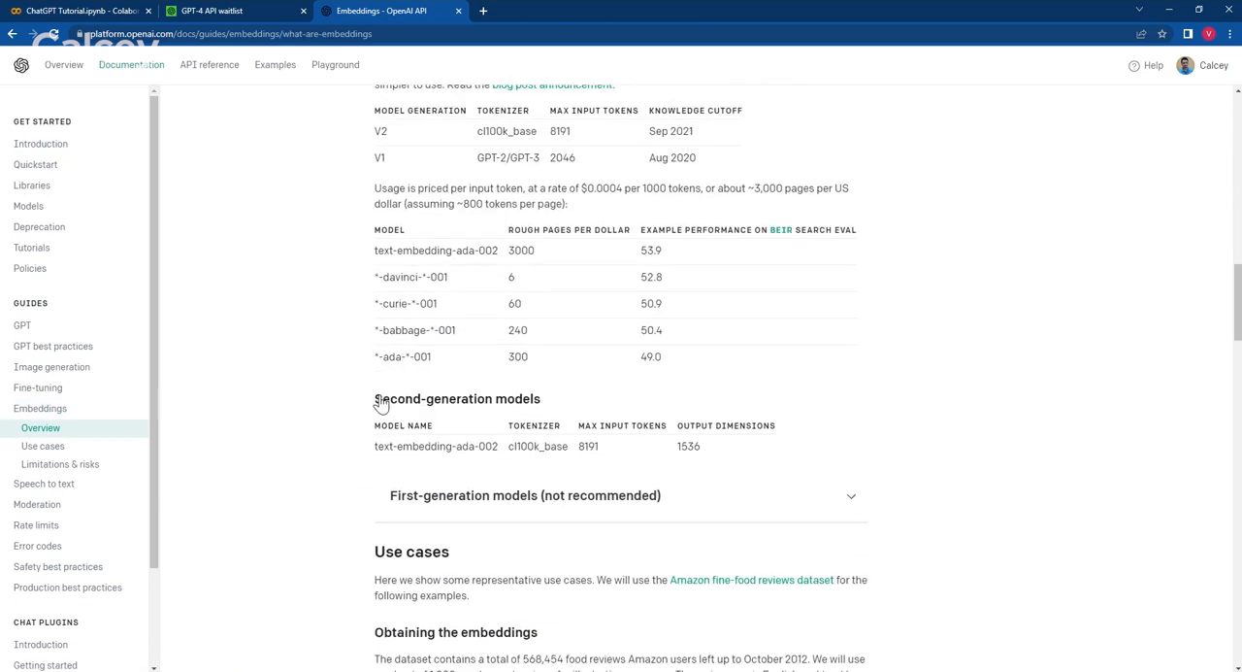
{"action": "mouse_move", "coordinate": [379, 250]}
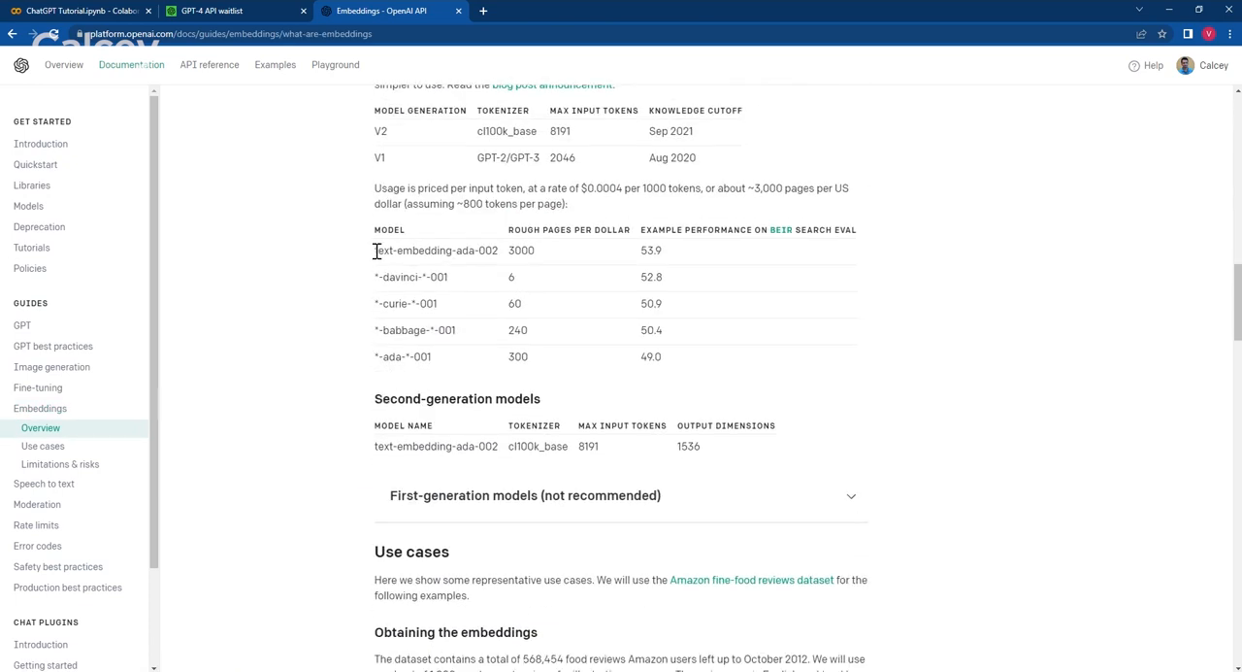
{"action": "double_click", "coordinate": [436, 249]}
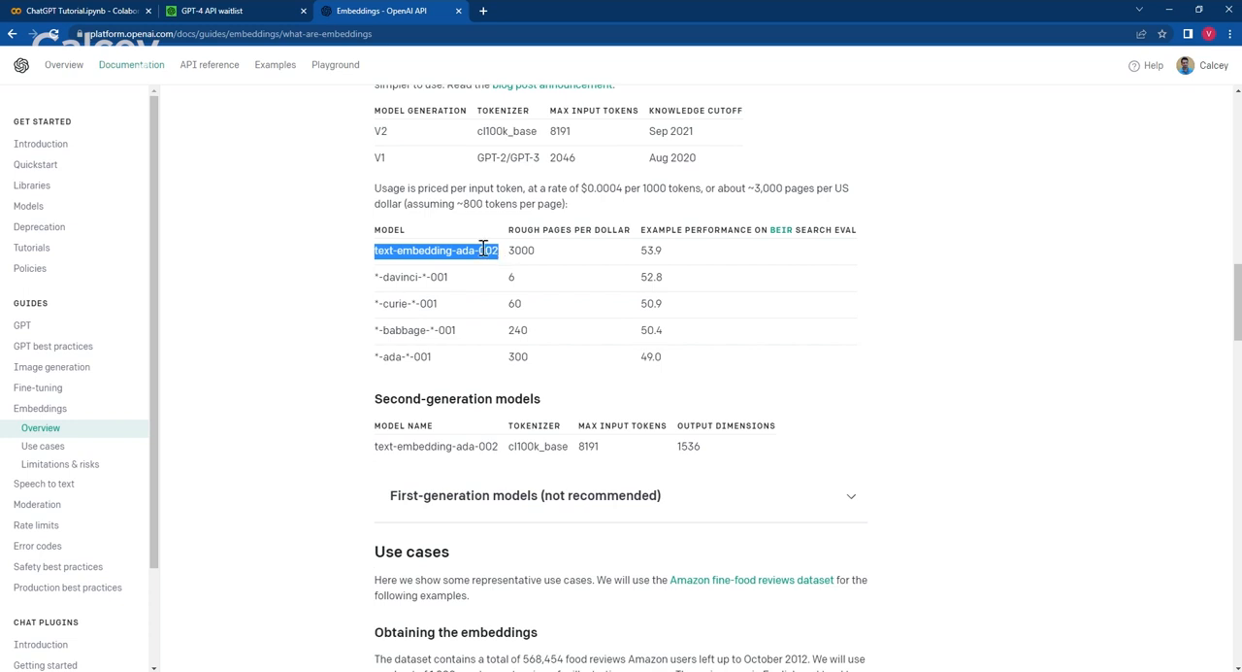
{"action": "mouse_move", "coordinate": [221, 91]}
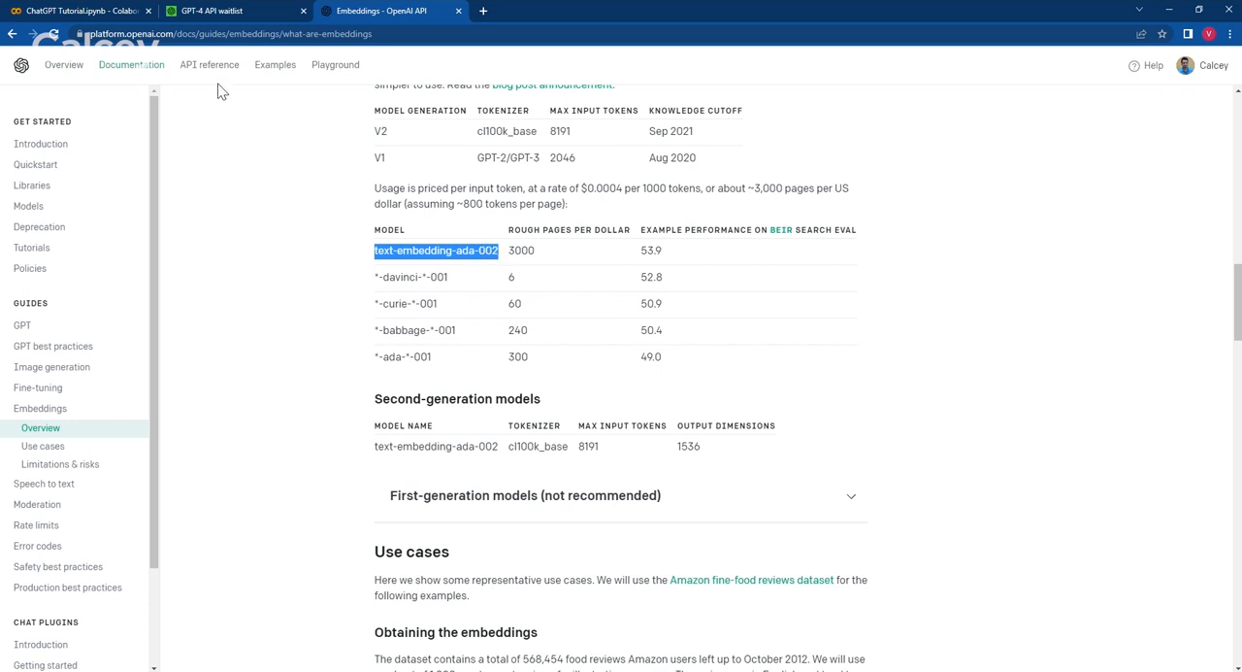
{"action": "left_click", "coordinate": [208, 64]}
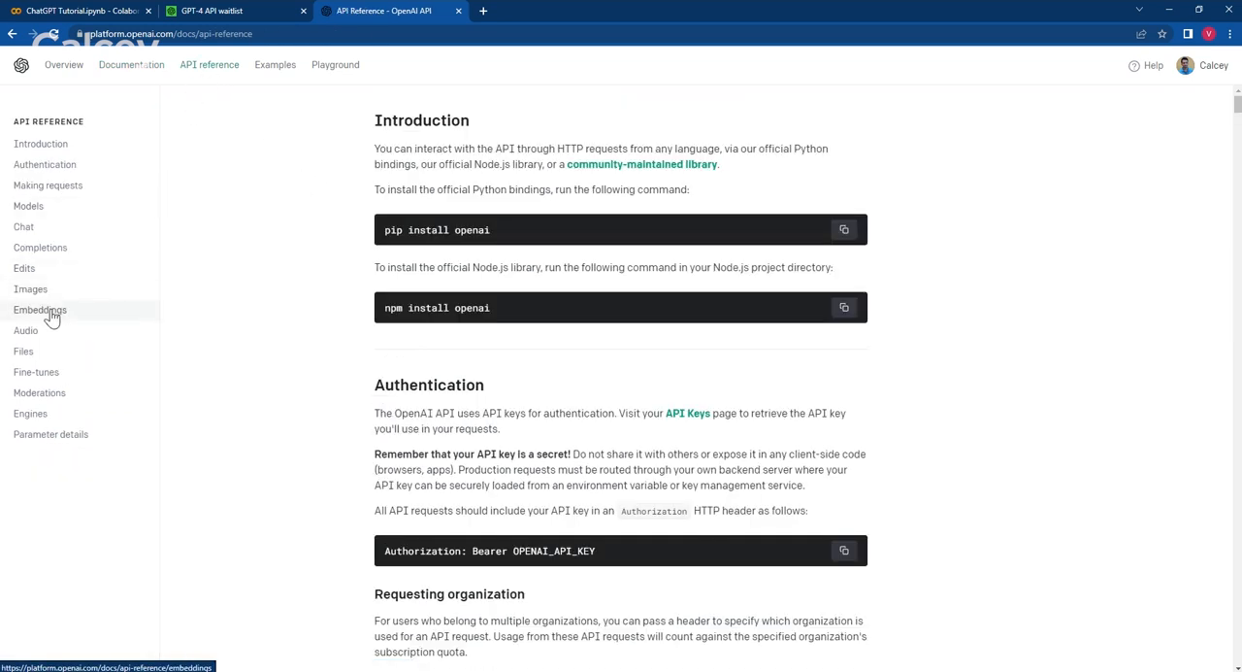
Read the Embeddings API reference's model parameter, then switch back to the Colab notebook.
{"action": "left_click", "coordinate": [40, 308]}
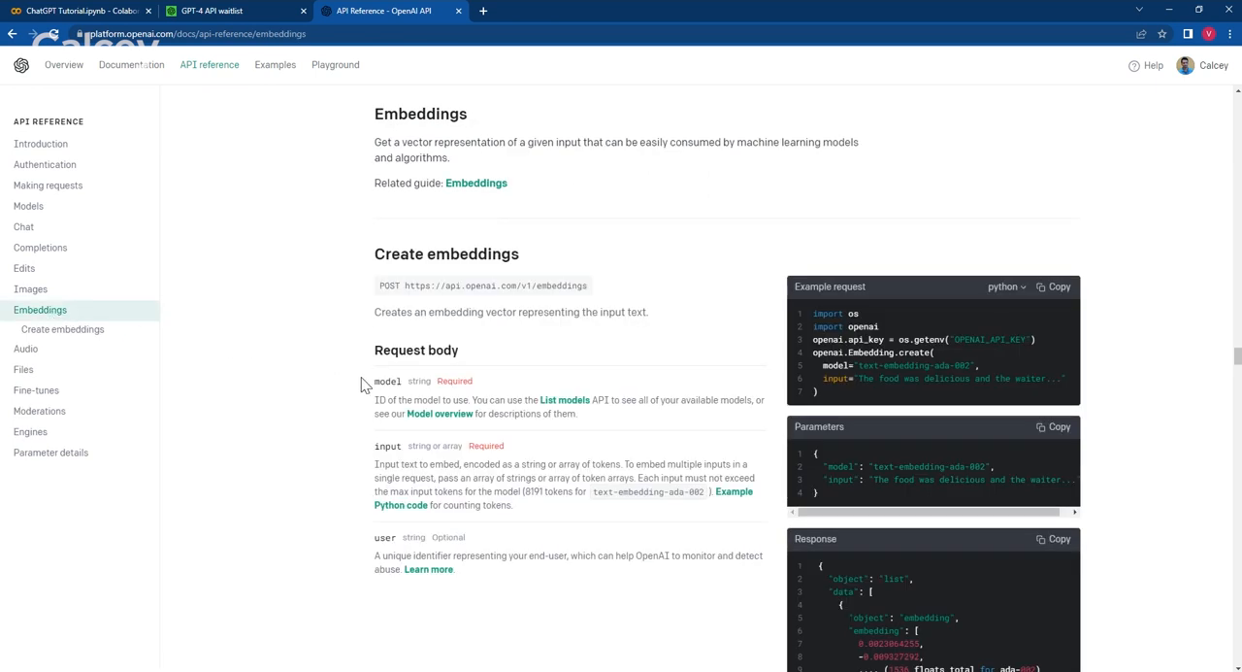
{"action": "mouse_move", "coordinate": [386, 380]}
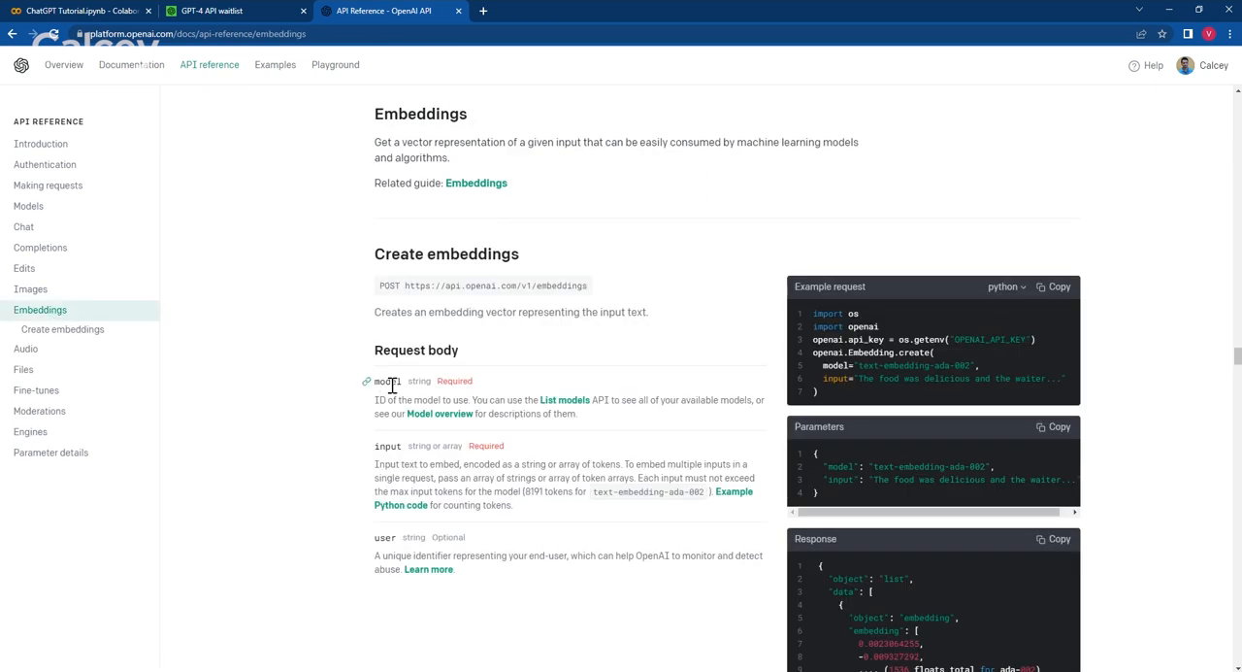
{"action": "double_click", "coordinate": [386, 381]}
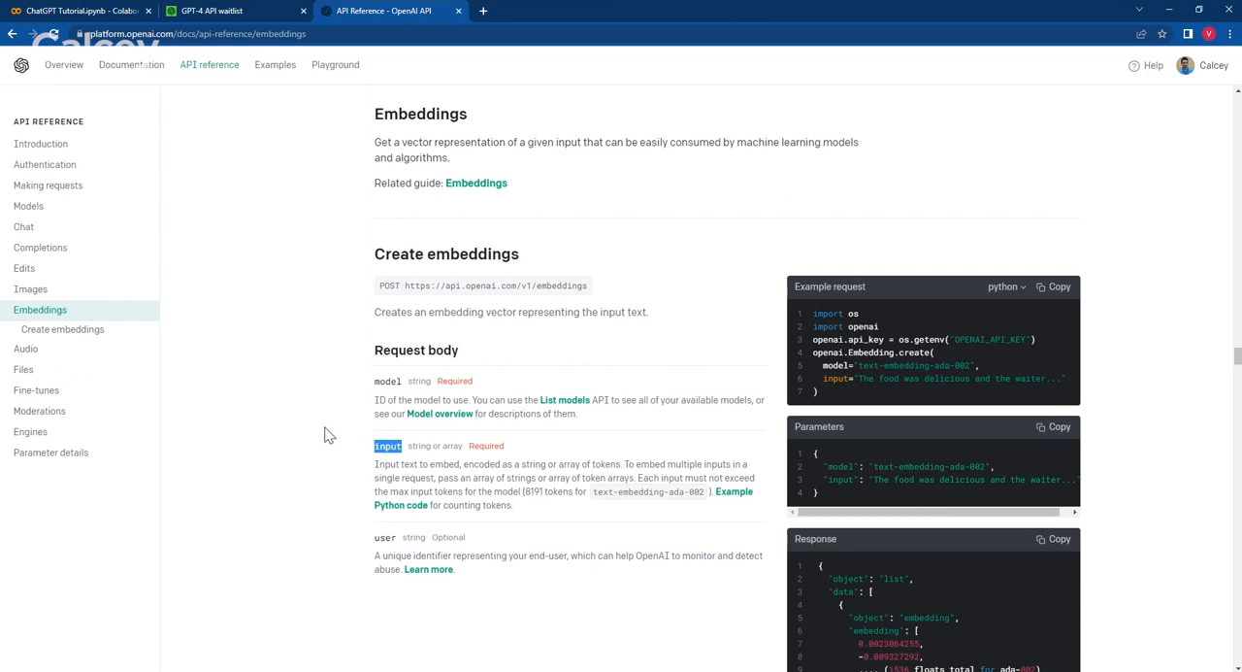
{"action": "left_click", "coordinate": [78, 10]}
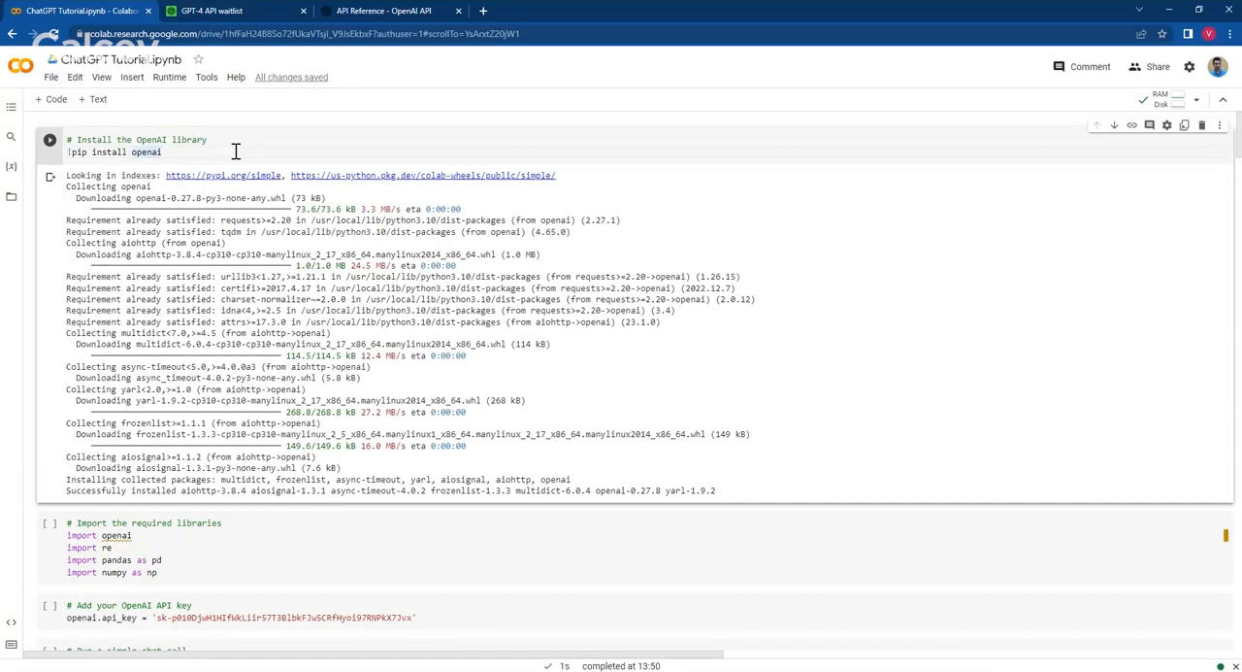
{"action": "mouse_move", "coordinate": [169, 153]}
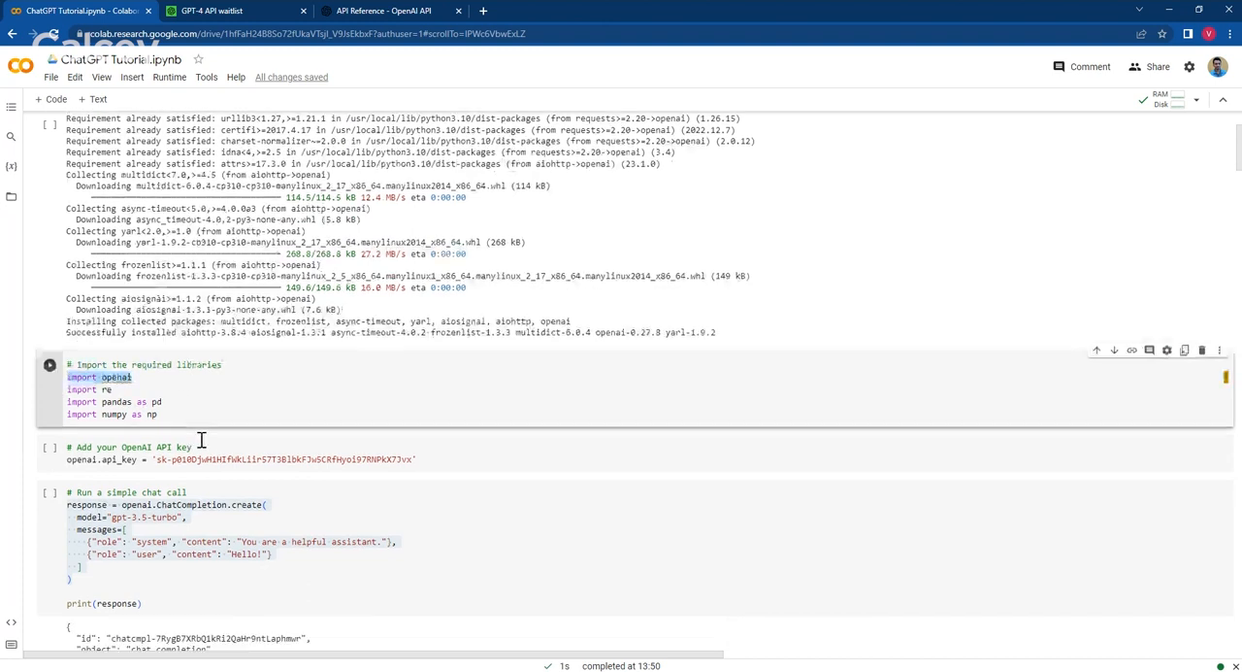
{"action": "scroll", "scroll_direction": "down", "scroll_amount": 3}
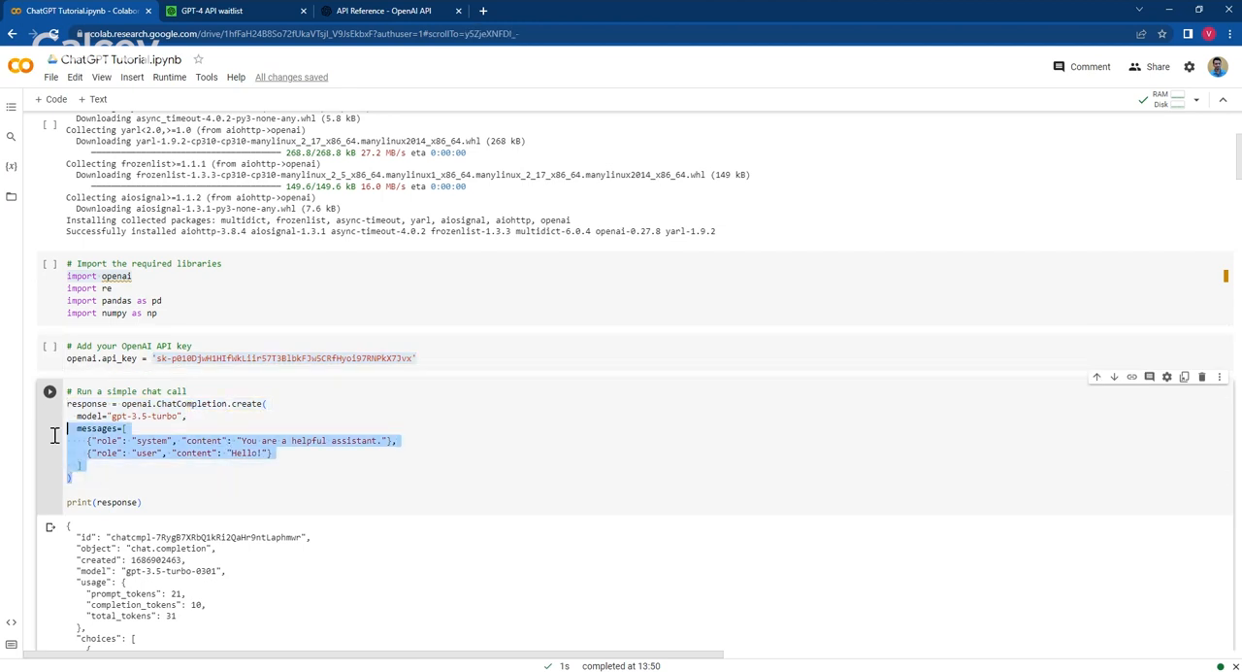
{"action": "scroll", "scroll_direction": "down", "scroll_amount": 3}
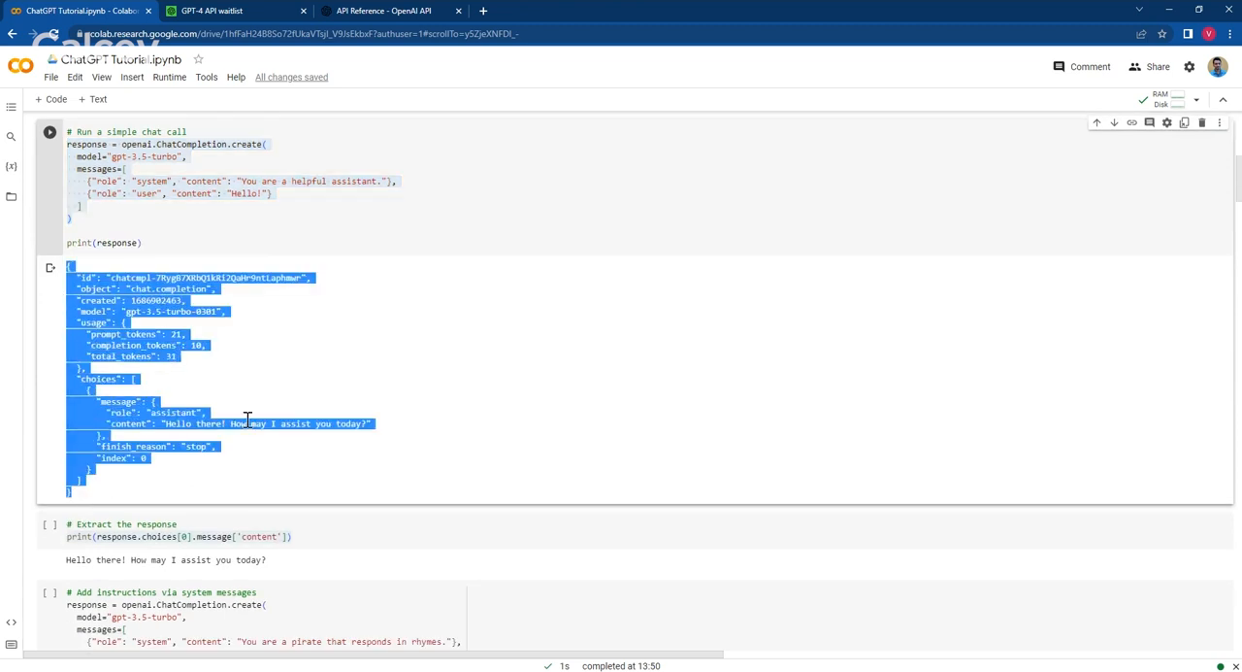
{"action": "left_click", "coordinate": [383, 427]}
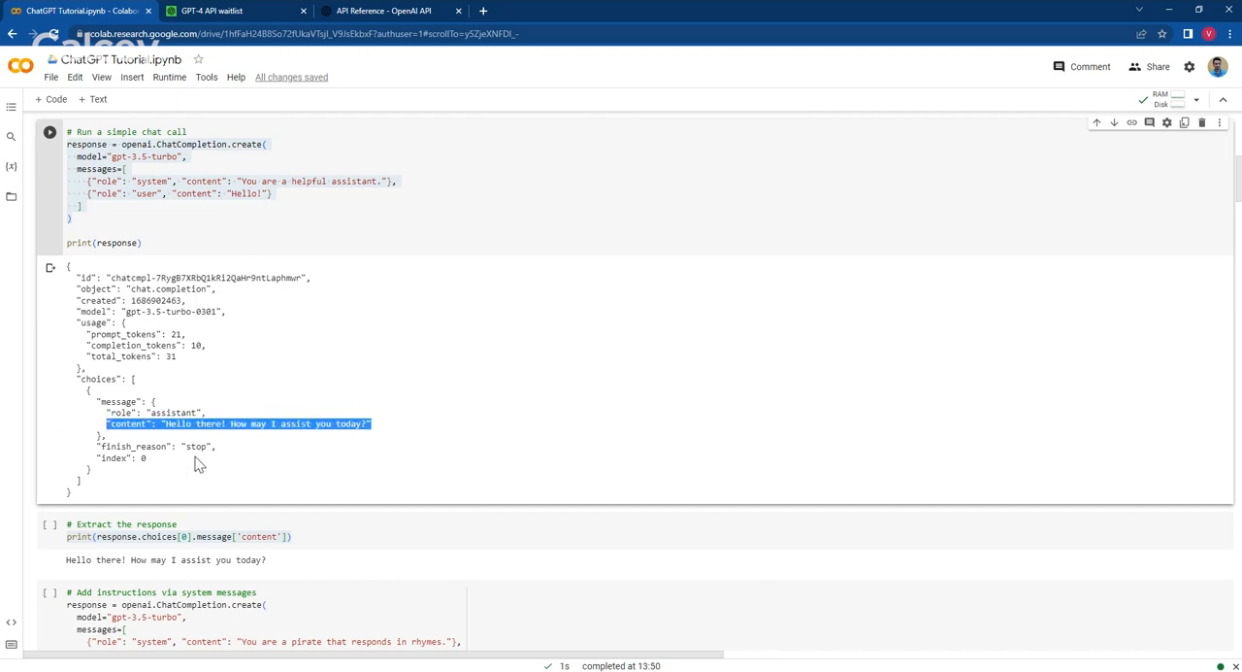
{"action": "scroll", "scroll_direction": "down", "scroll_amount": 3}
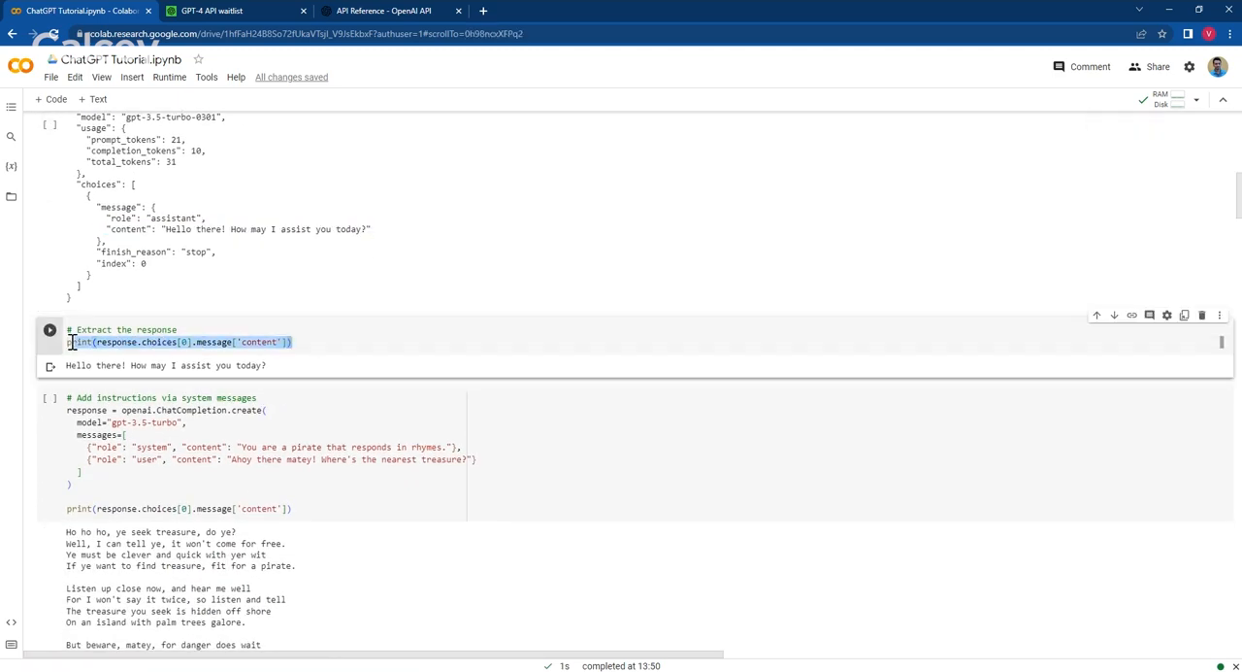
{"action": "scroll", "scroll_direction": "down", "scroll_amount": 3}
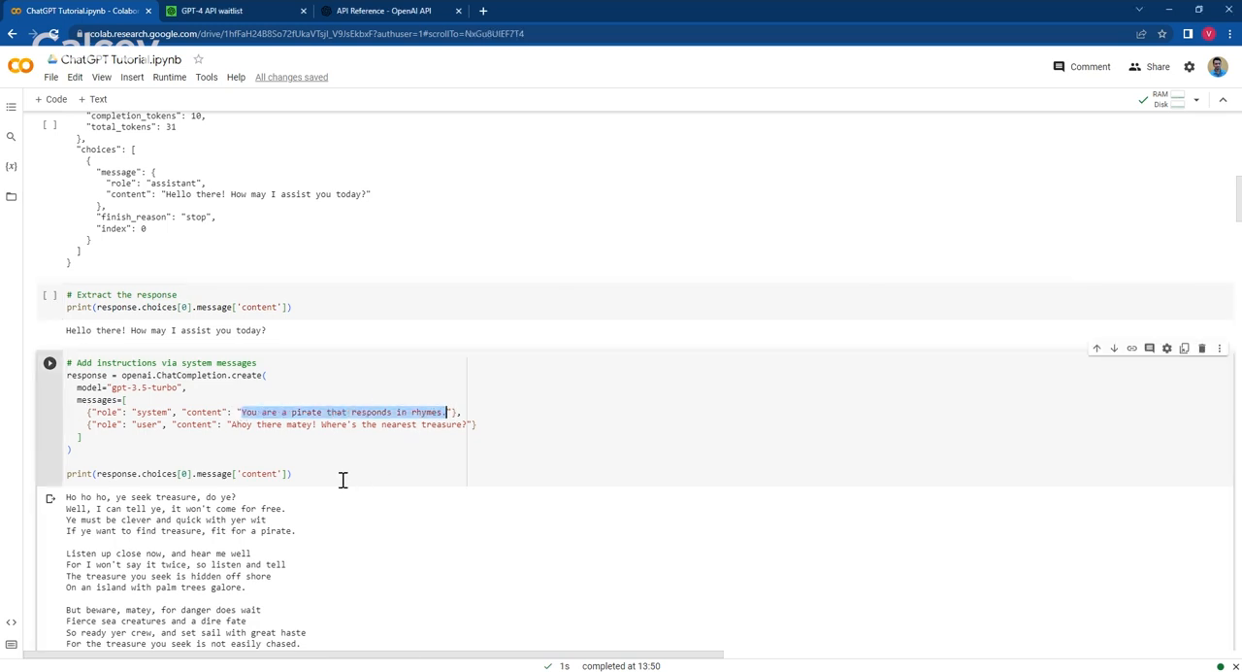
{"action": "scroll", "scroll_direction": "down", "scroll_amount": 3}
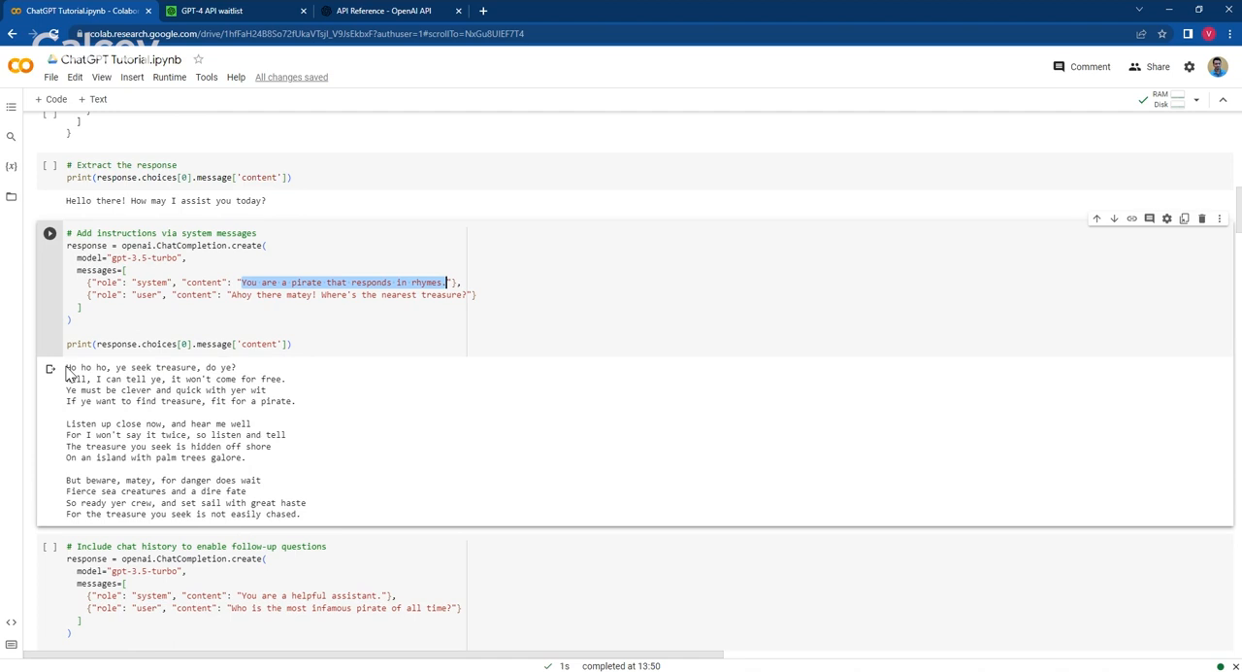
{"action": "left_click_drag", "start_coordinate": [66, 366], "coordinate": [313, 513]}
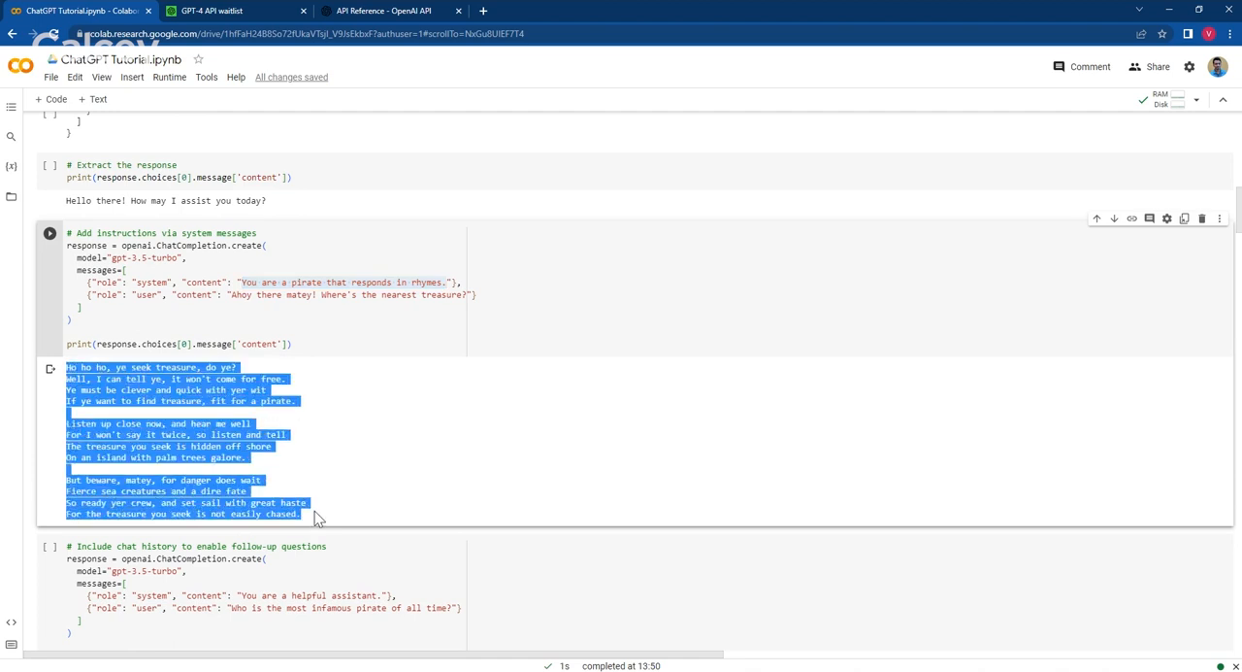
{"action": "scroll", "scroll_direction": "down", "scroll_amount": 3}
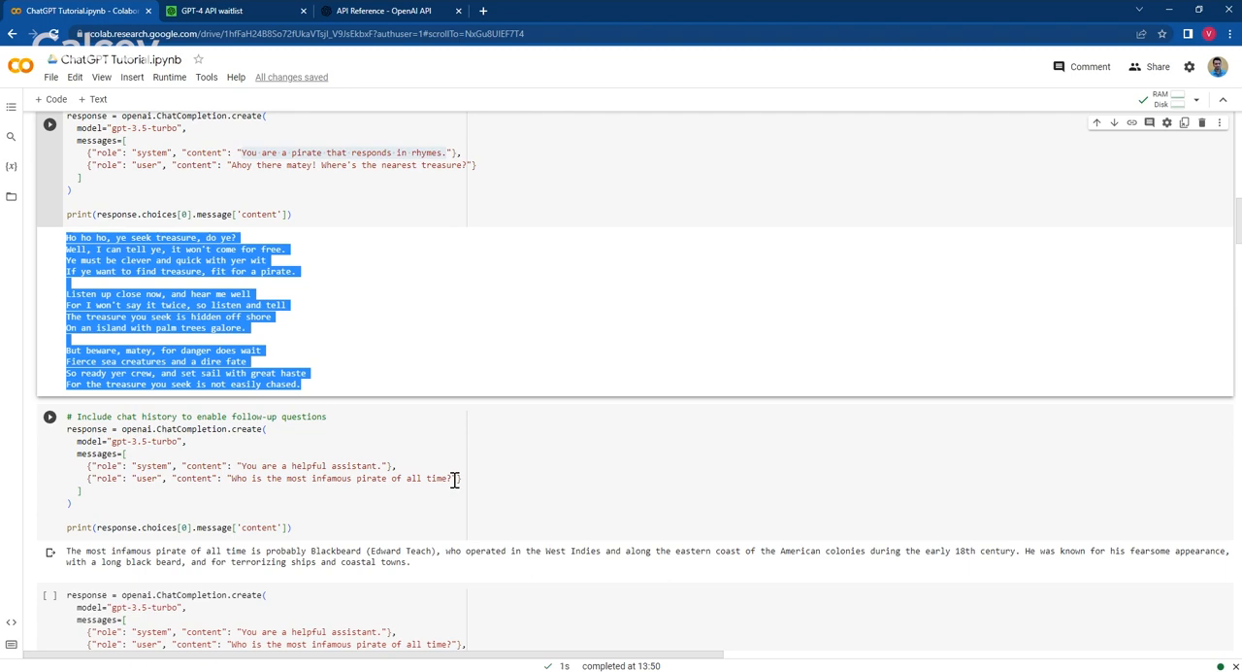
{"action": "scroll", "scroll_direction": "down", "scroll_amount": 3}
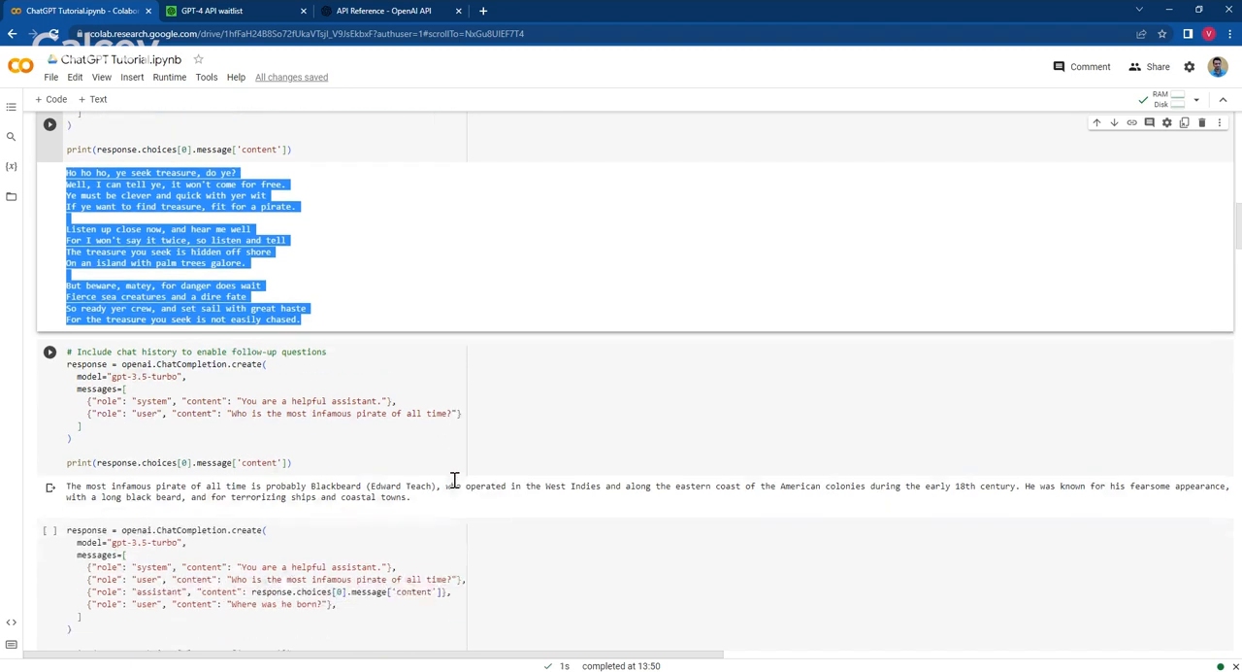
{"action": "scroll", "scroll_direction": "down", "scroll_amount": 3}
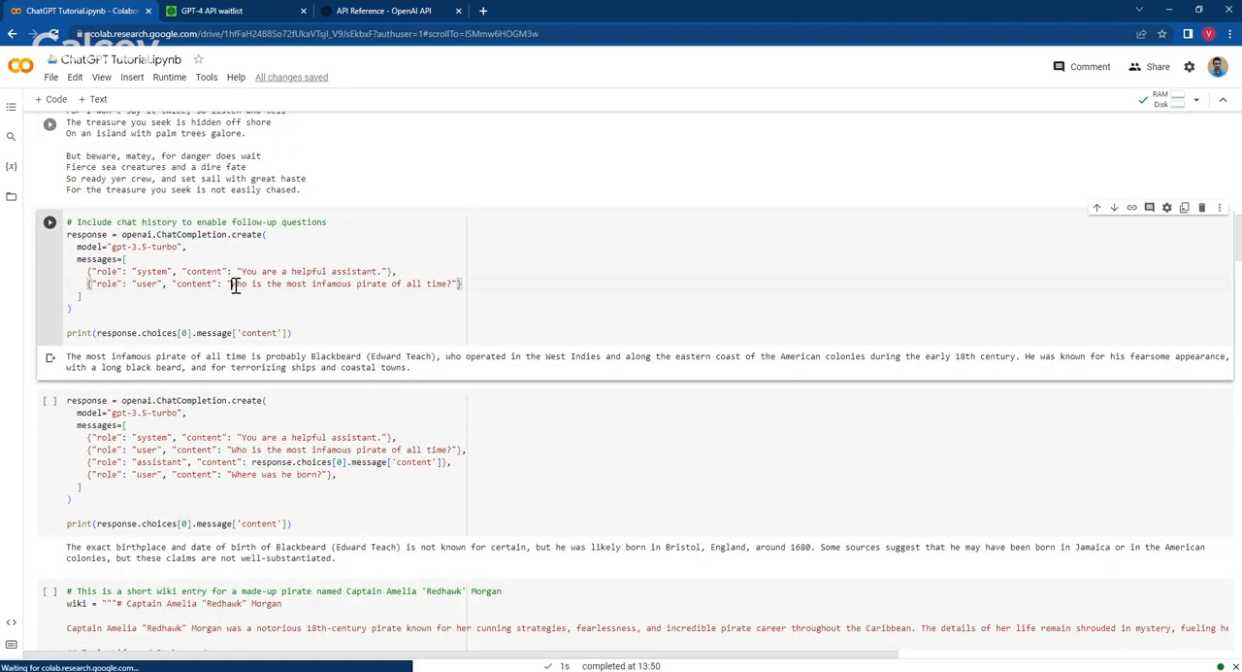
{"action": "double_click", "coordinate": [344, 283]}
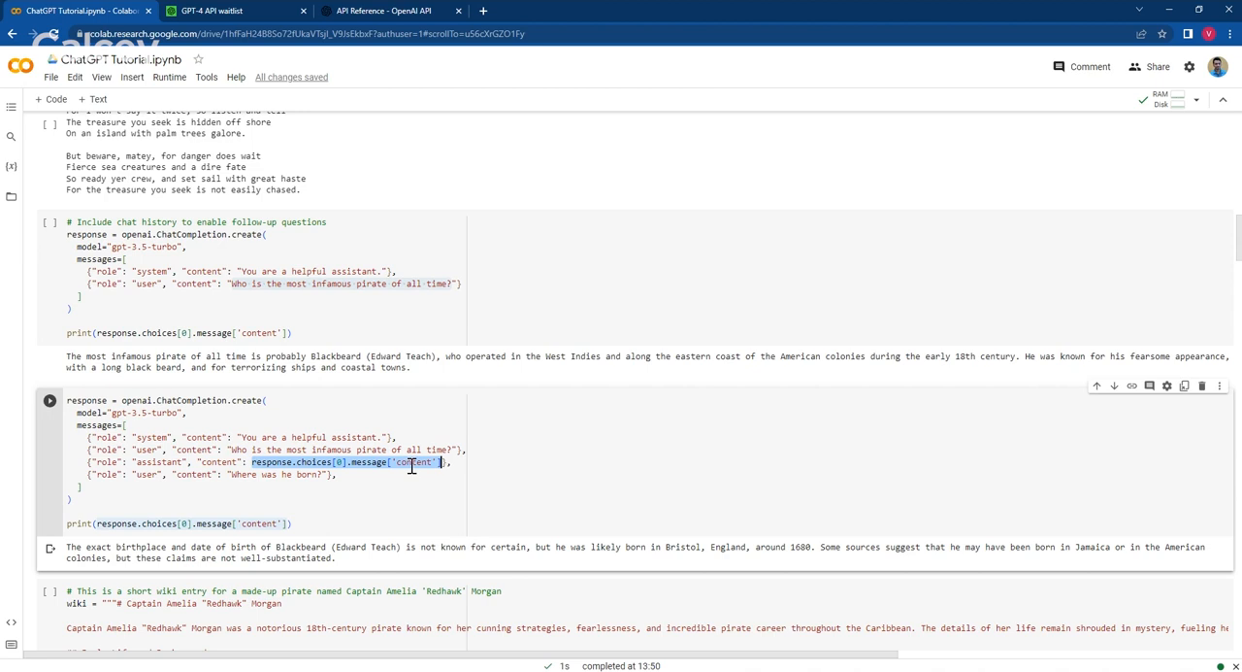
{"action": "left_click", "coordinate": [291, 475]}
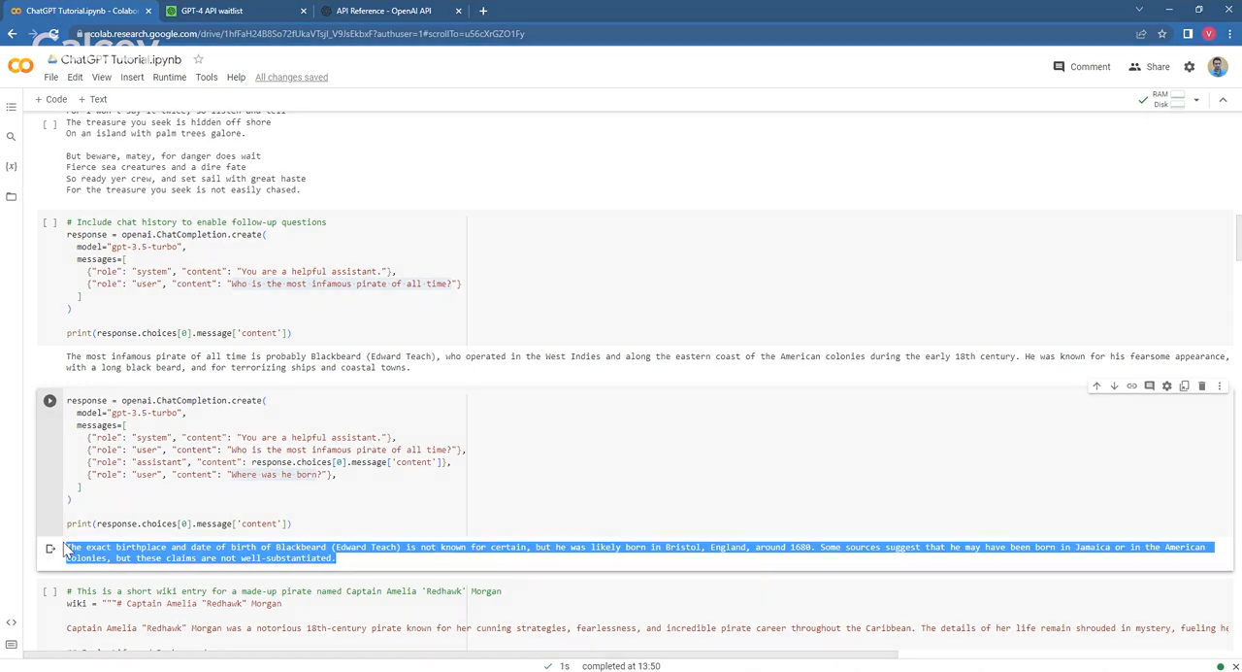
{"action": "scroll", "scroll_direction": "down", "scroll_amount": 3}
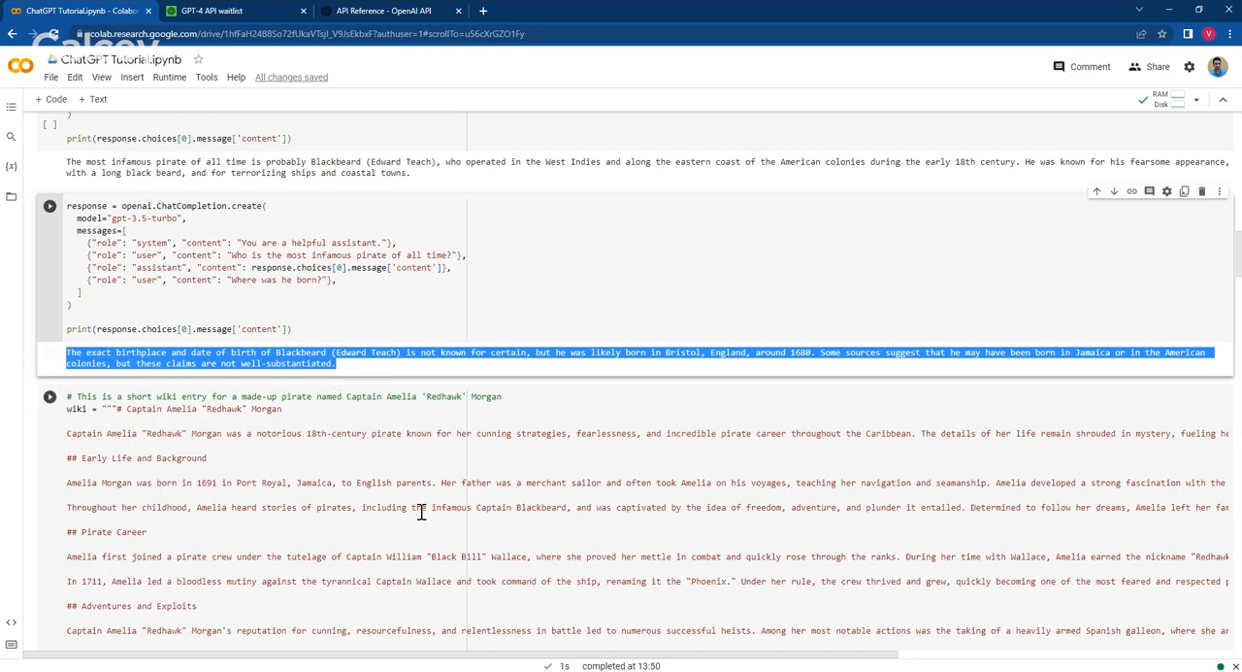
{"action": "scroll", "scroll_direction": "down", "scroll_amount": 3}
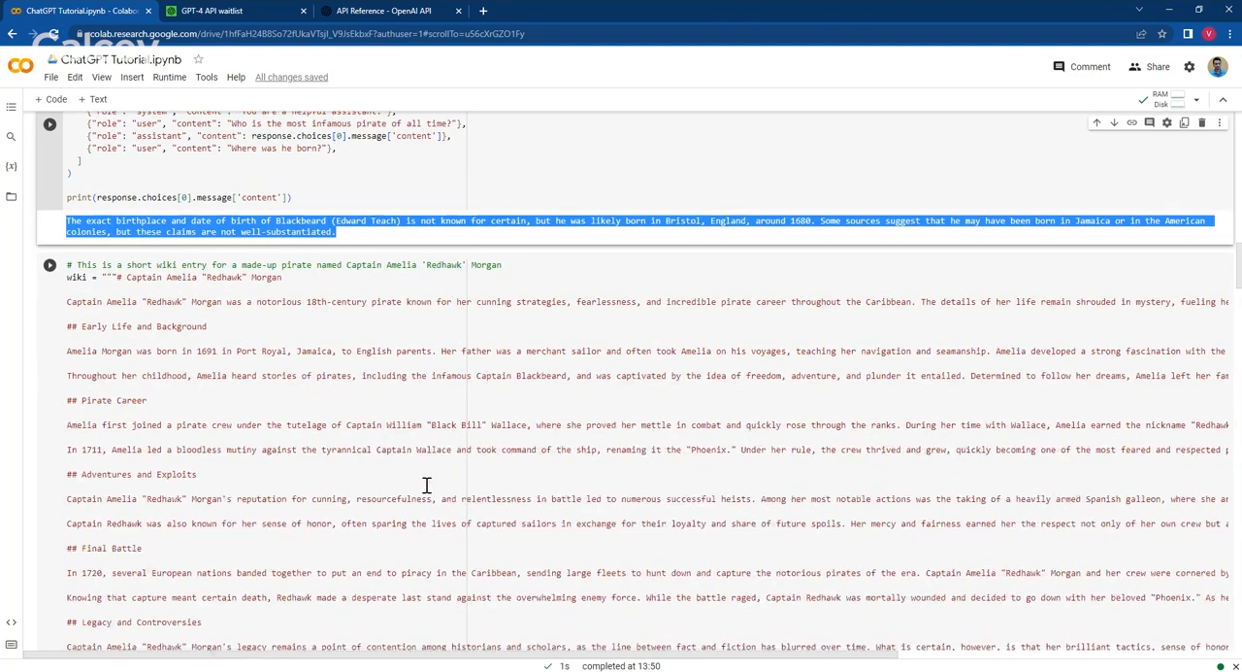
{"action": "scroll", "scroll_direction": "down", "scroll_amount": 3}
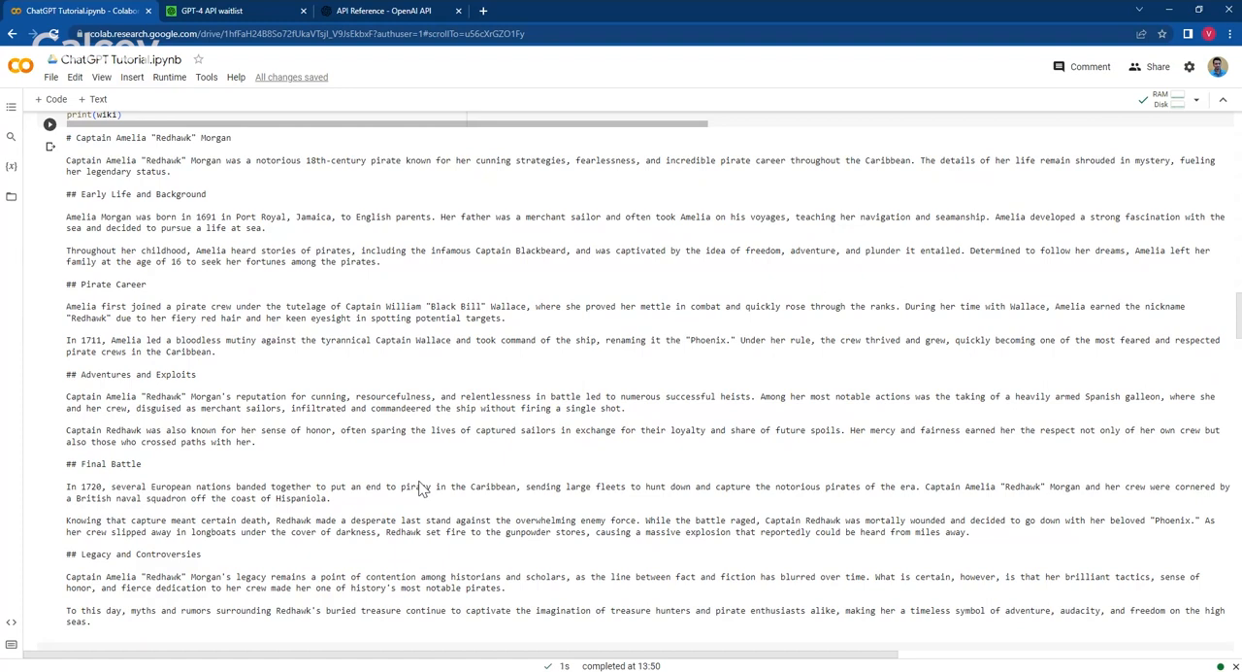
{"action": "scroll", "scroll_direction": "down", "scroll_amount": 3}
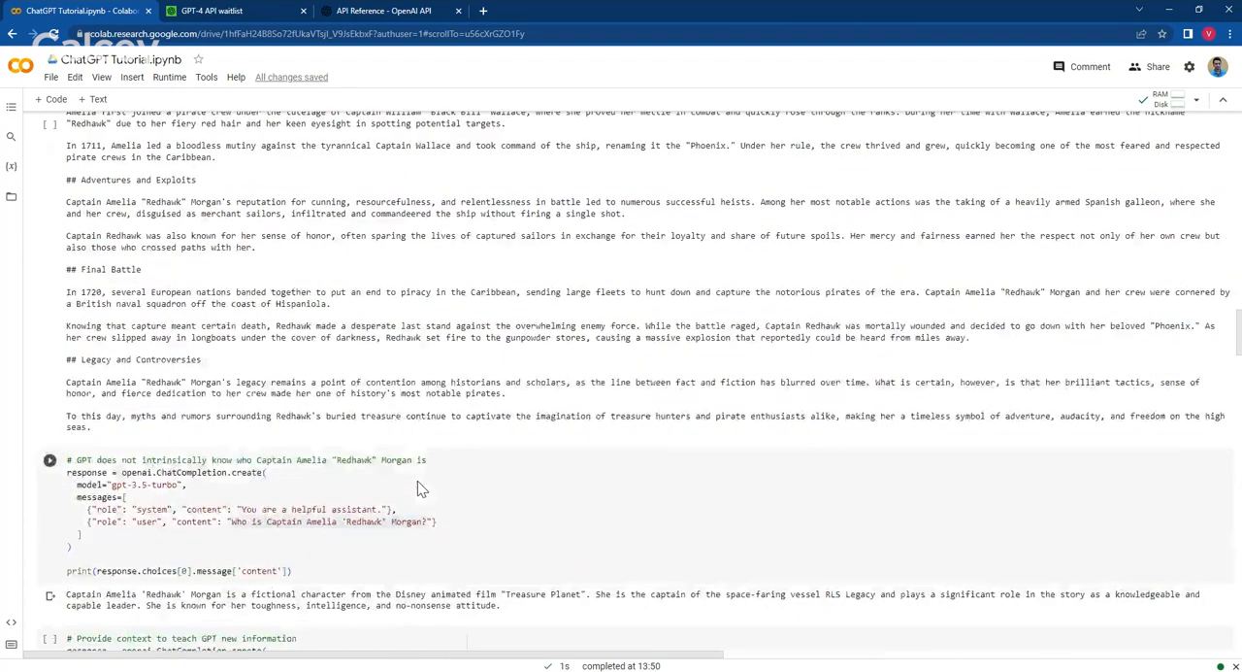
{"action": "scroll", "scroll_direction": "down", "scroll_amount": 3}
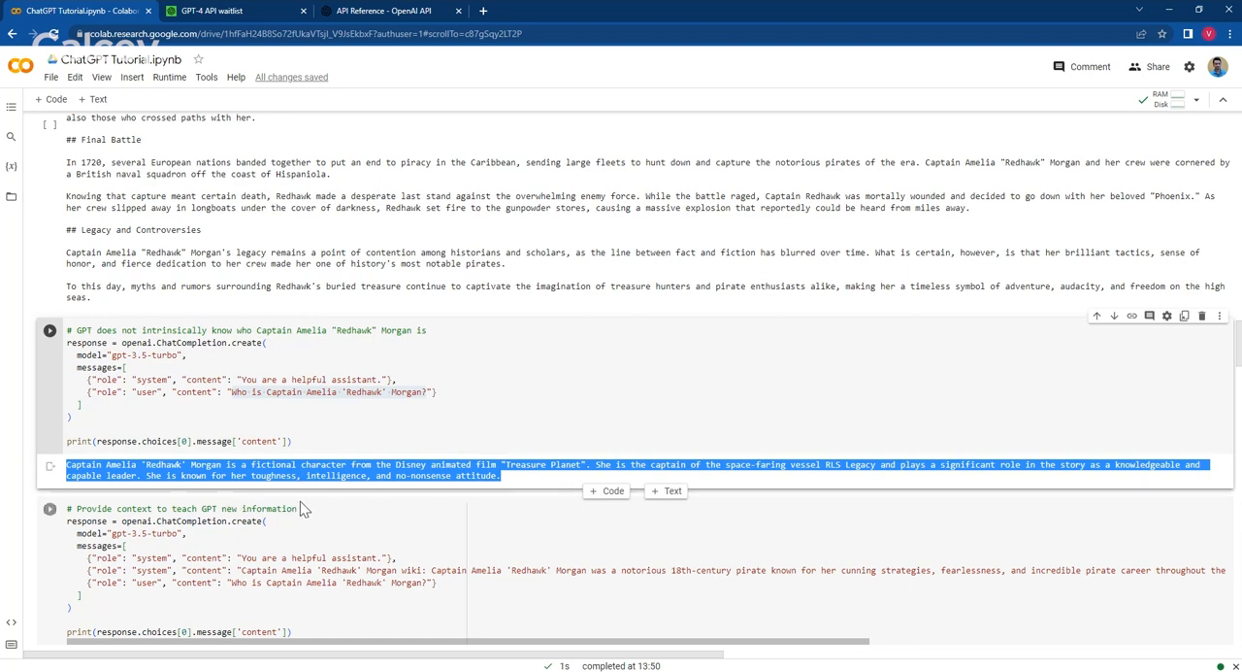
{"action": "mouse_move", "coordinate": [318, 509]}
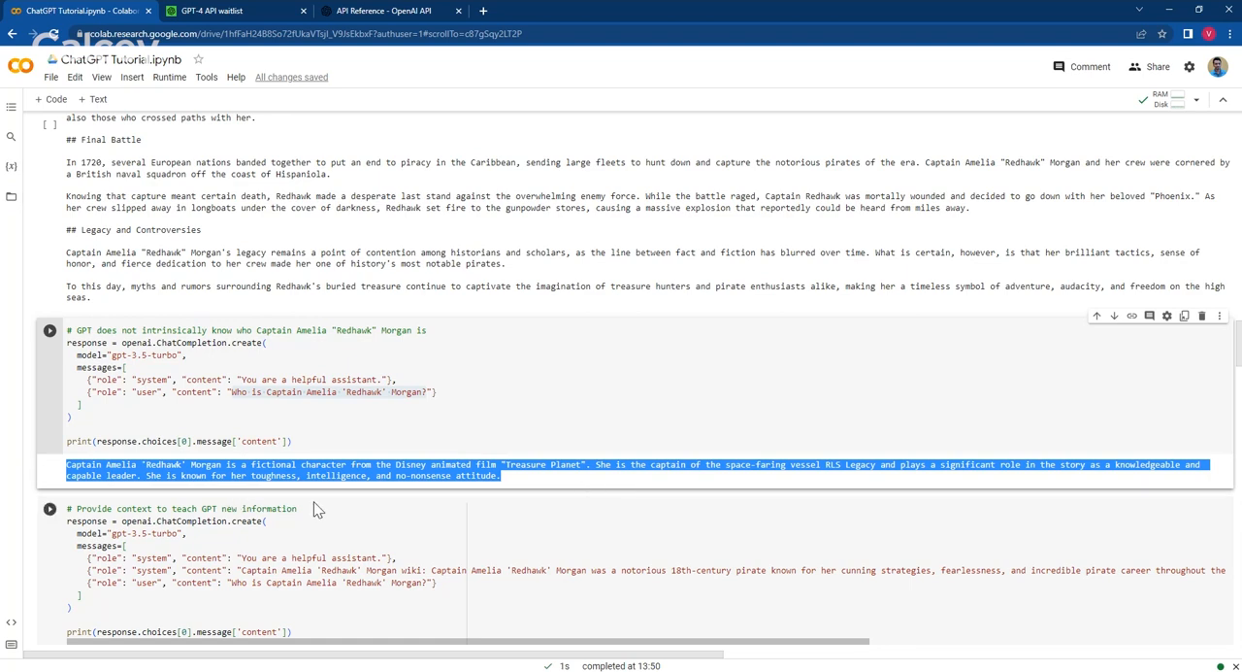
{"action": "scroll", "scroll_direction": "down", "scroll_amount": 3}
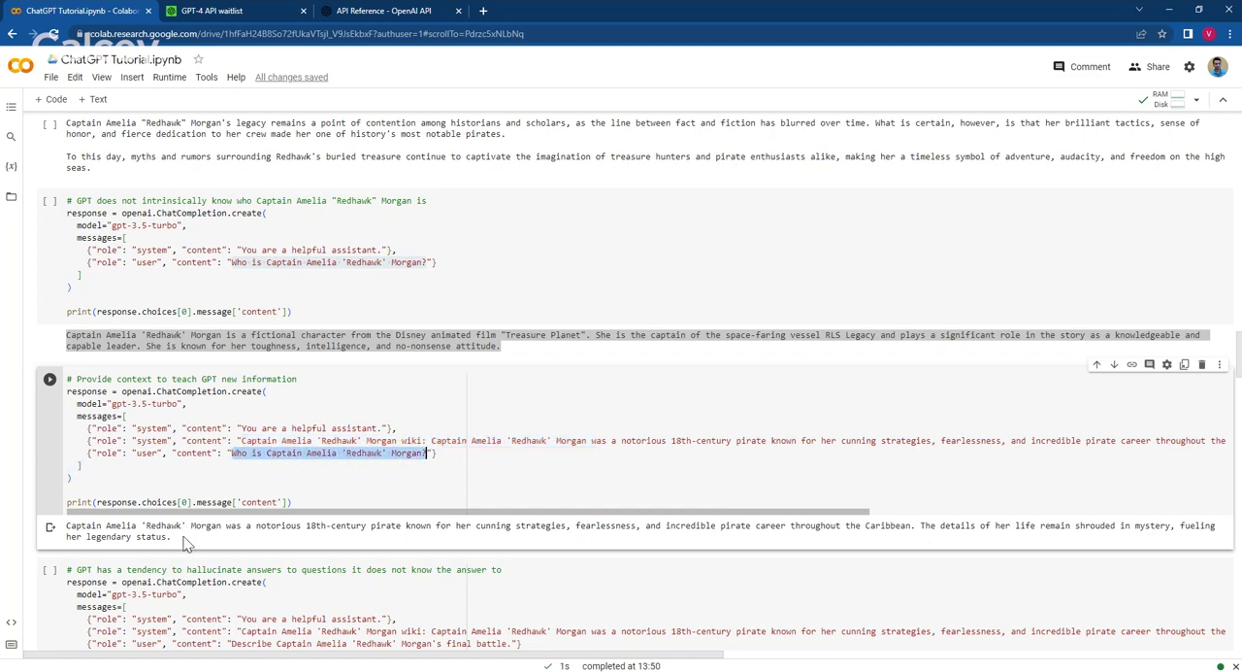
{"action": "scroll", "scroll_direction": "down", "scroll_amount": 3}
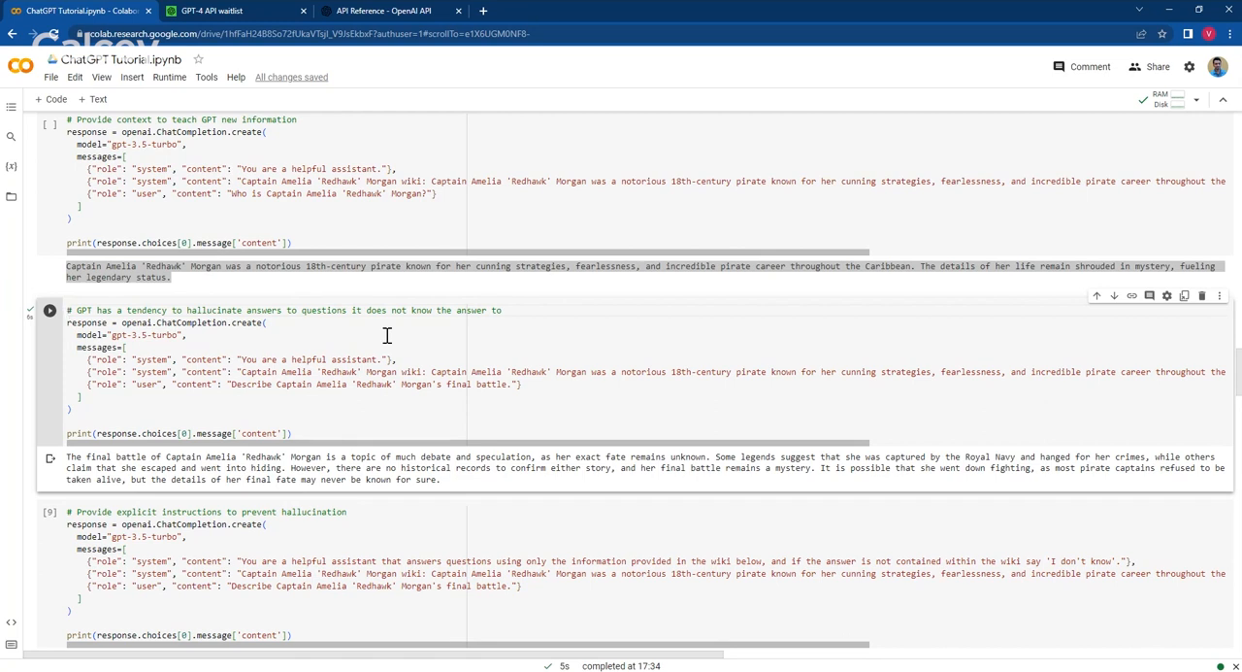
Highlight the Captain Amelia 'Redhawk' Morgan final-battle question and scroll to the explicit-instructions cell.
{"action": "double_click", "coordinate": [250, 384]}
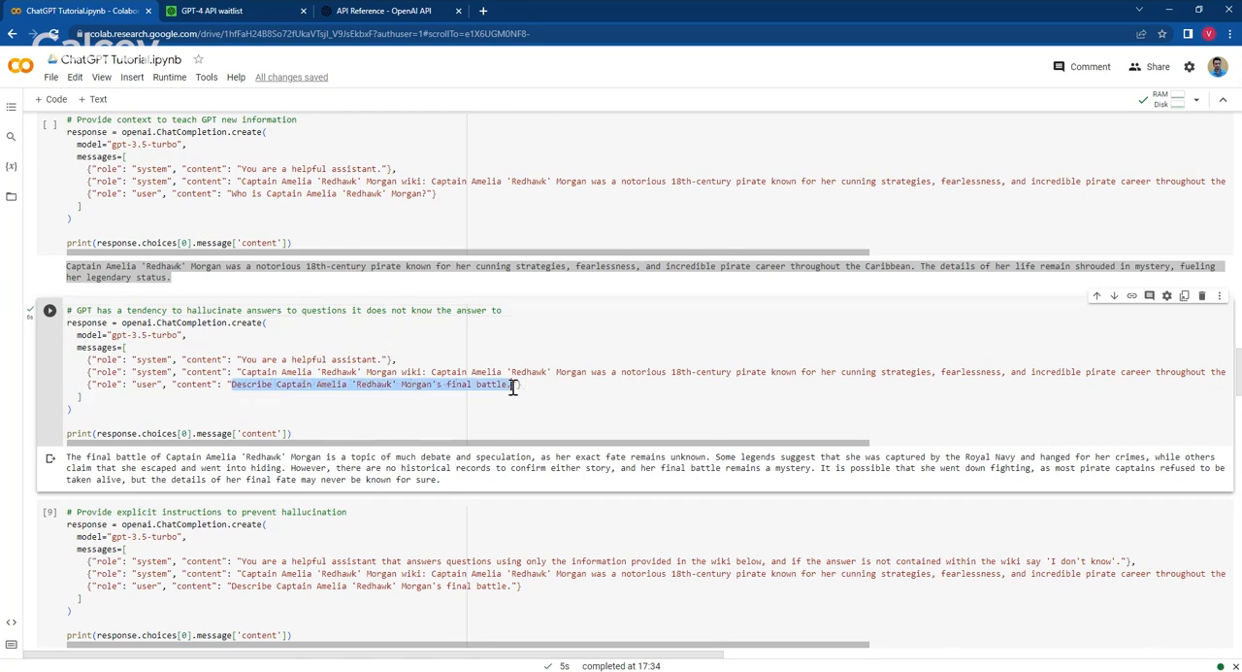
{"action": "left_click_drag", "start_coordinate": [291, 467], "coordinate": [437, 478]}
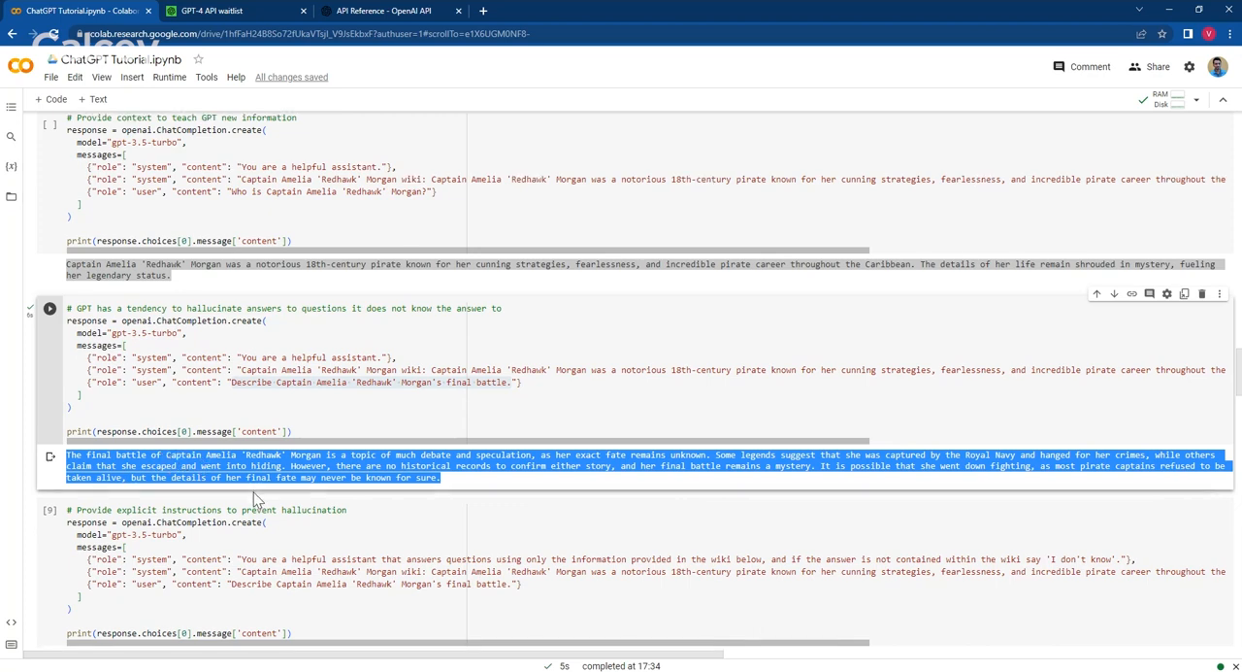
{"action": "scroll", "scroll_direction": "down", "scroll_amount": 3}
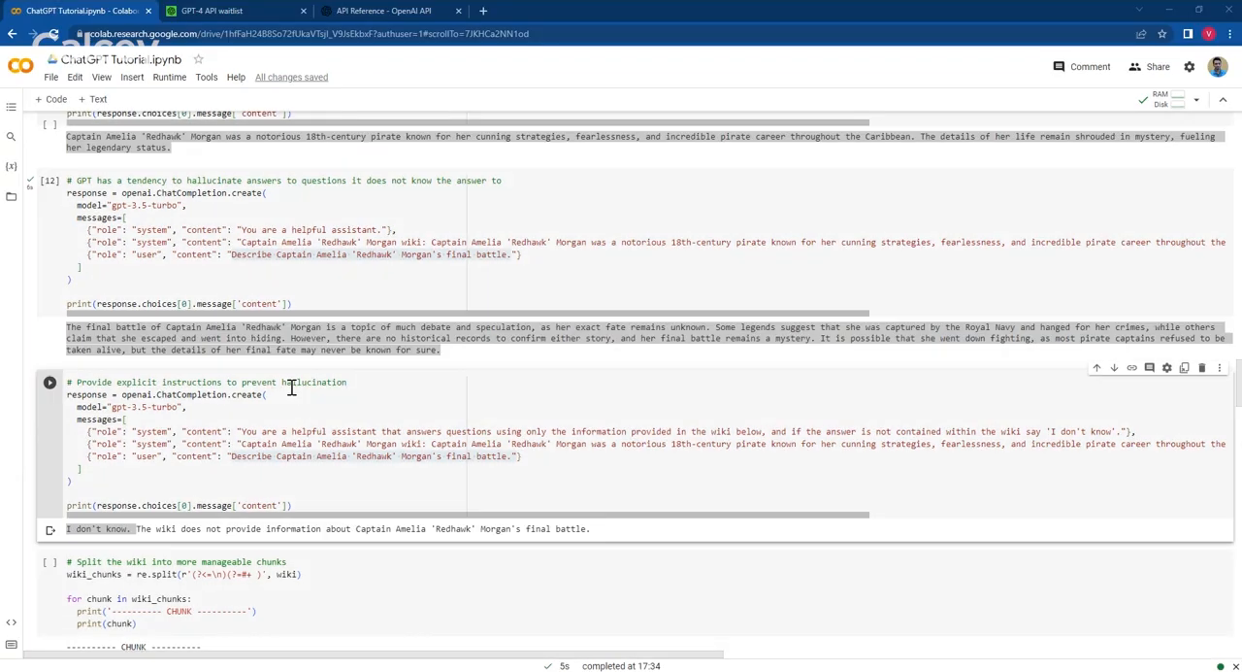
Open the Managing tokens page in the OpenAI Platform GPT models guide.
{"action": "left_click", "coordinate": [380, 11]}
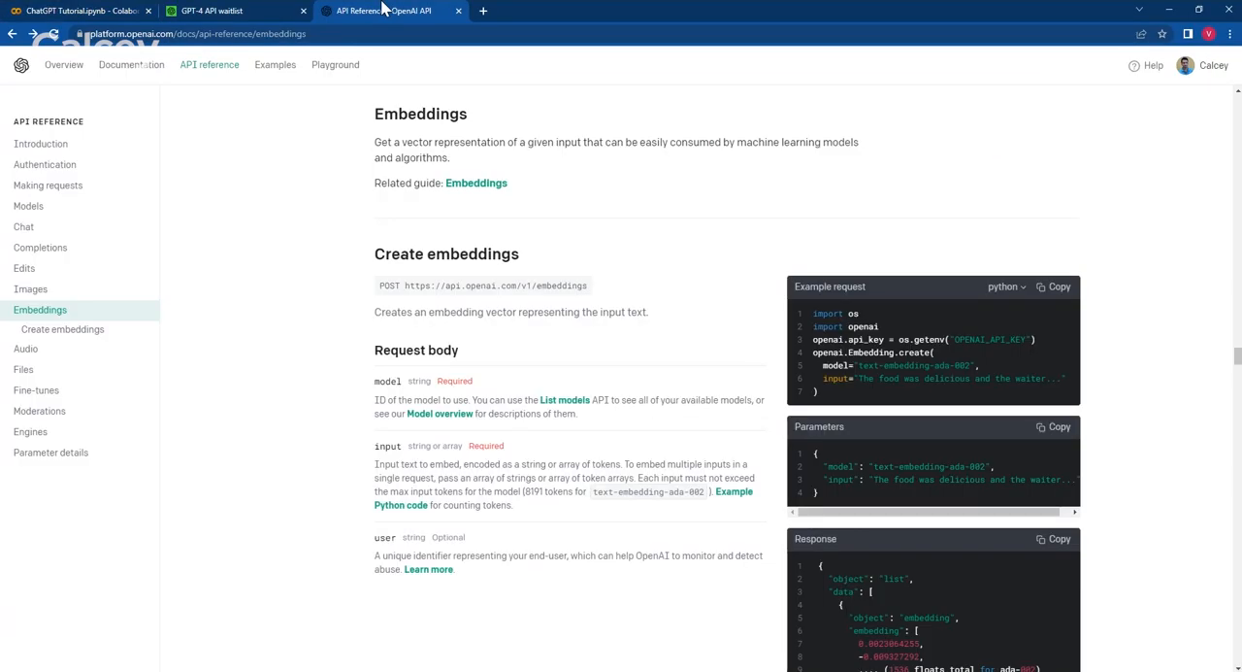
{"action": "mouse_move", "coordinate": [130, 64]}
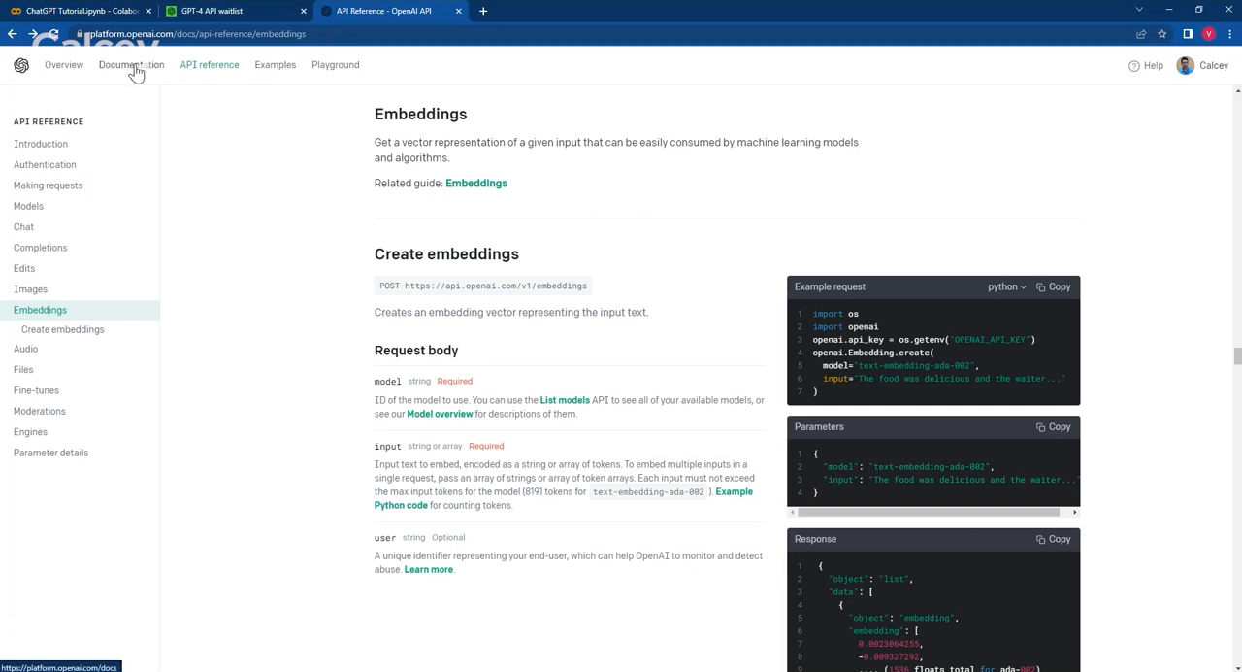
{"action": "left_click", "coordinate": [131, 64]}
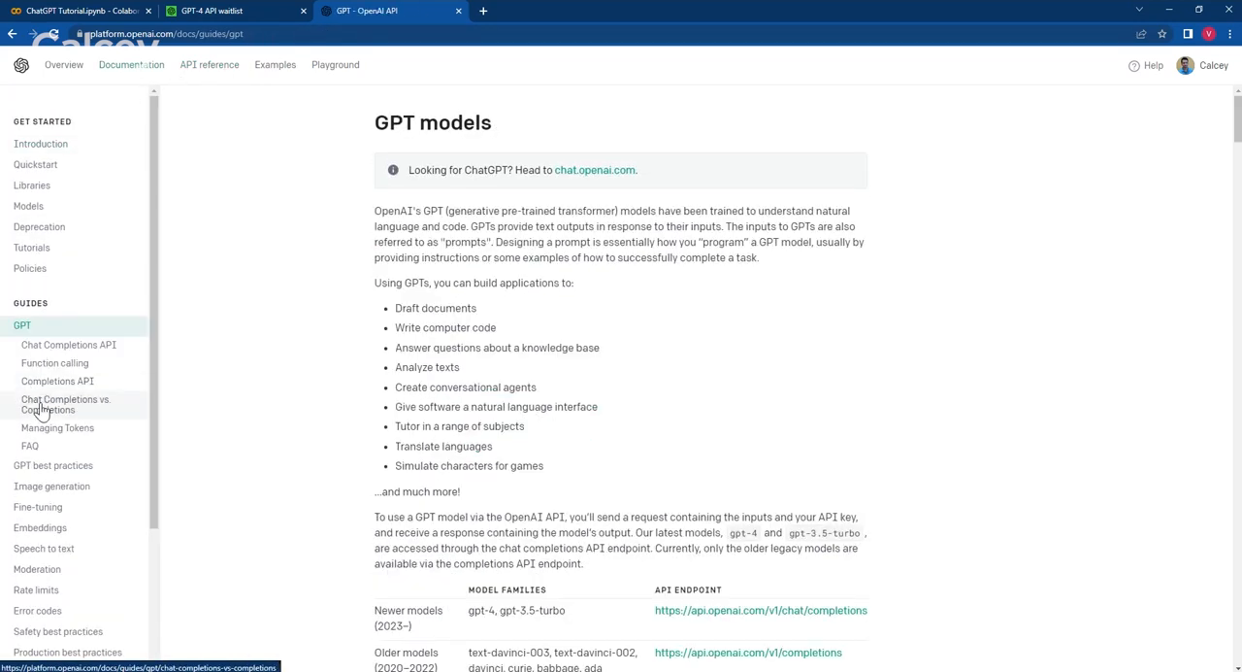
{"action": "left_click", "coordinate": [57, 427]}
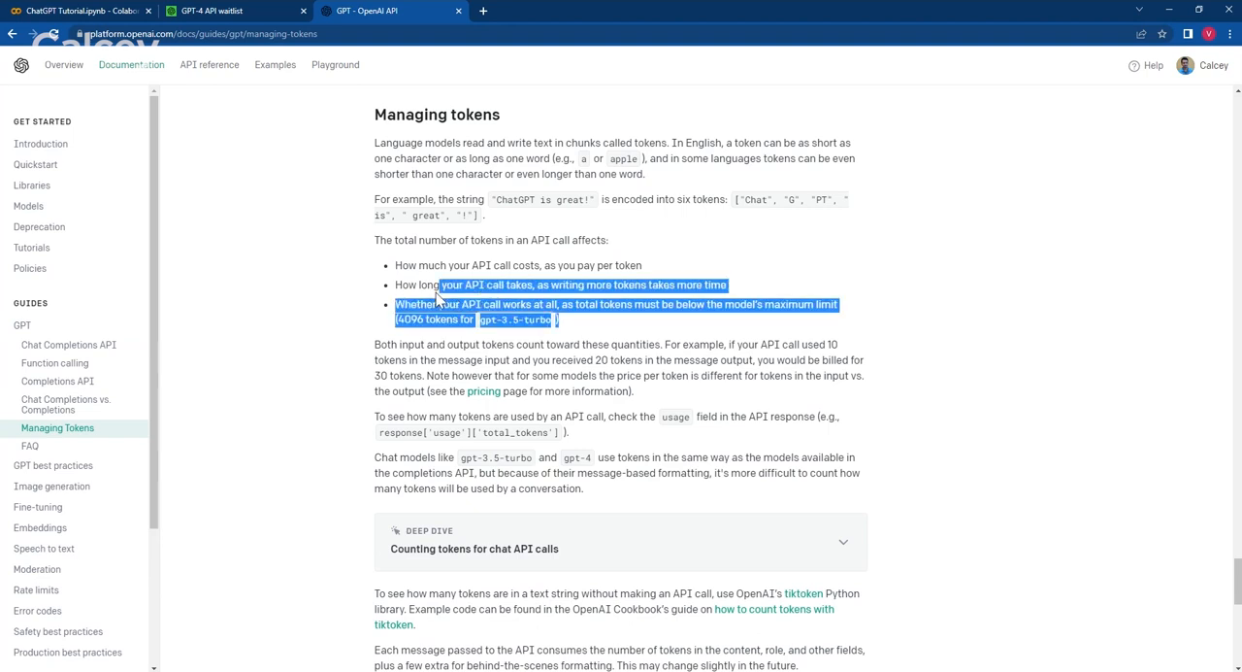
Highlight the bullets on token effects on cost, timing and the 4096-token limit, then return to Colab.
{"action": "left_click_drag", "start_coordinate": [437, 296], "coordinate": [378, 265]}
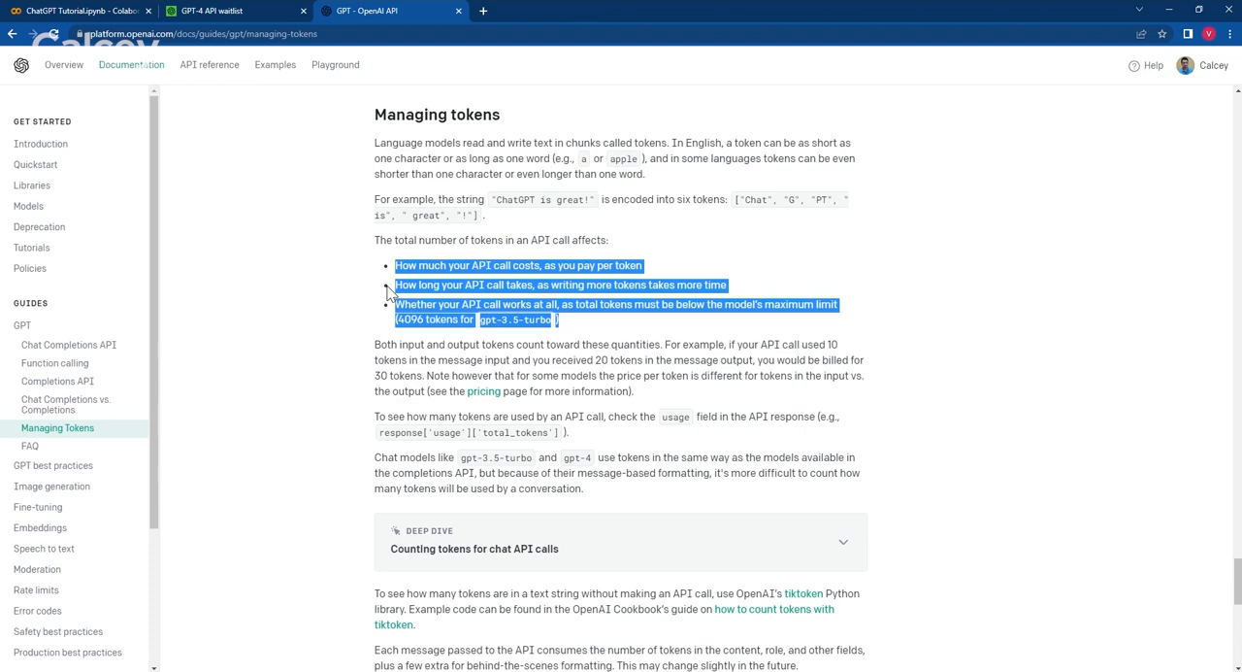
{"action": "left_click", "coordinate": [357, 272]}
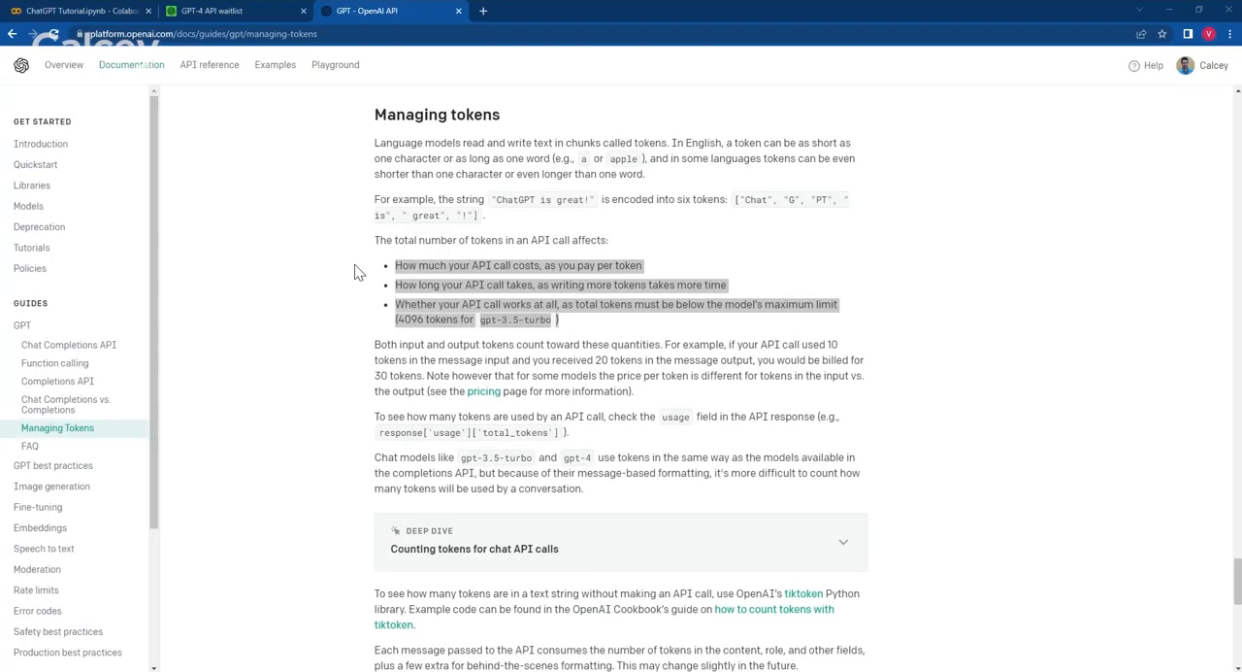
{"action": "left_click", "coordinate": [76, 11]}
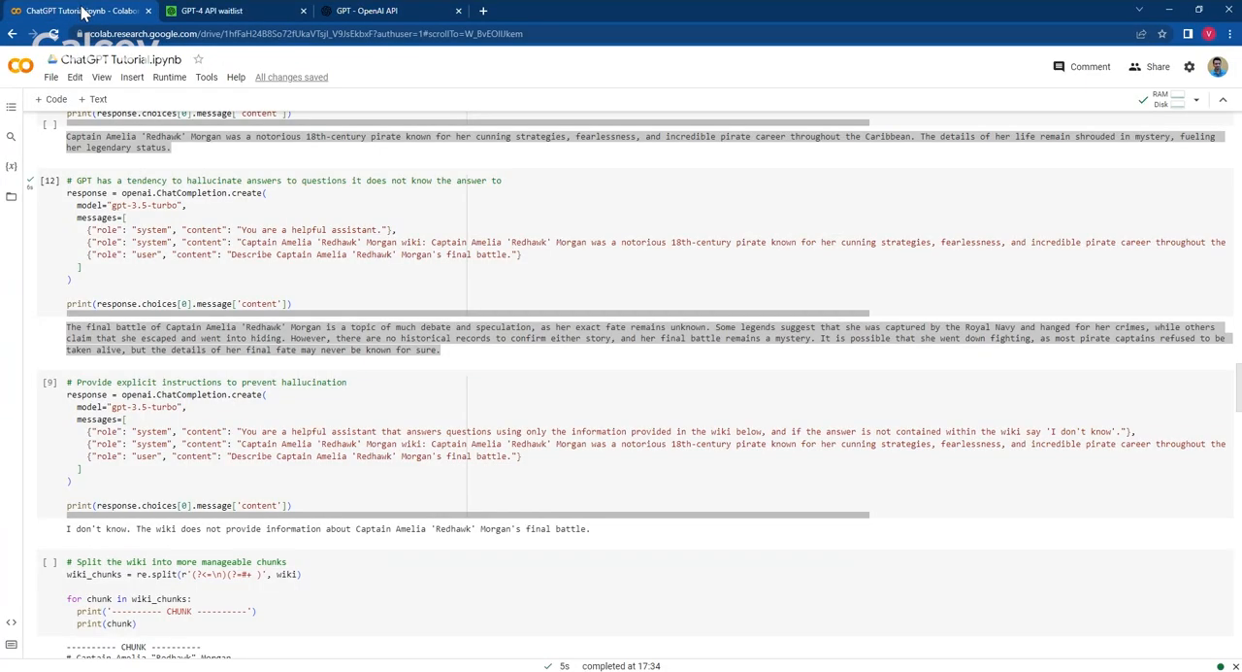
{"action": "scroll", "scroll_direction": "down", "scroll_amount": 3}
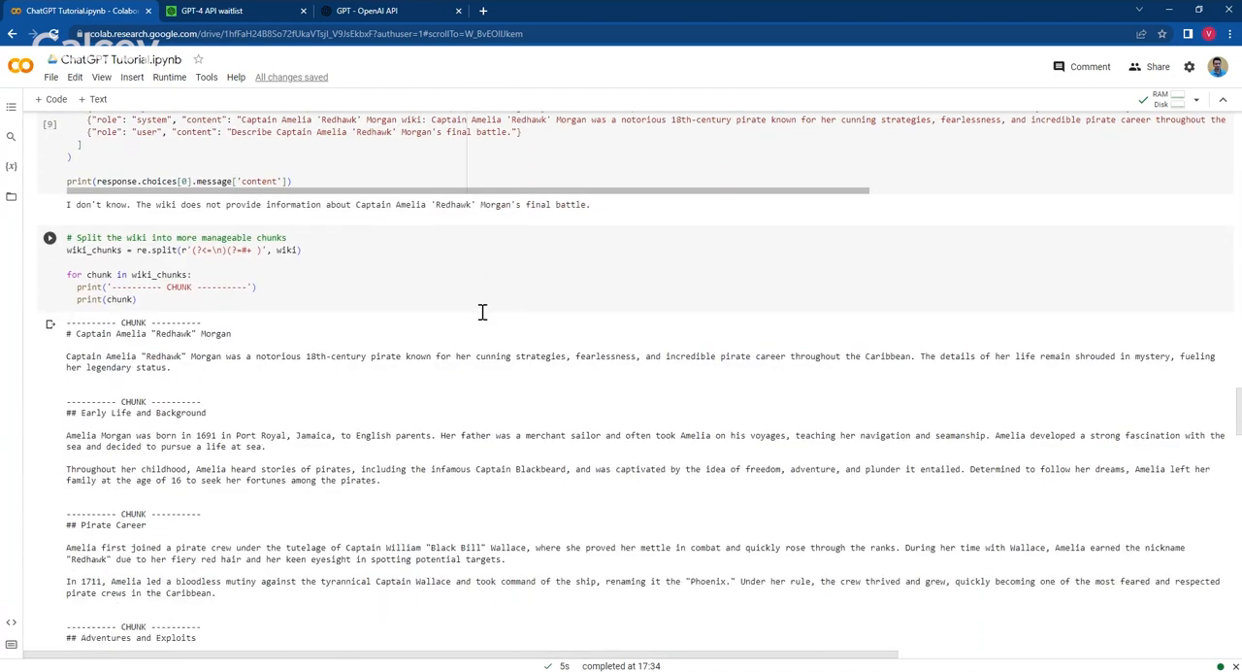
{"action": "scroll", "scroll_direction": "down", "scroll_amount": 3}
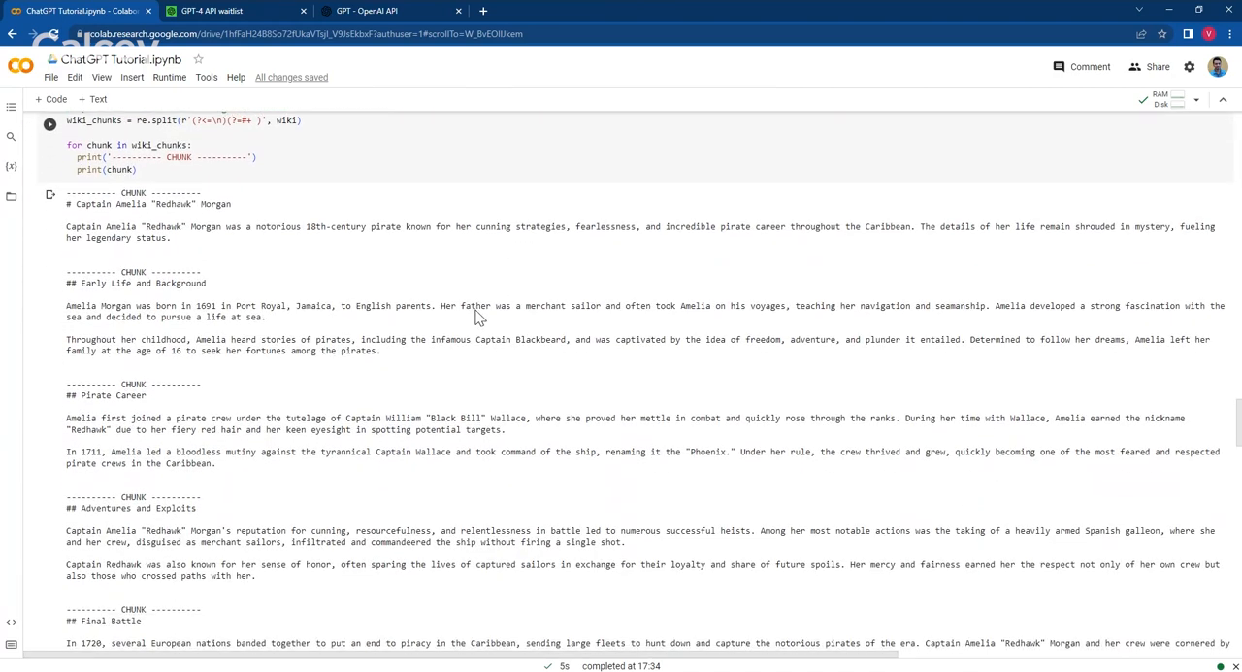
{"action": "mouse_move", "coordinate": [477, 299]}
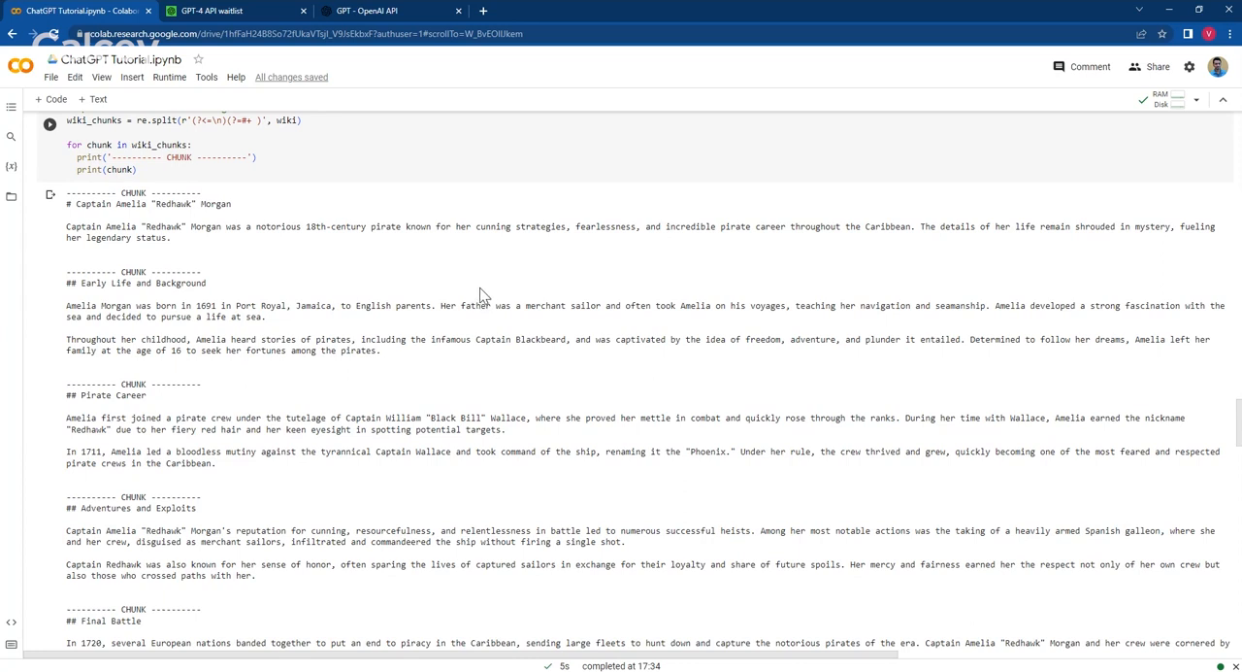
{"action": "mouse_move", "coordinate": [277, 299]}
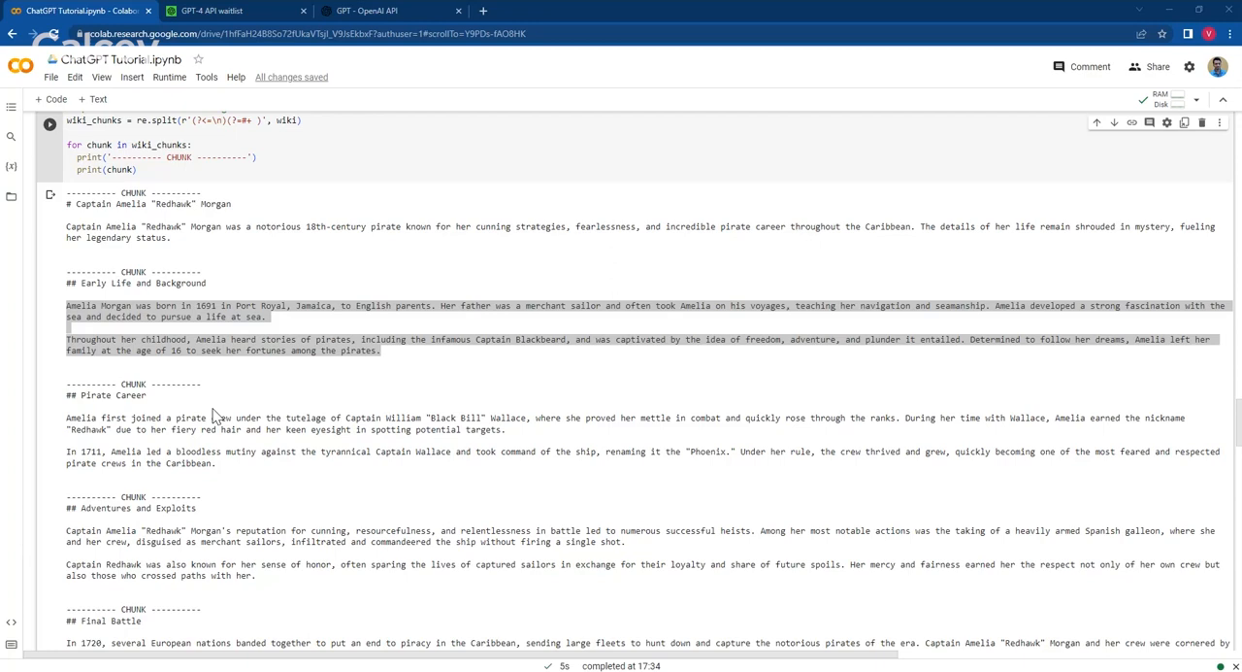
{"action": "mouse_move", "coordinate": [180, 405]}
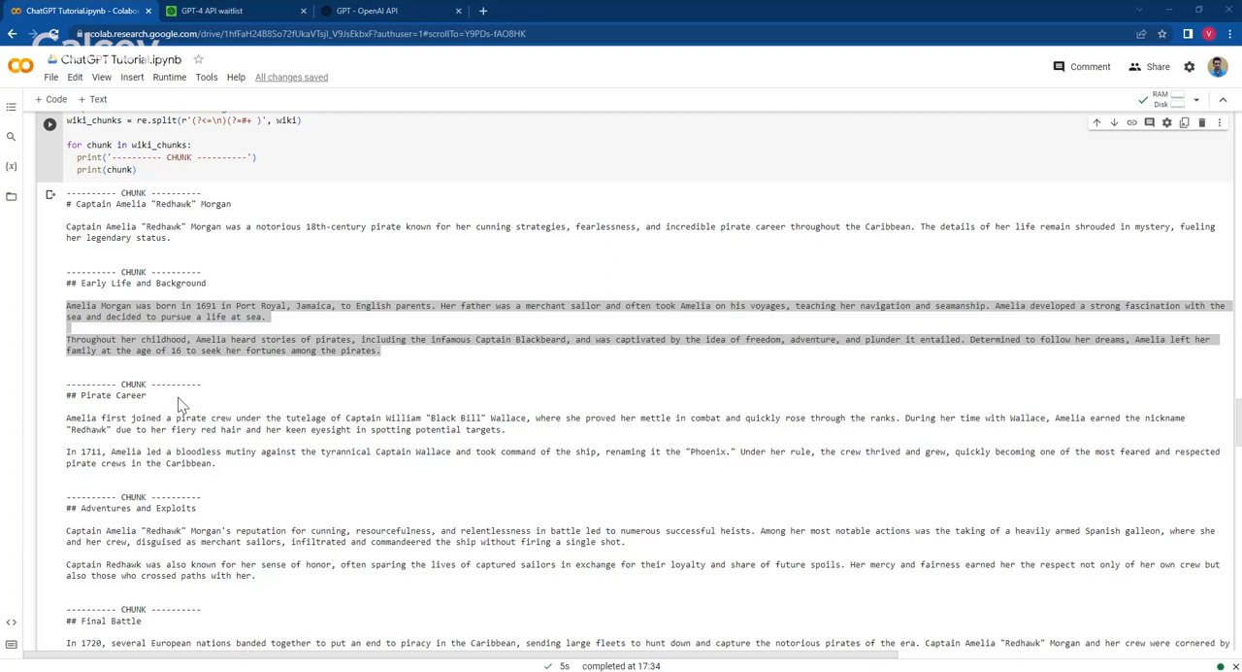
{"action": "scroll", "scroll_direction": "down", "scroll_amount": 3}
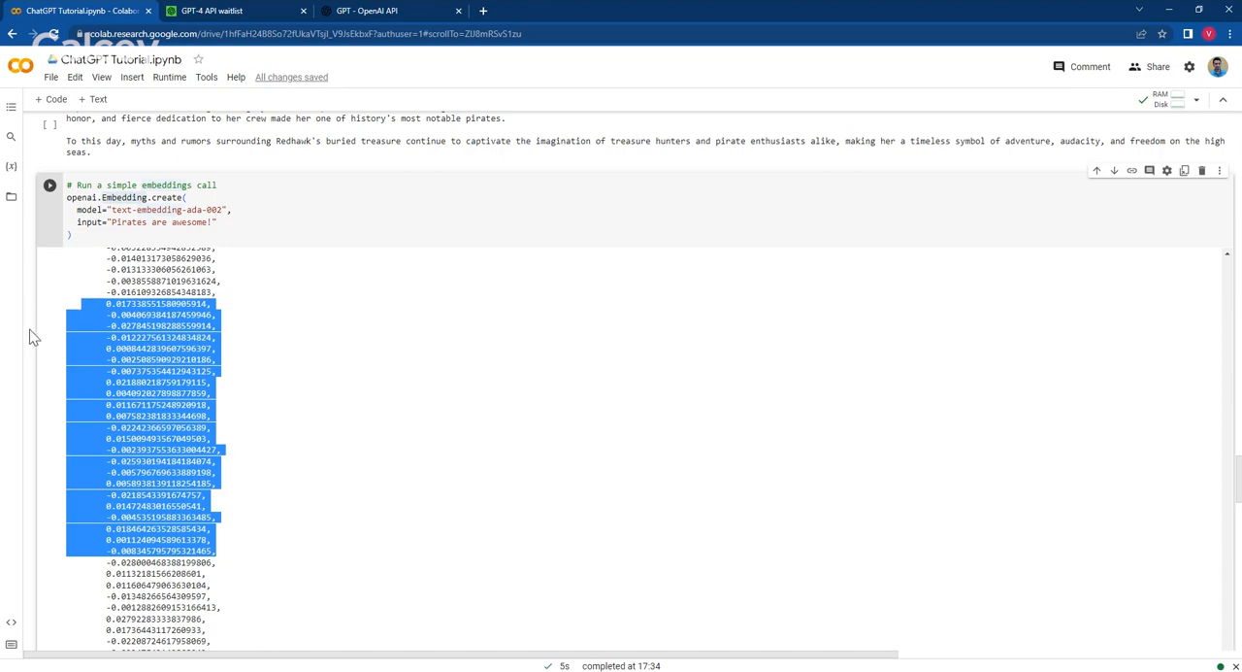
{"action": "scroll", "scroll_direction": "down", "scroll_amount": 3}
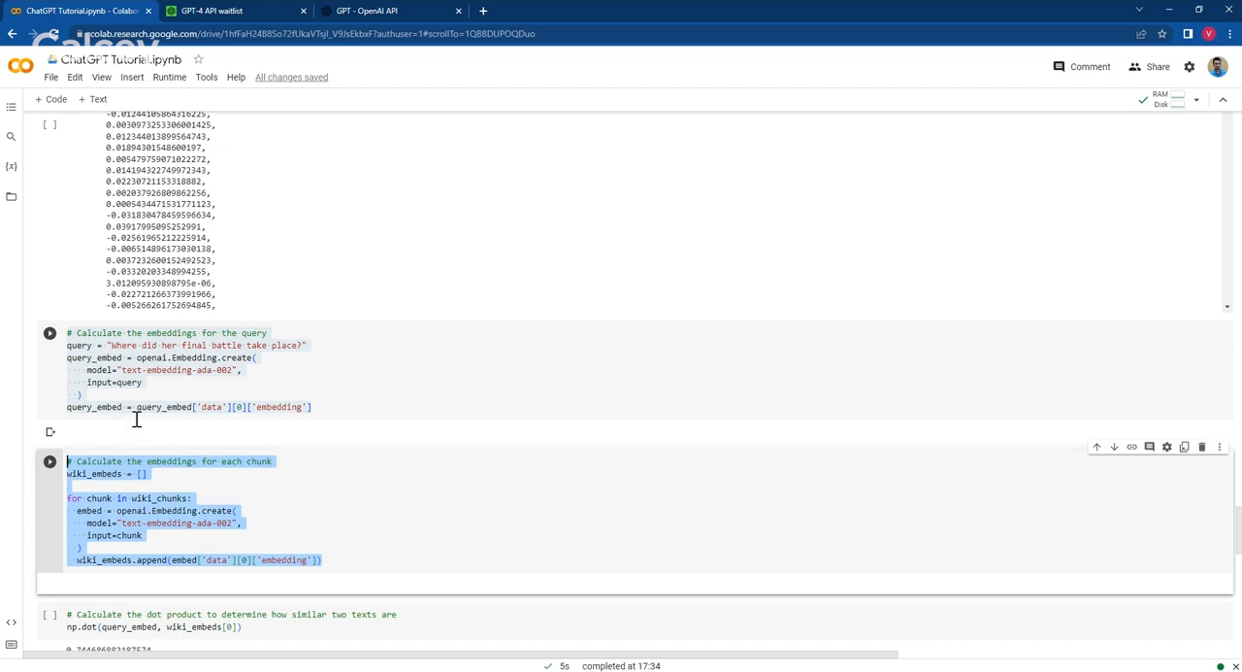
{"action": "mouse_move", "coordinate": [151, 406]}
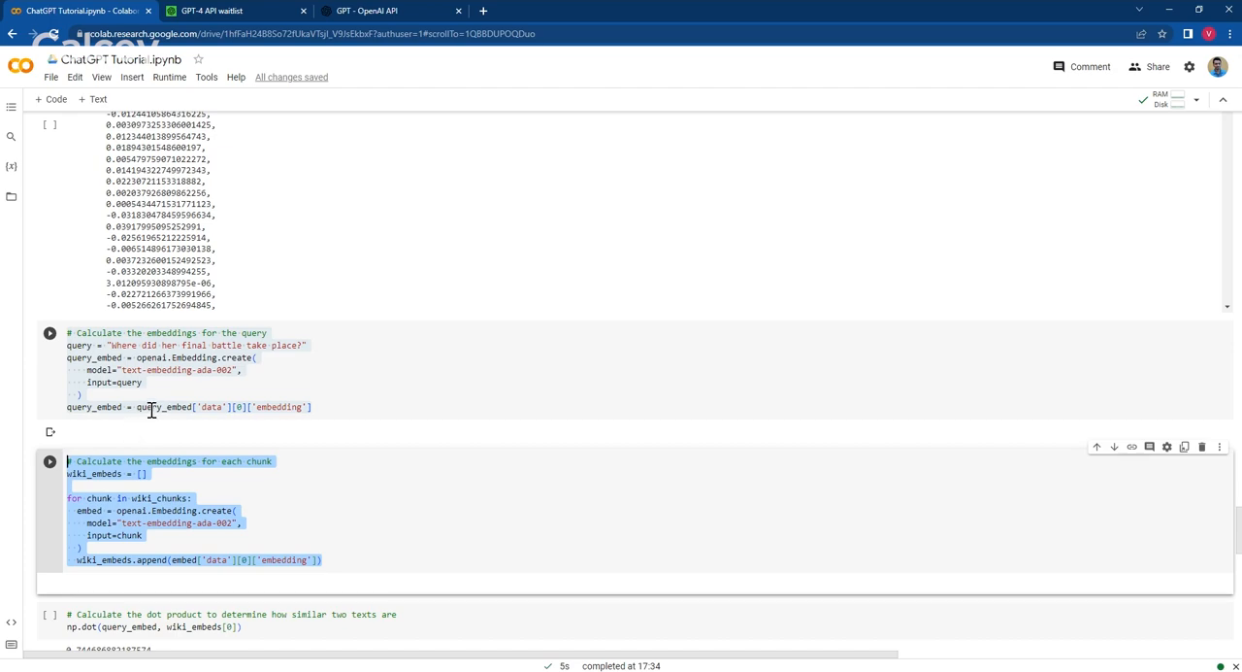
{"action": "scroll", "scroll_direction": "down", "scroll_amount": 3}
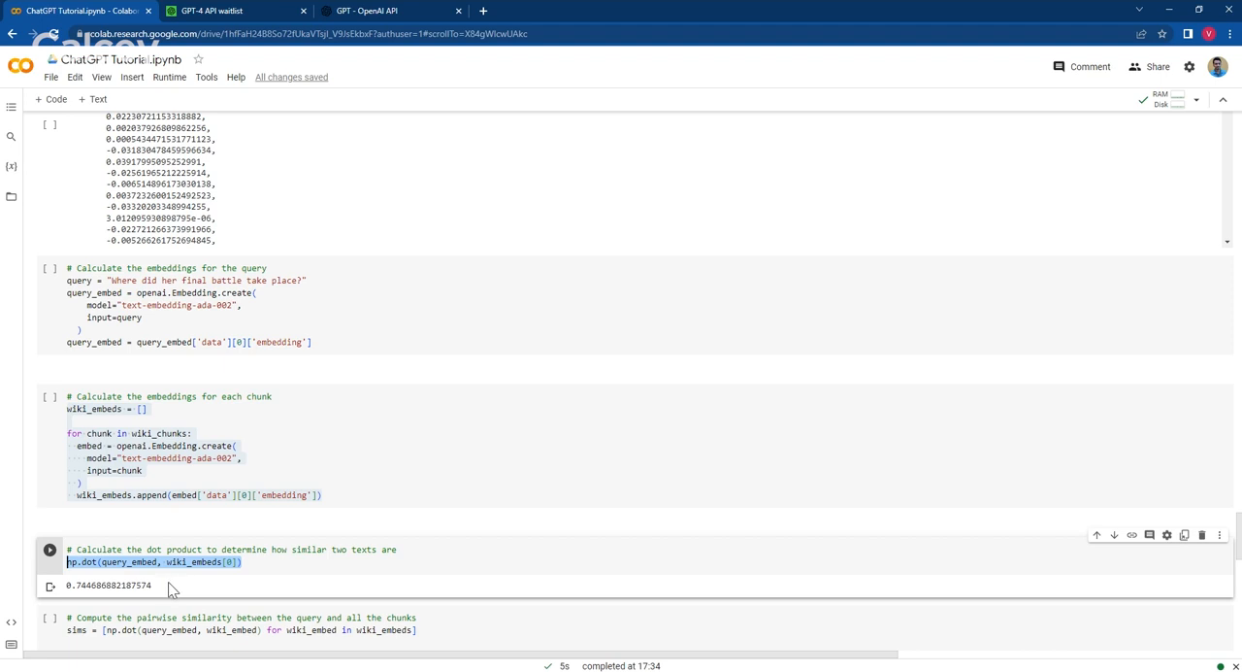
{"action": "mouse_move", "coordinate": [150, 570]}
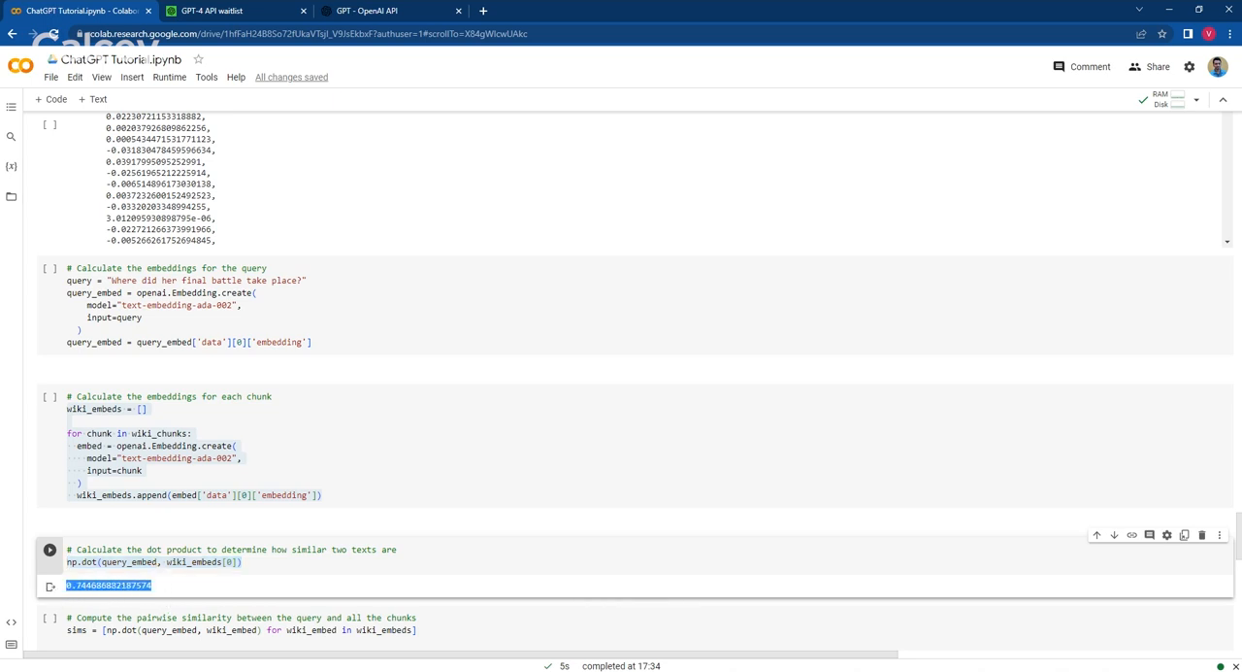
{"action": "scroll", "scroll_direction": "down", "scroll_amount": 3}
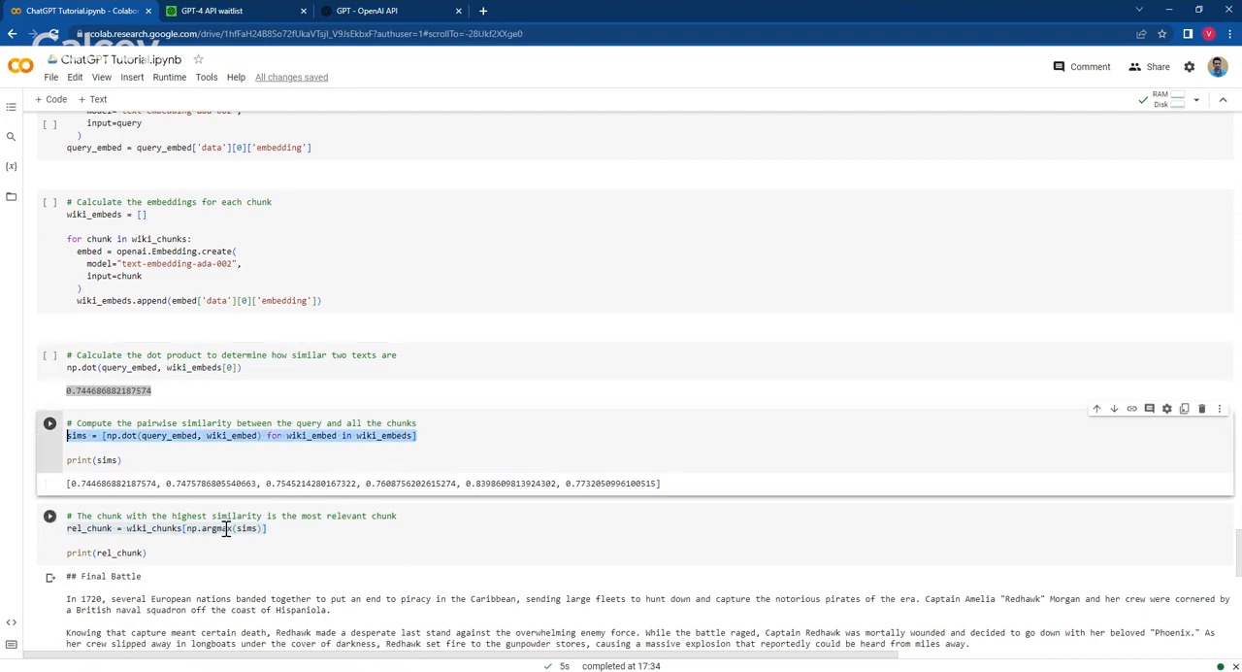
{"action": "scroll", "scroll_direction": "down", "scroll_amount": 3}
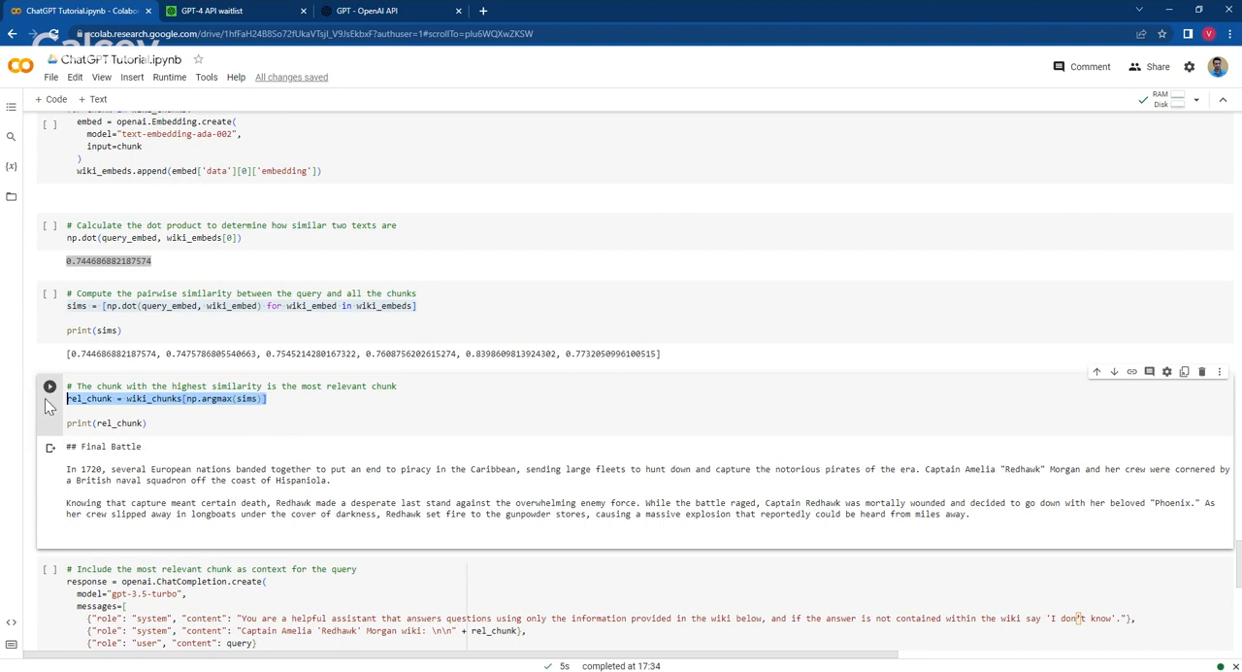
{"action": "mouse_move", "coordinate": [604, 513]}
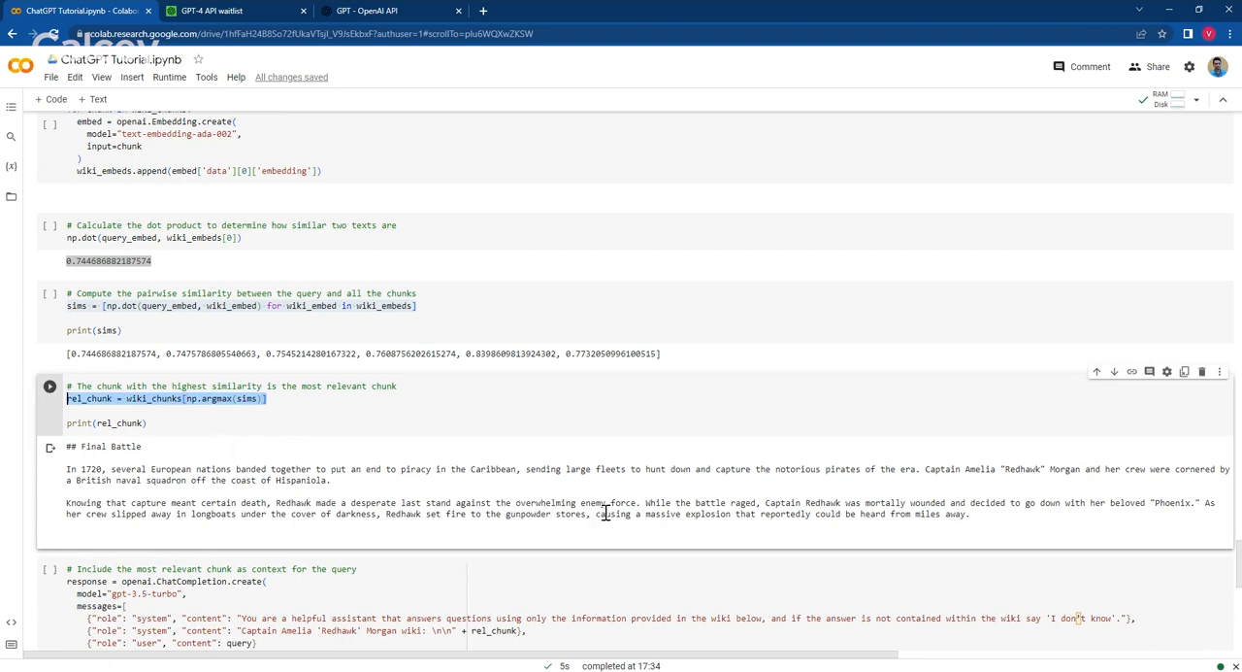
{"action": "mouse_move", "coordinate": [708, 532]}
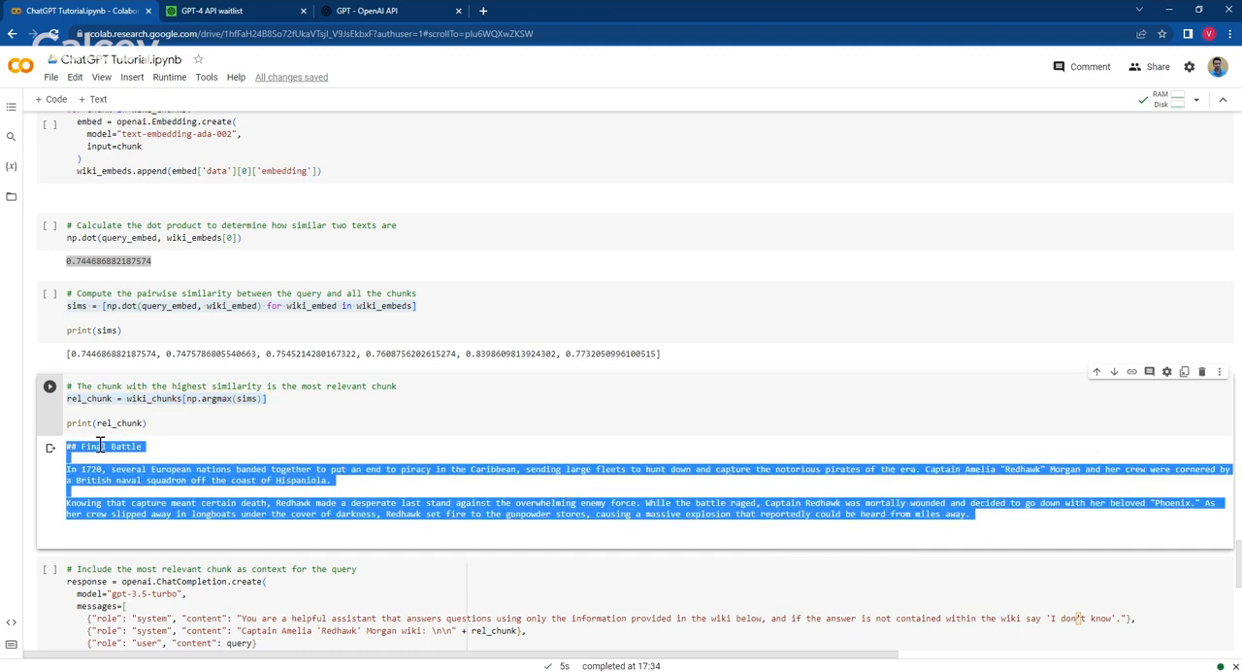
{"action": "scroll", "scroll_direction": "down", "scroll_amount": 3}
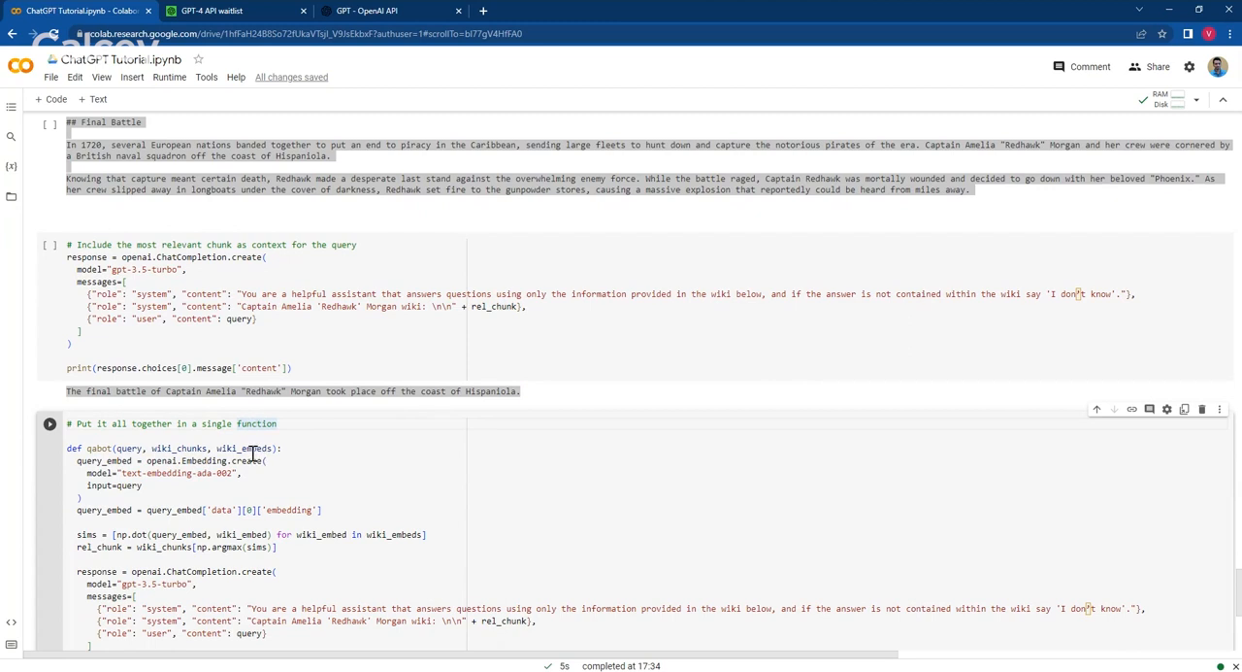
{"action": "double_click", "coordinate": [243, 447]}
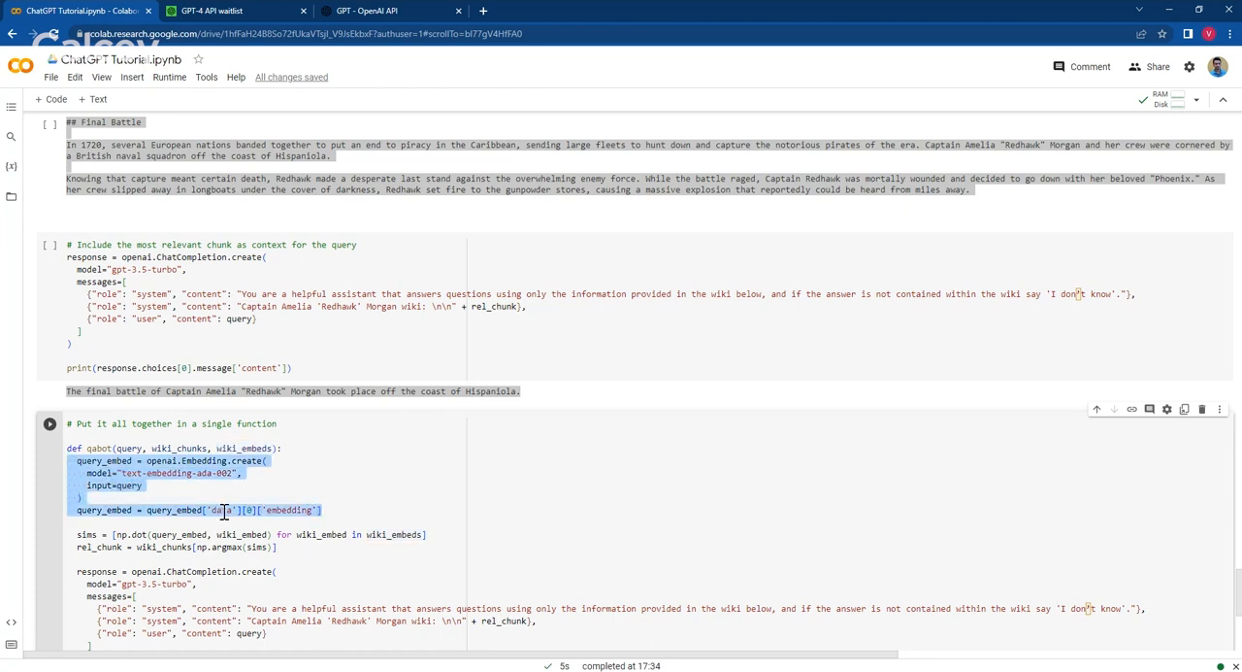
{"action": "scroll", "scroll_direction": "down", "scroll_amount": 3}
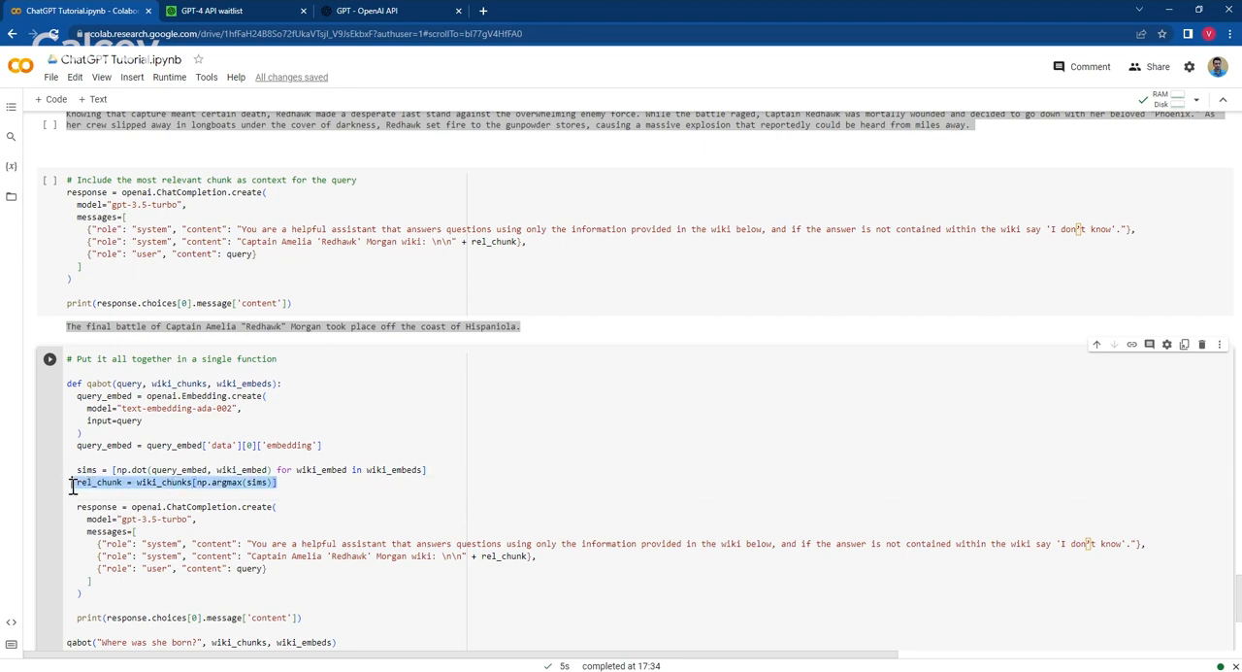
{"action": "scroll", "scroll_direction": "down", "scroll_amount": 3}
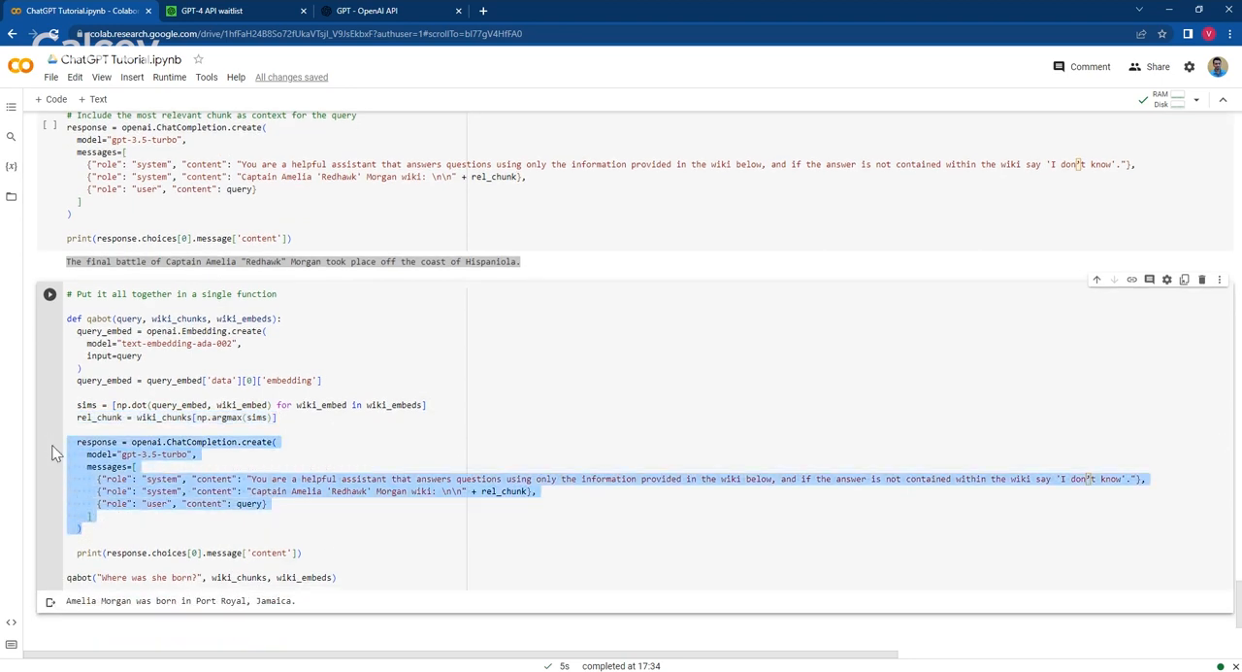
{"action": "left_click", "coordinate": [471, 514]}
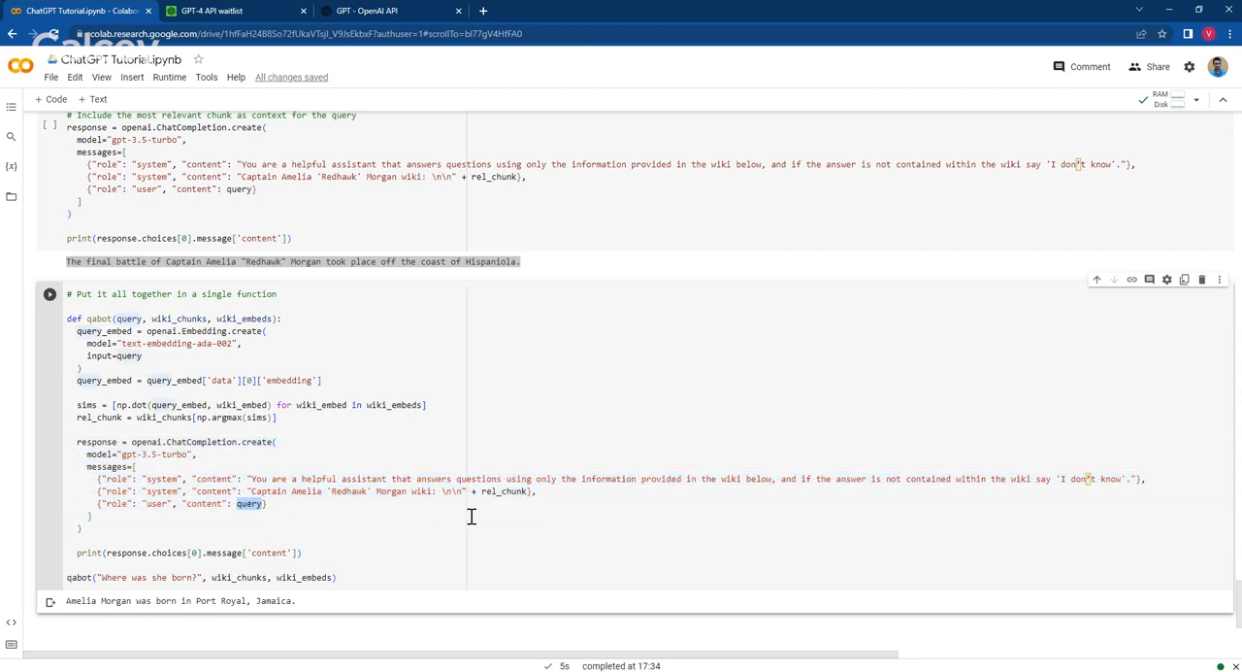
{"action": "double_click", "coordinate": [503, 491]}
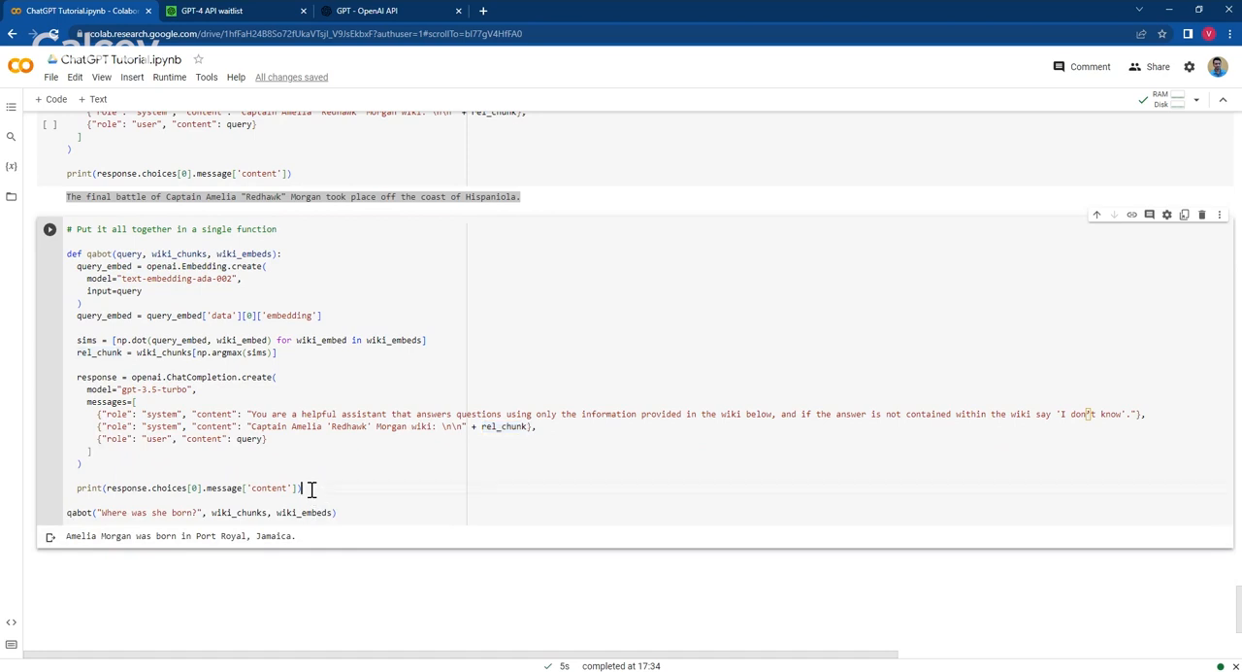
{"action": "triple_click", "coordinate": [185, 488]}
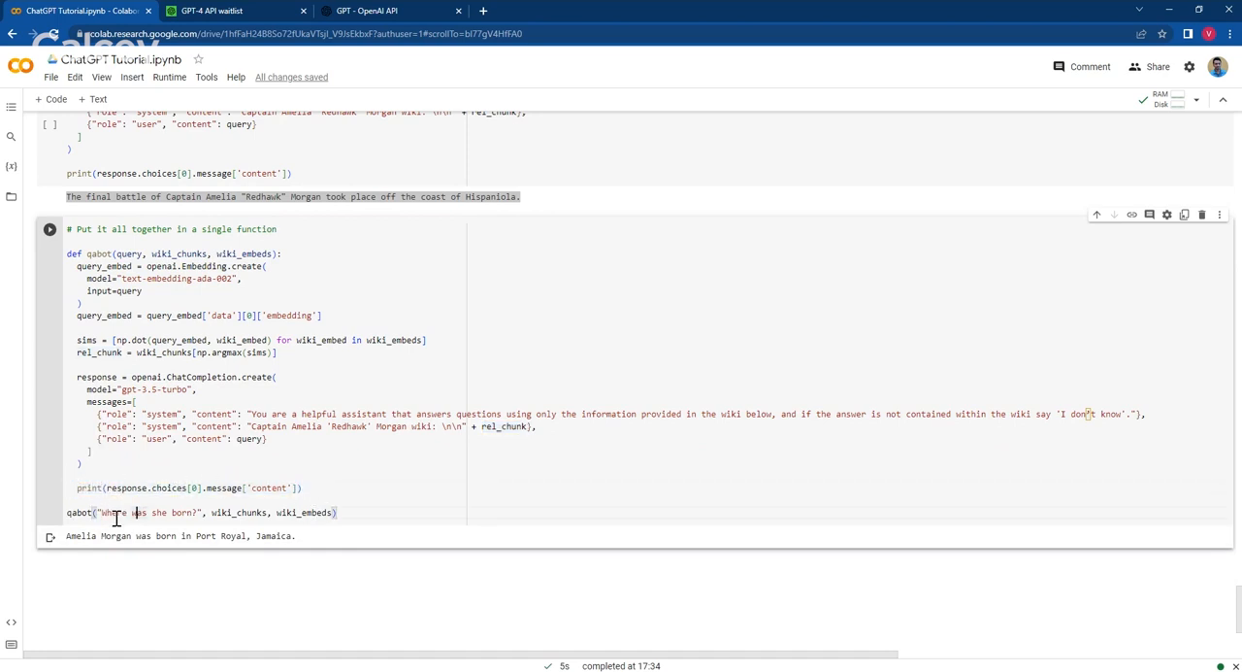
{"action": "mouse_move", "coordinate": [195, 521]}
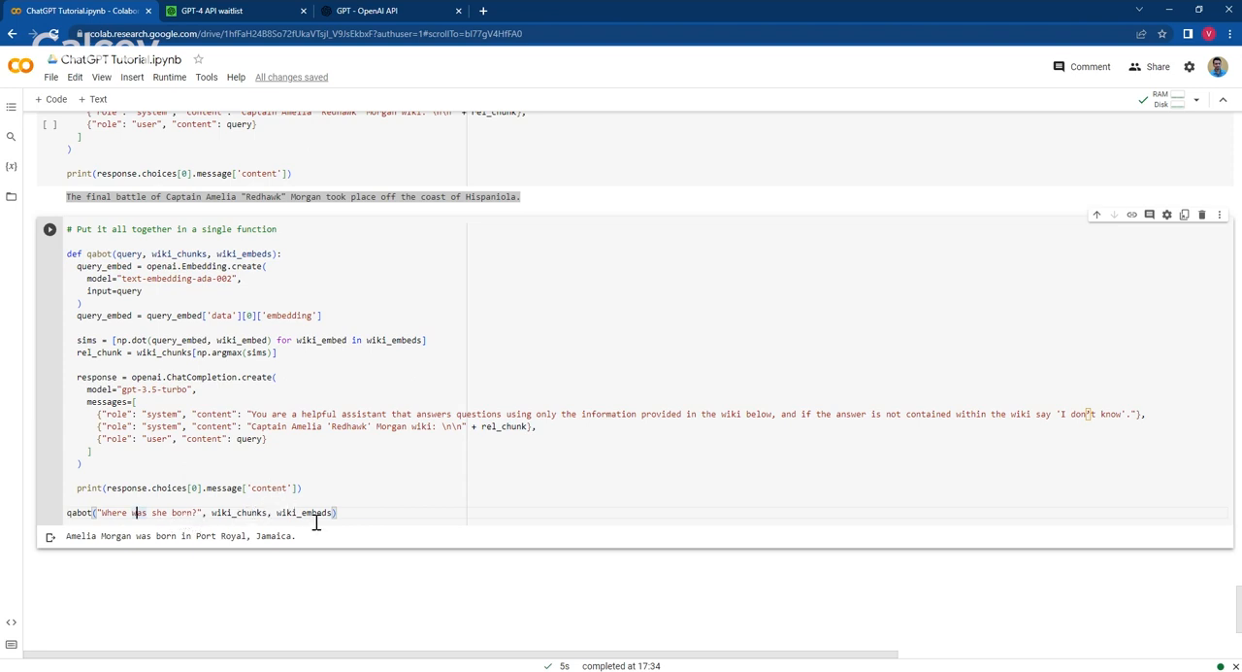
{"action": "mouse_move", "coordinate": [313, 544]}
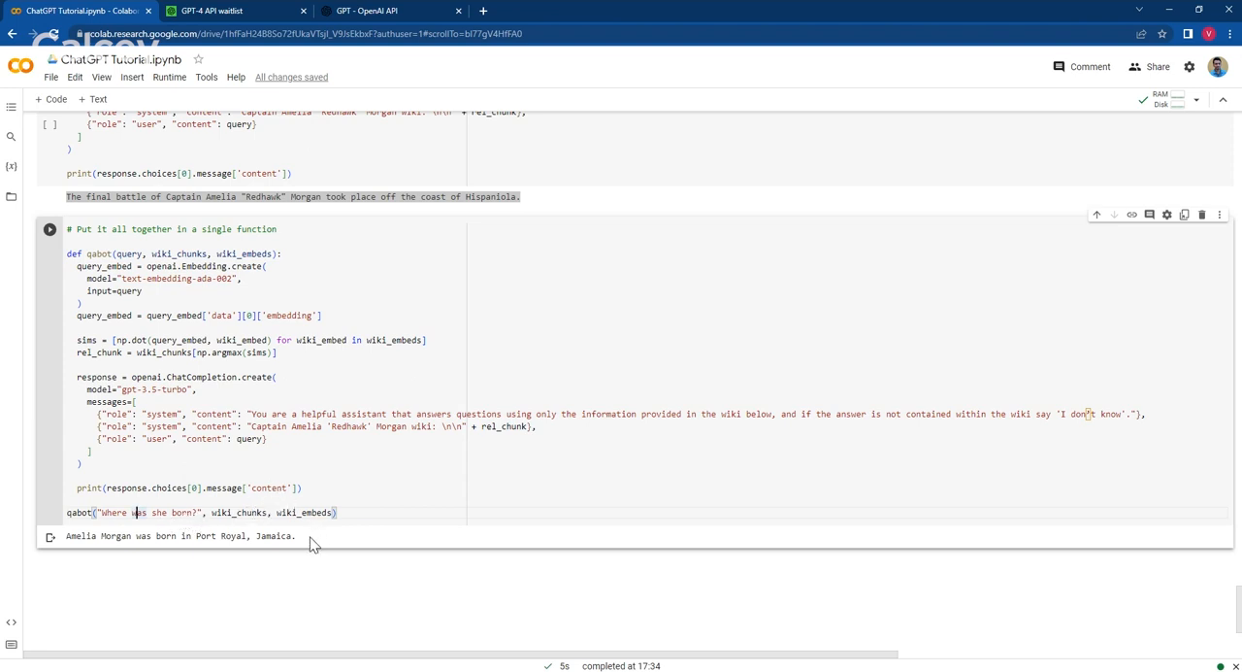